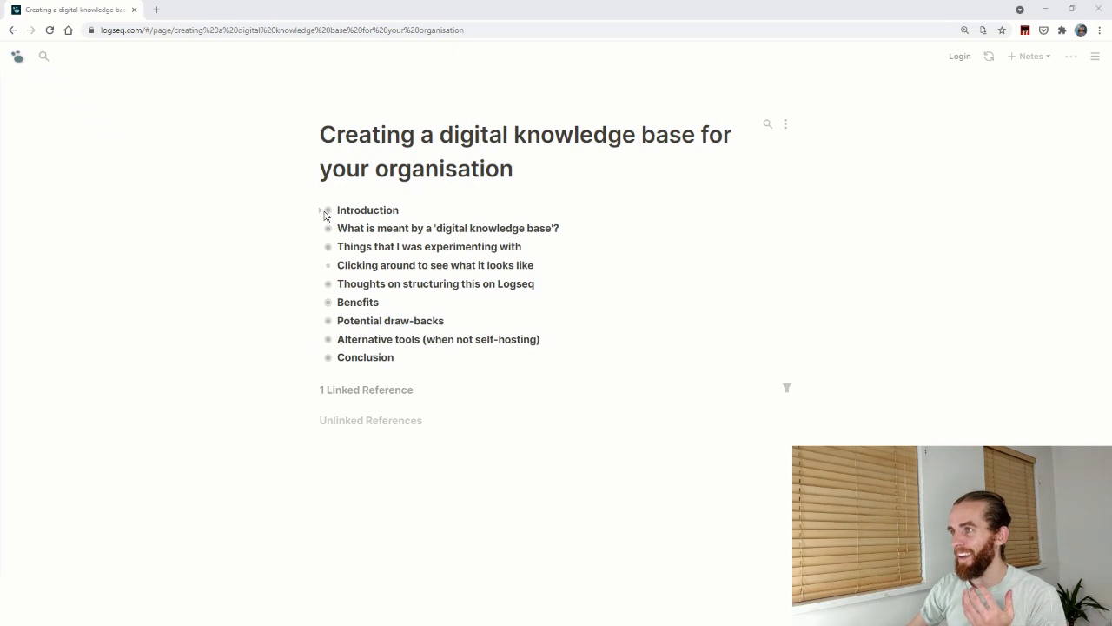
# - Expand the Introduction block to reveal its point 'An excuse to experiment'
pyautogui.click(322, 209)
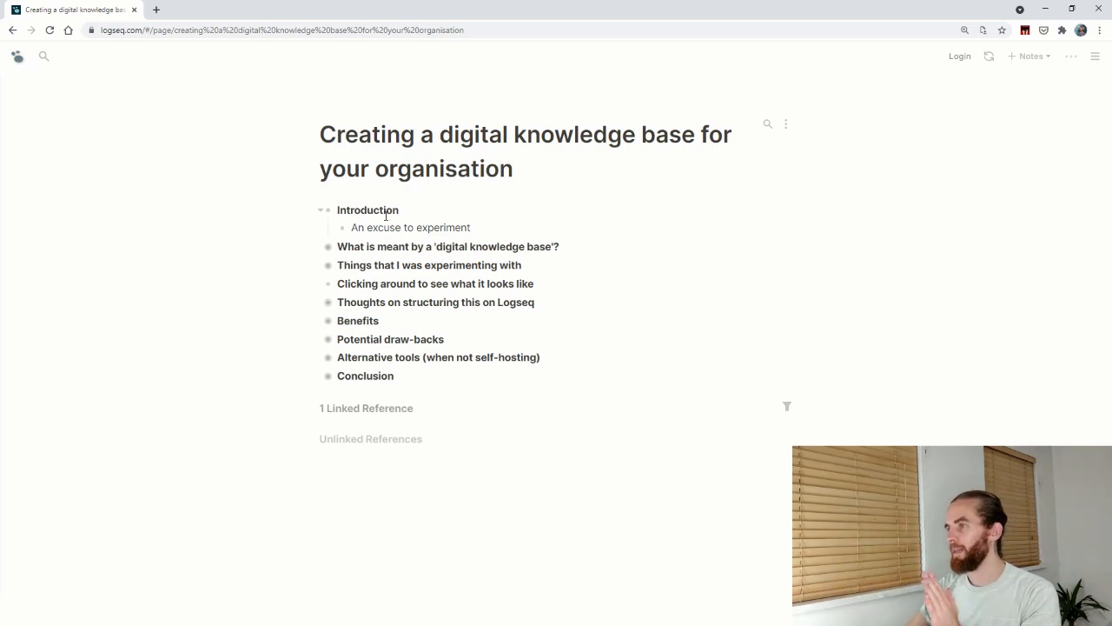
pyautogui.moveTo(319, 252)
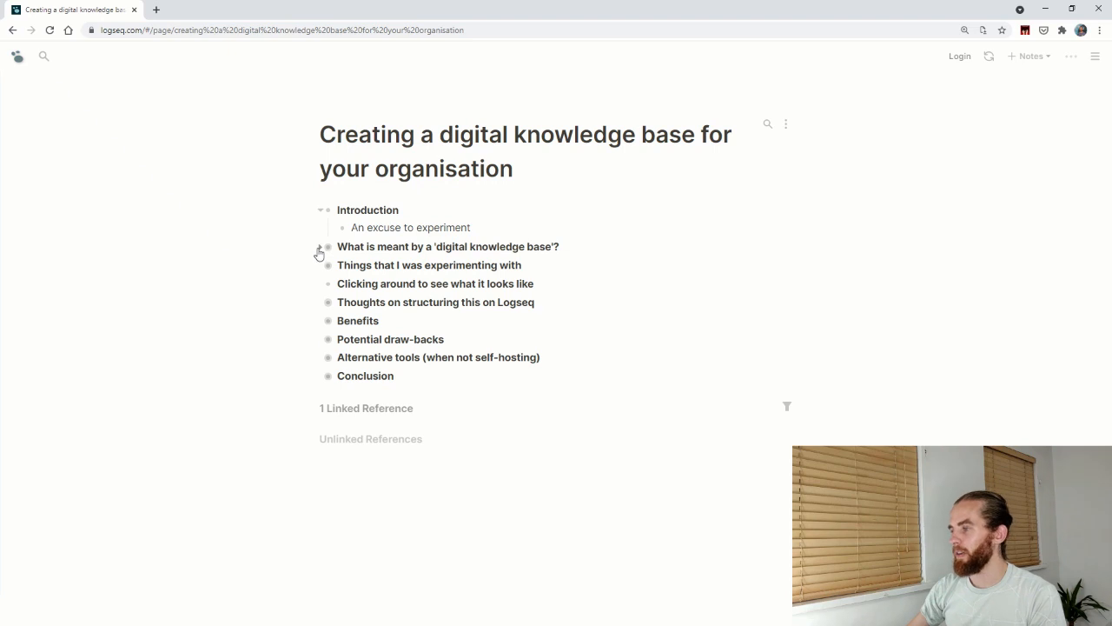
# - Expand 'What is meant by a digital knowledge base?' to show its five points
pyautogui.click(321, 251)
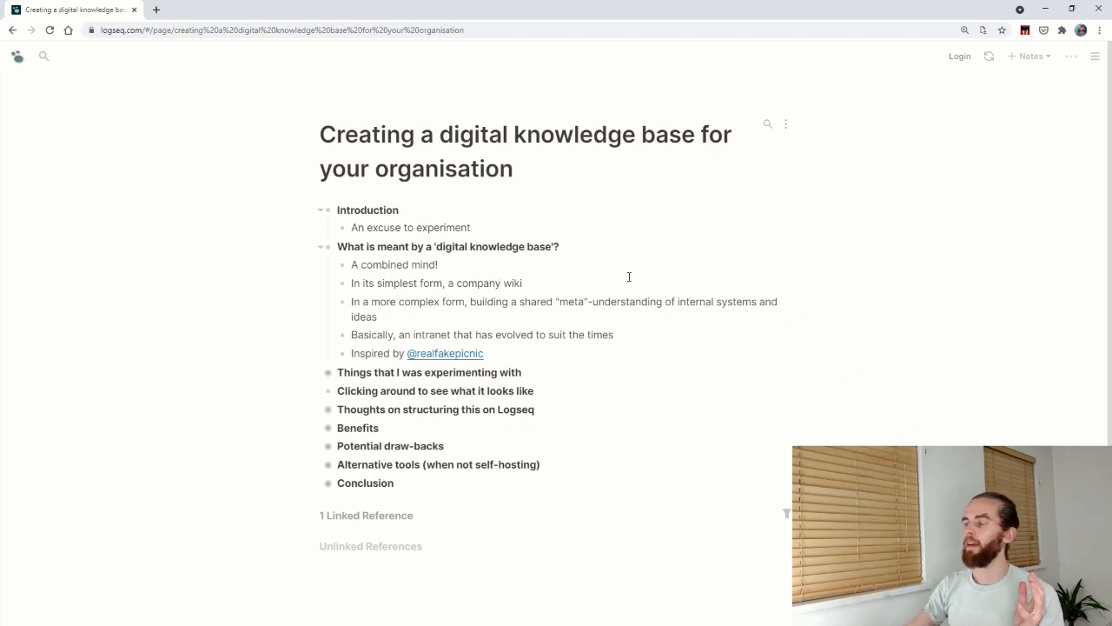
pyautogui.moveTo(468, 364)
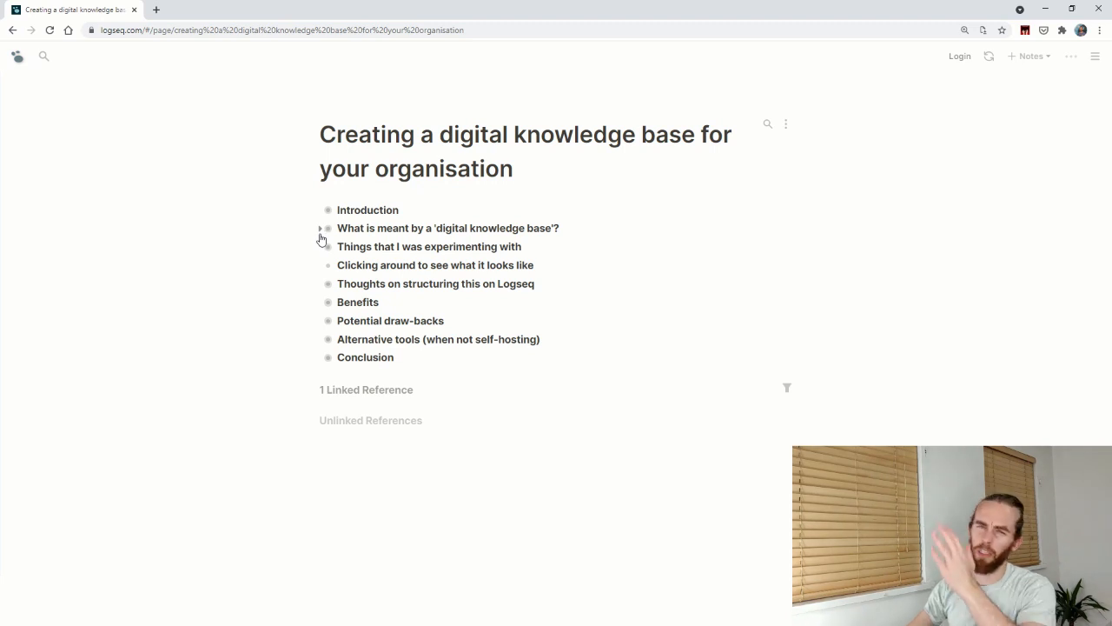
# - Expand the experimenting section and replace 'Things' with 'Features' in its heading
pyautogui.click(320, 246)
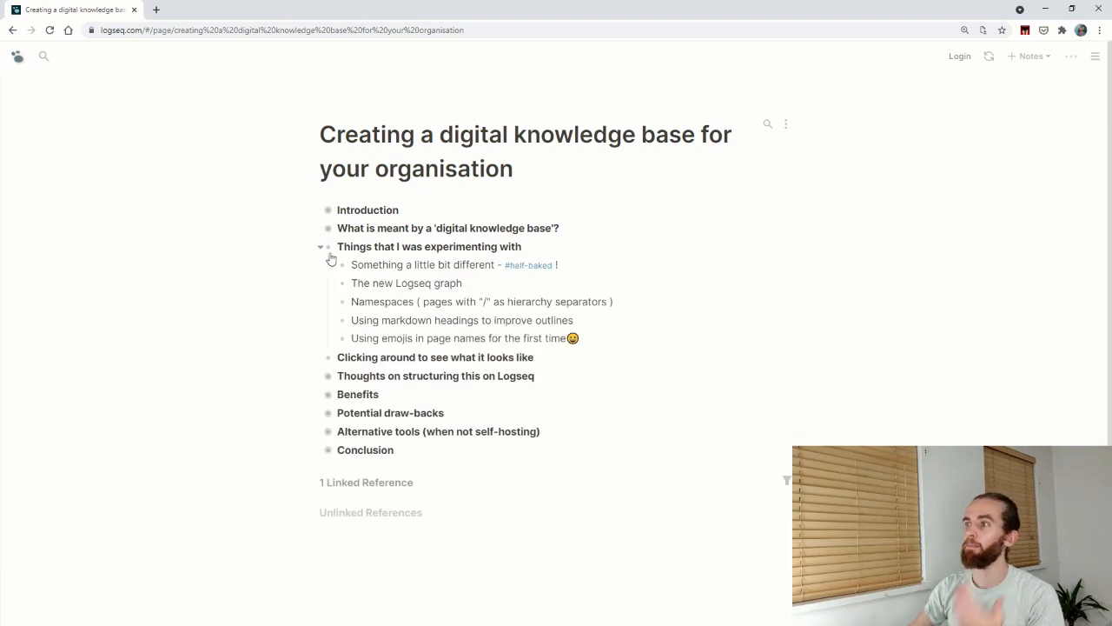
pyautogui.moveTo(510, 289)
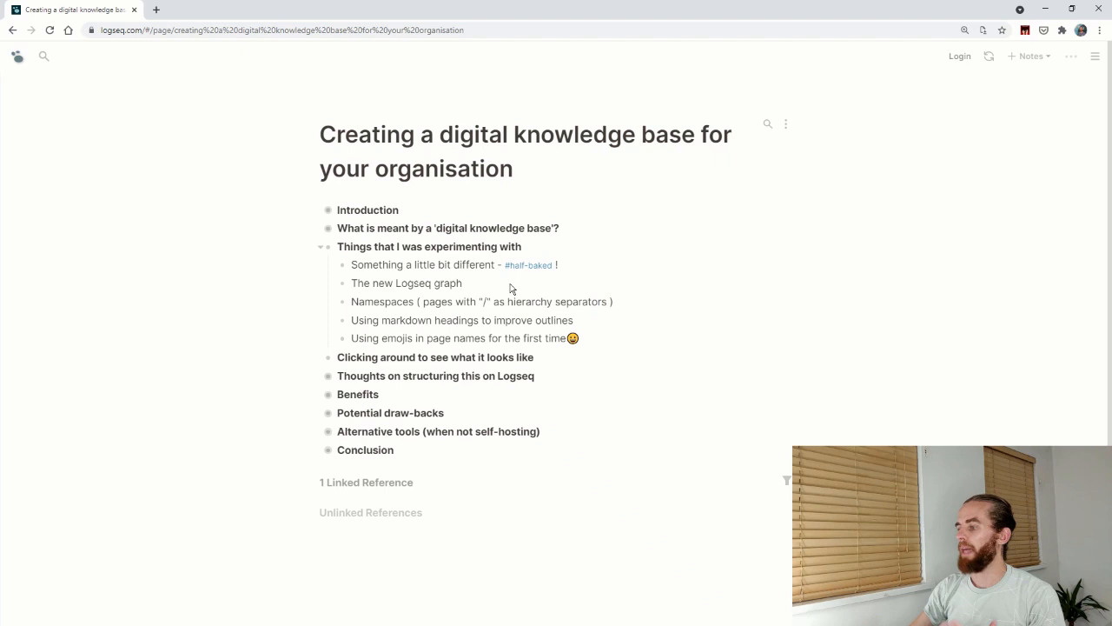
pyautogui.moveTo(501, 281)
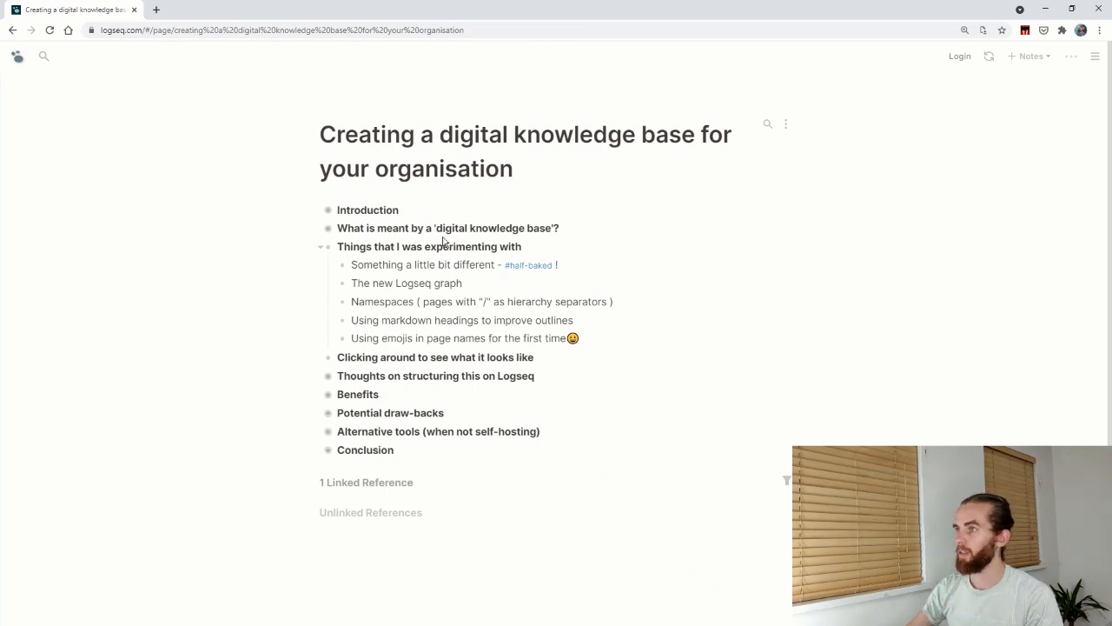
pyautogui.doubleClick(366, 246)
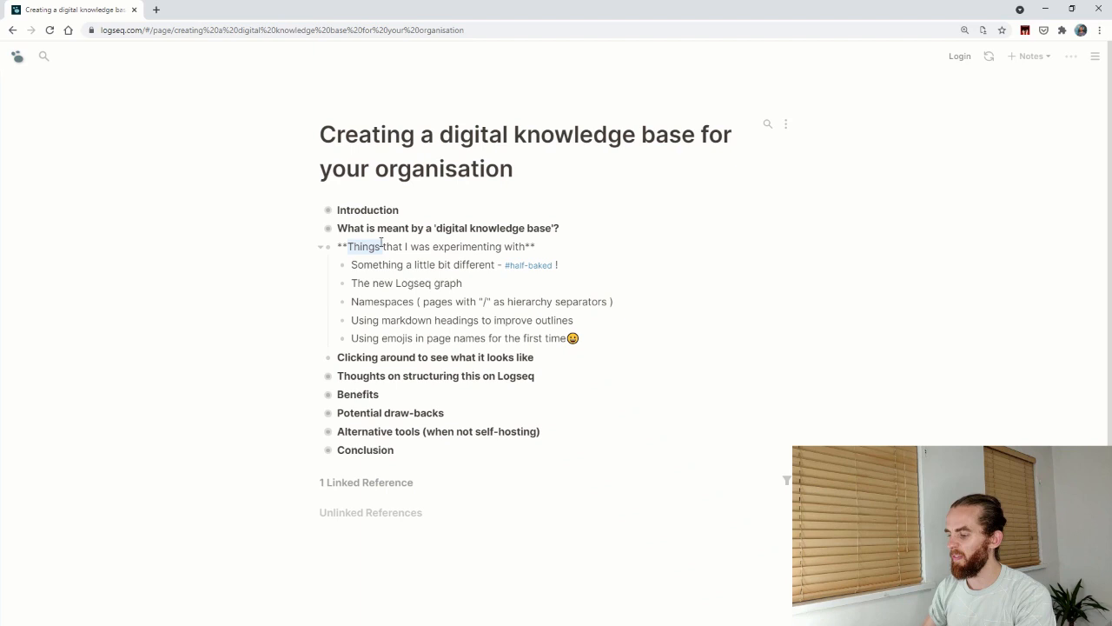
pyautogui.write('Features')
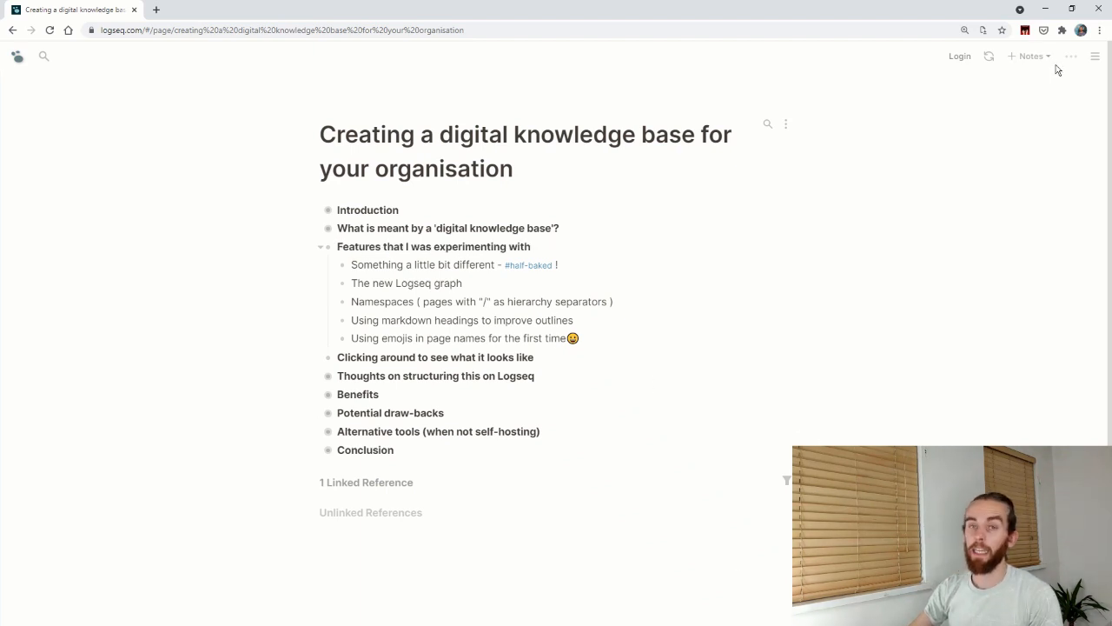
# - Show the knowledge base graph of linked areas, roles, services, people and references
pyautogui.click(1071, 55)
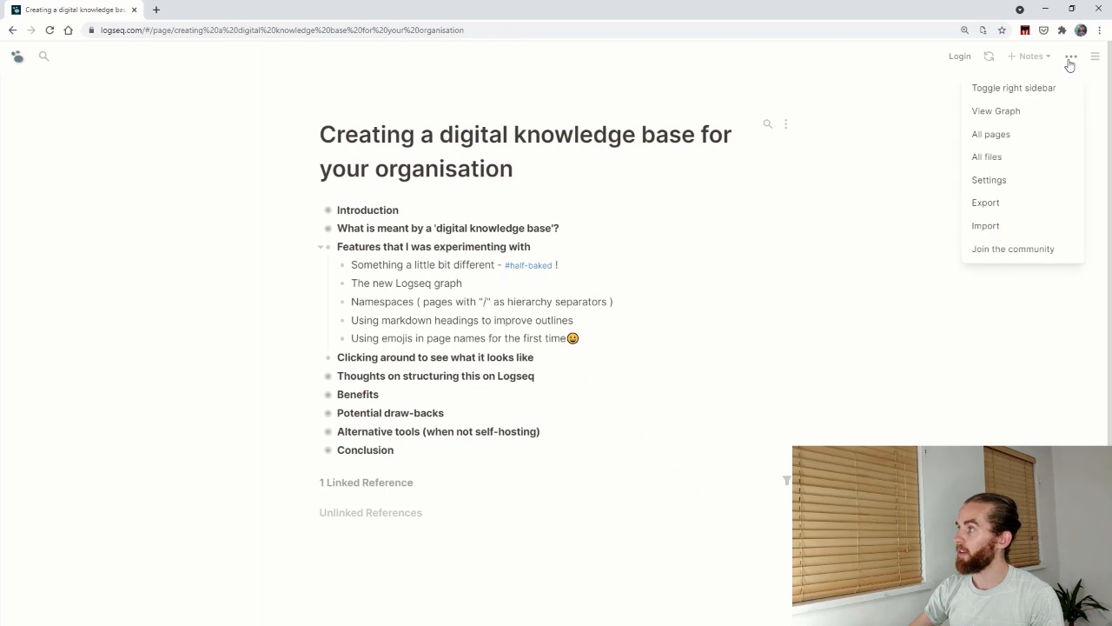
pyautogui.click(996, 110)
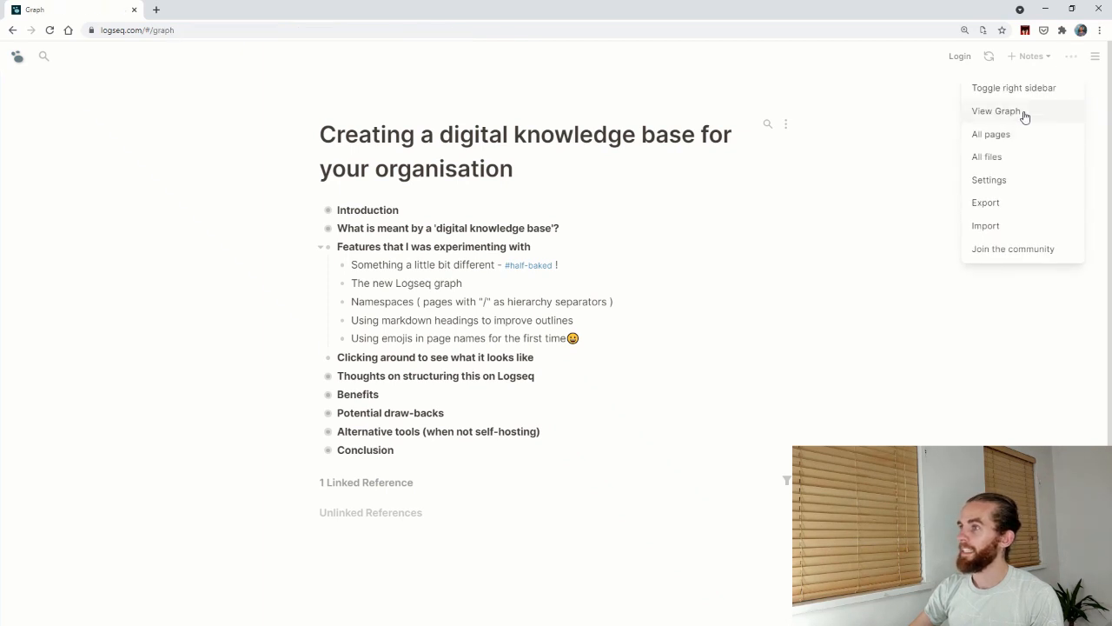
pyautogui.click(999, 111)
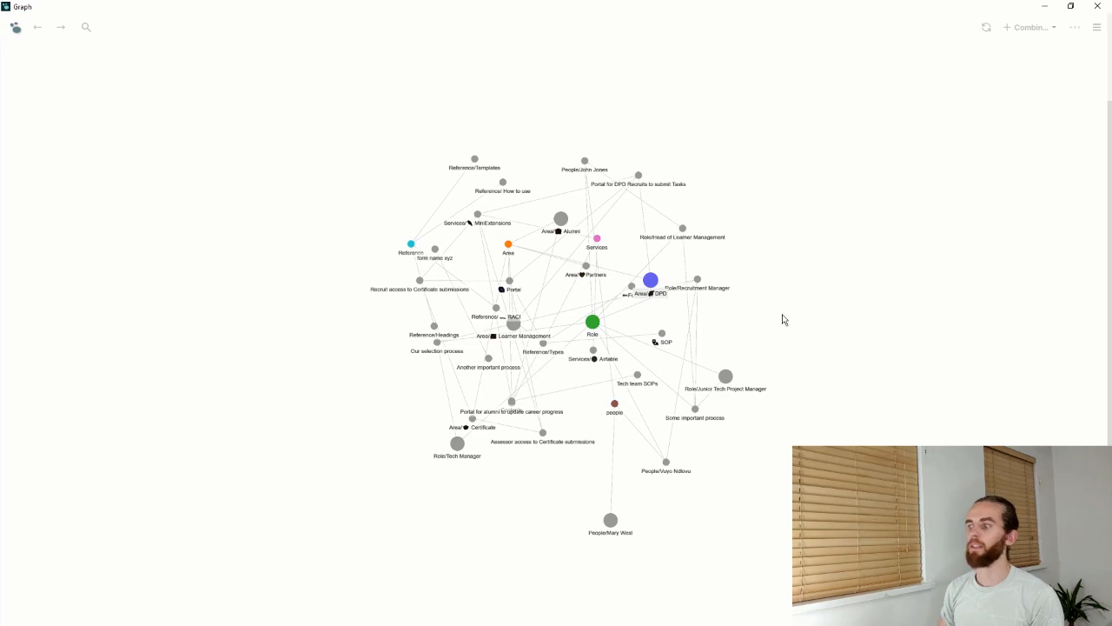
pyautogui.moveTo(779, 324)
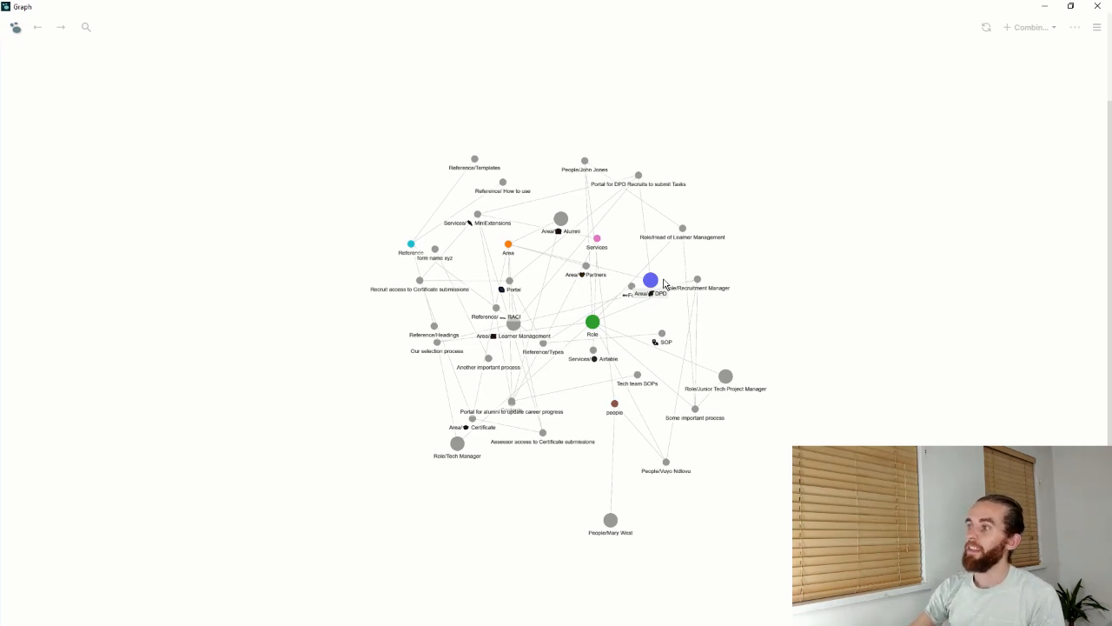
pyautogui.moveTo(656, 272)
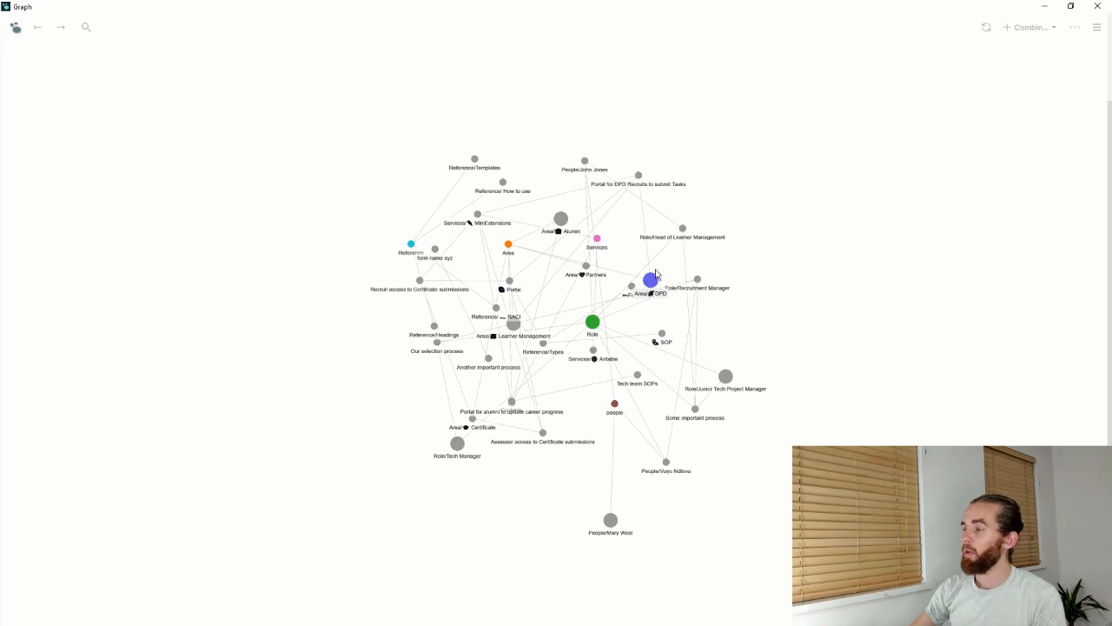
pyautogui.moveTo(663, 240)
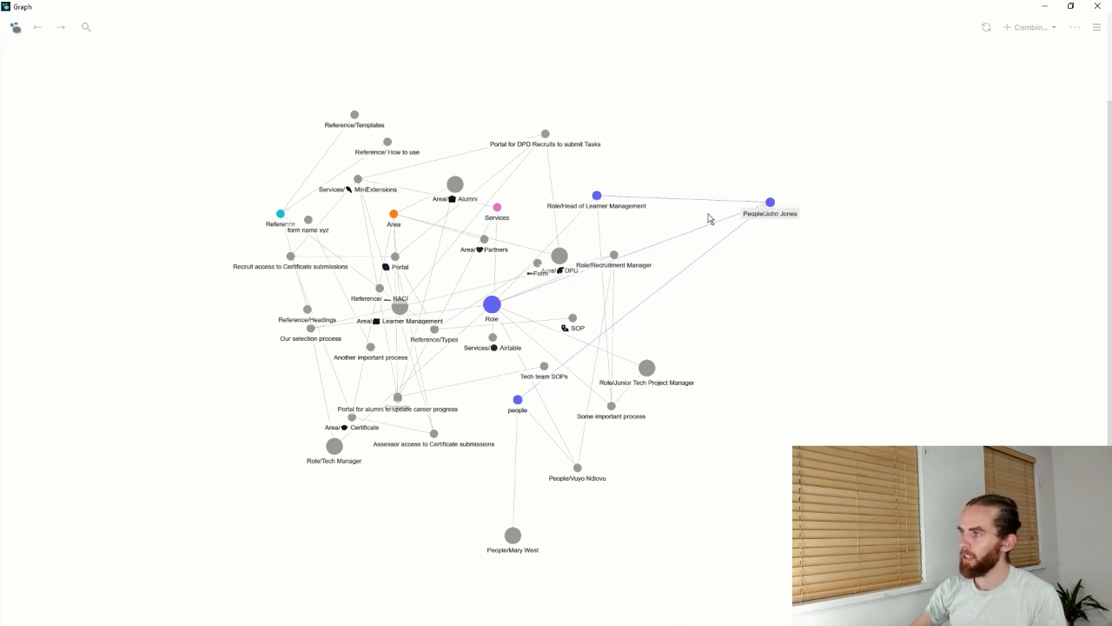
pyautogui.moveTo(507, 313)
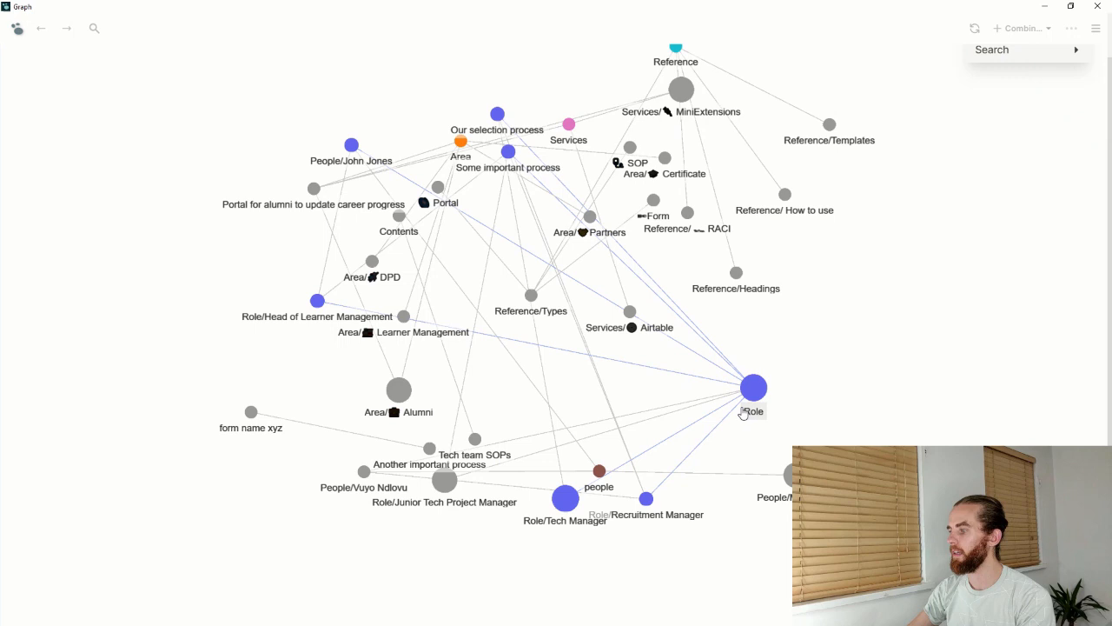
# - Highlight the Role node's connections, then open the Role/Recruitment Manager page
pyautogui.click(752, 388)
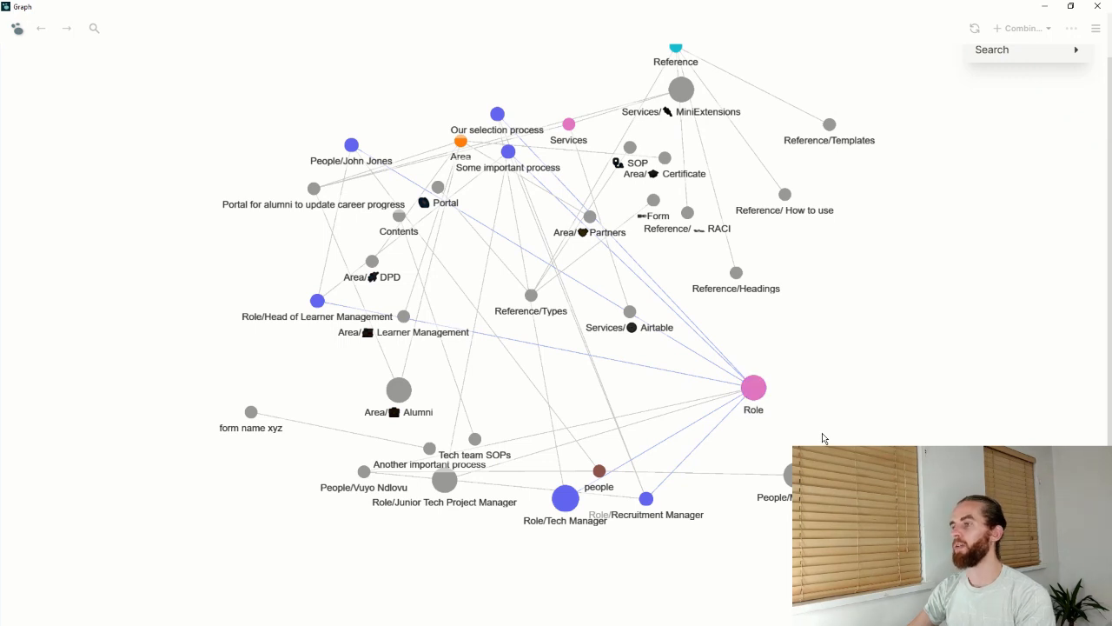
pyautogui.moveTo(810, 382)
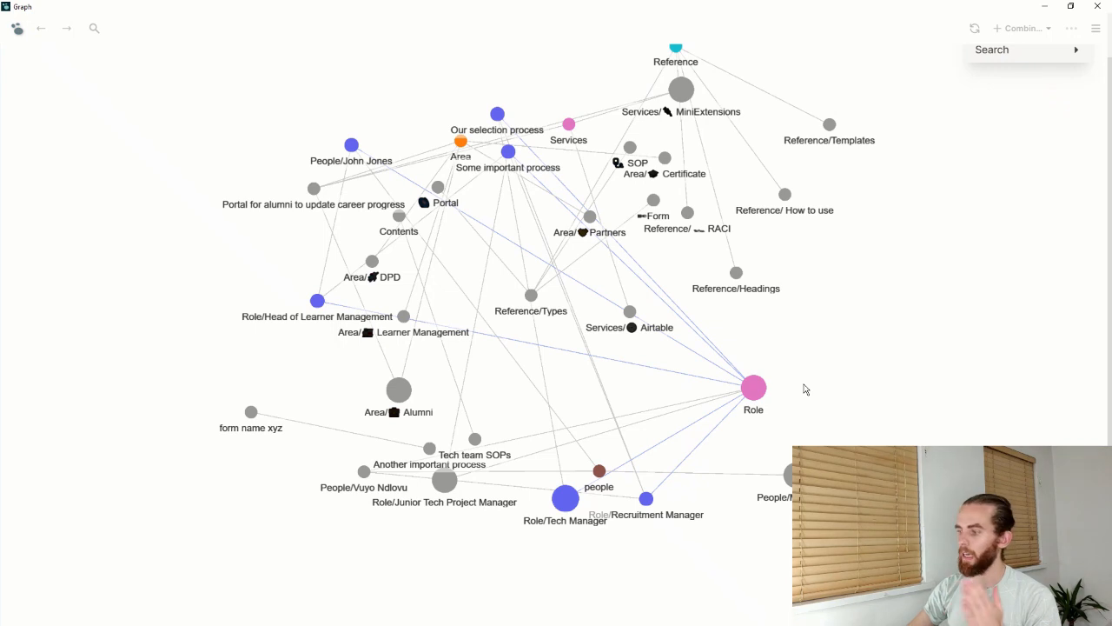
pyautogui.moveTo(802, 403)
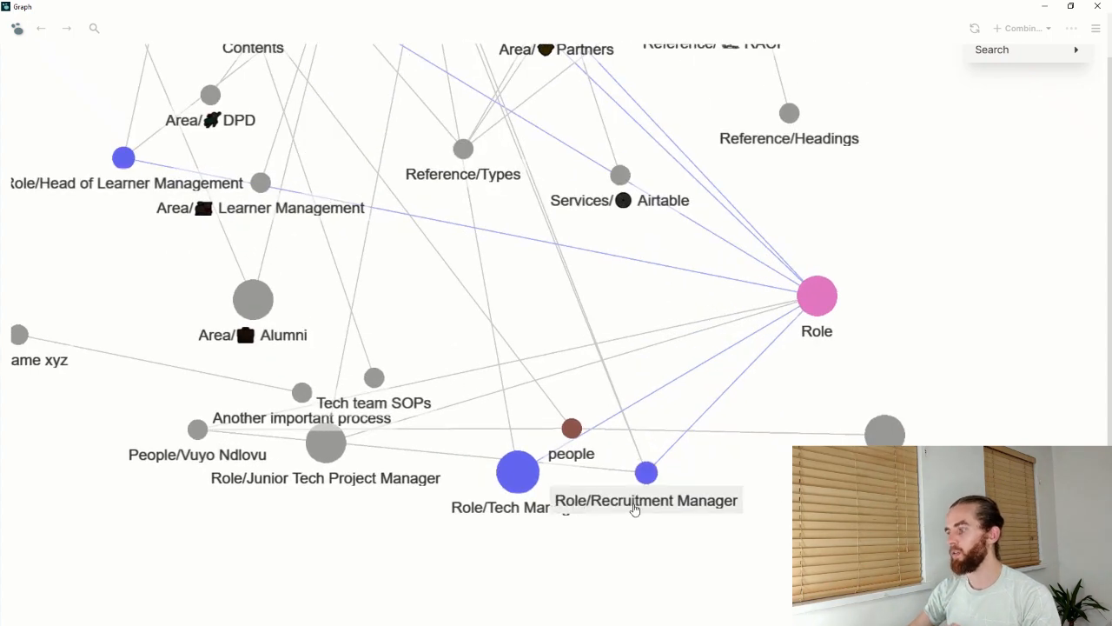
pyautogui.moveTo(647, 539)
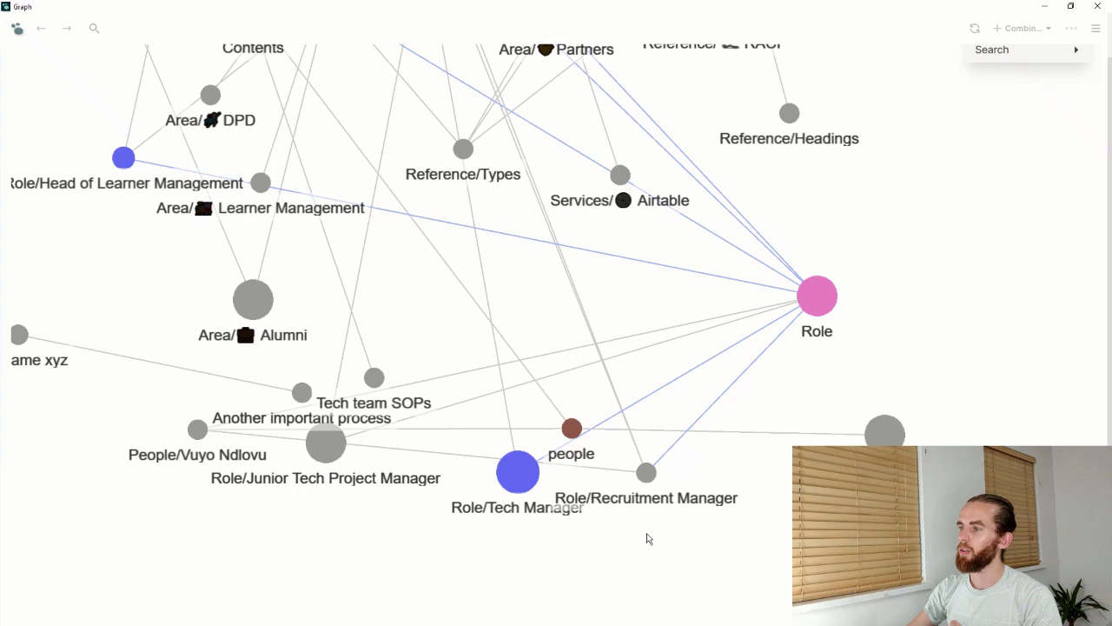
pyautogui.moveTo(646, 470)
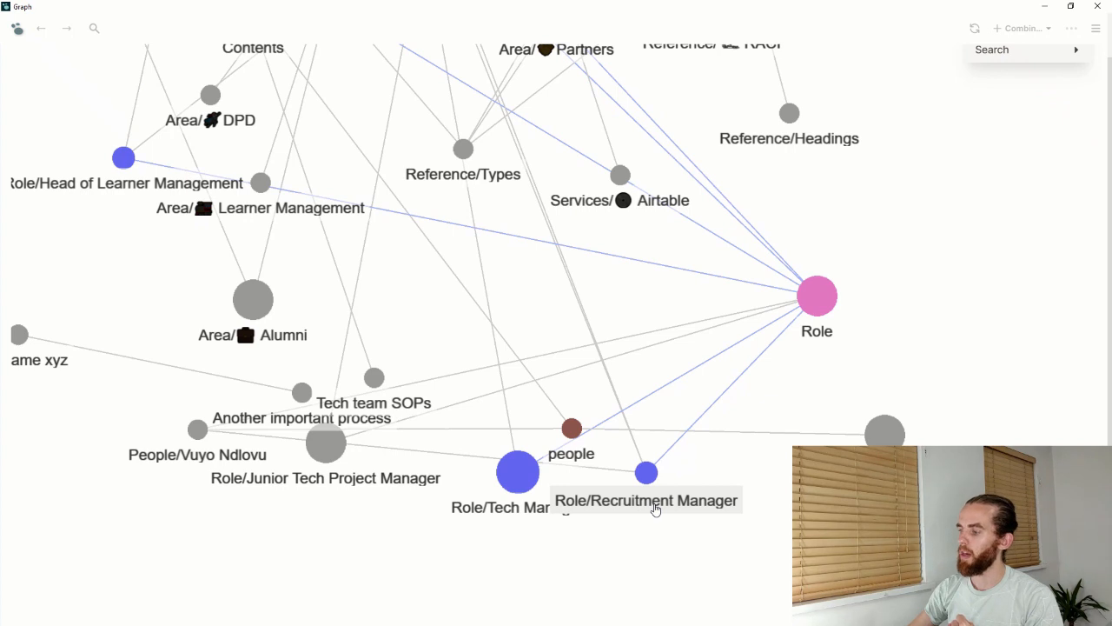
pyautogui.click(644, 473)
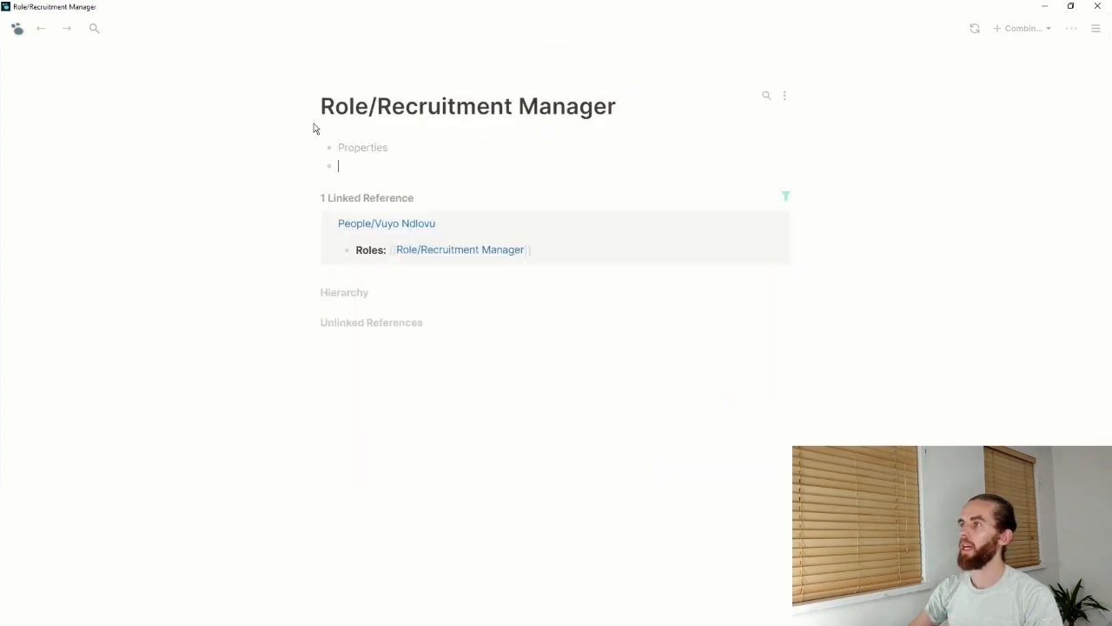
# - Create a Role/Project Manager page, then view the Role page hierarchy with references collapsed
pyautogui.click(94, 29)
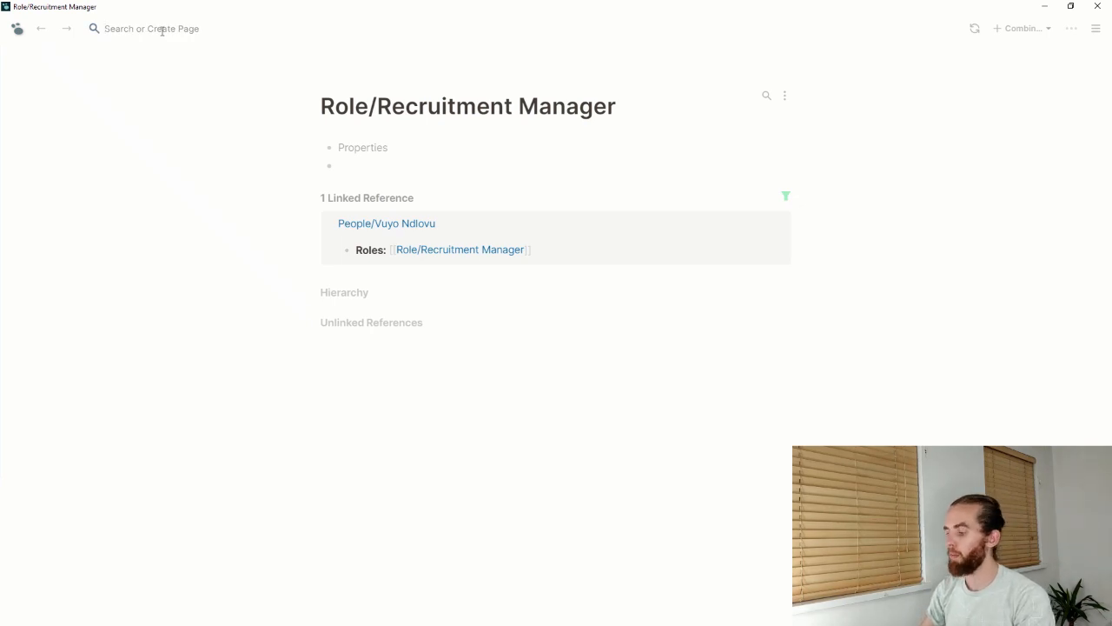
pyautogui.write('Role/Project M')
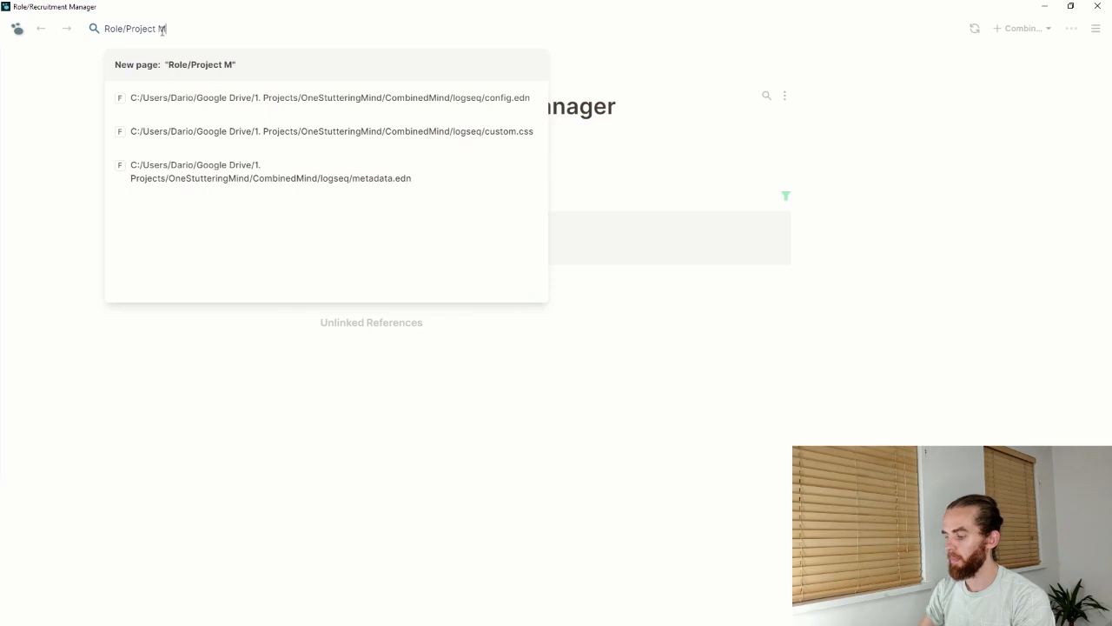
pyautogui.write('anager')
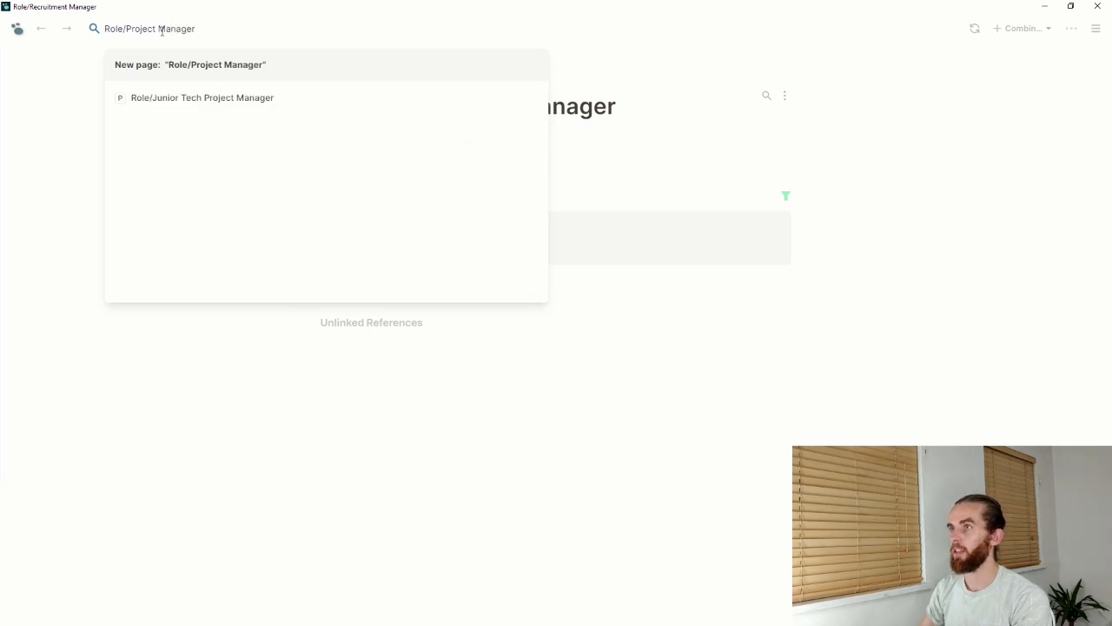
pyautogui.click(192, 64)
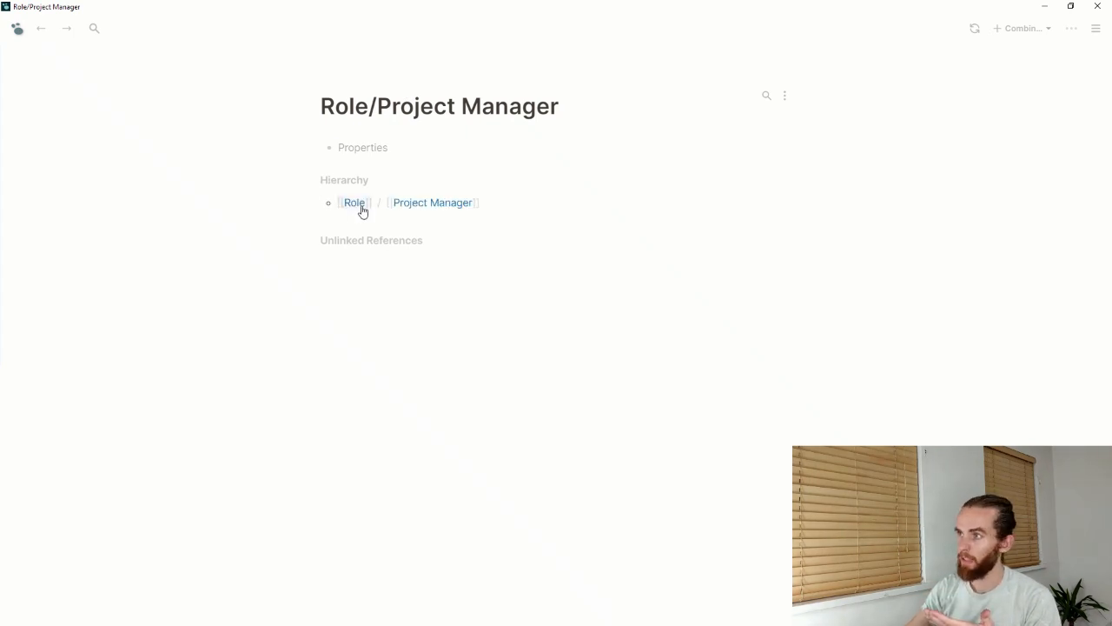
pyautogui.click(353, 203)
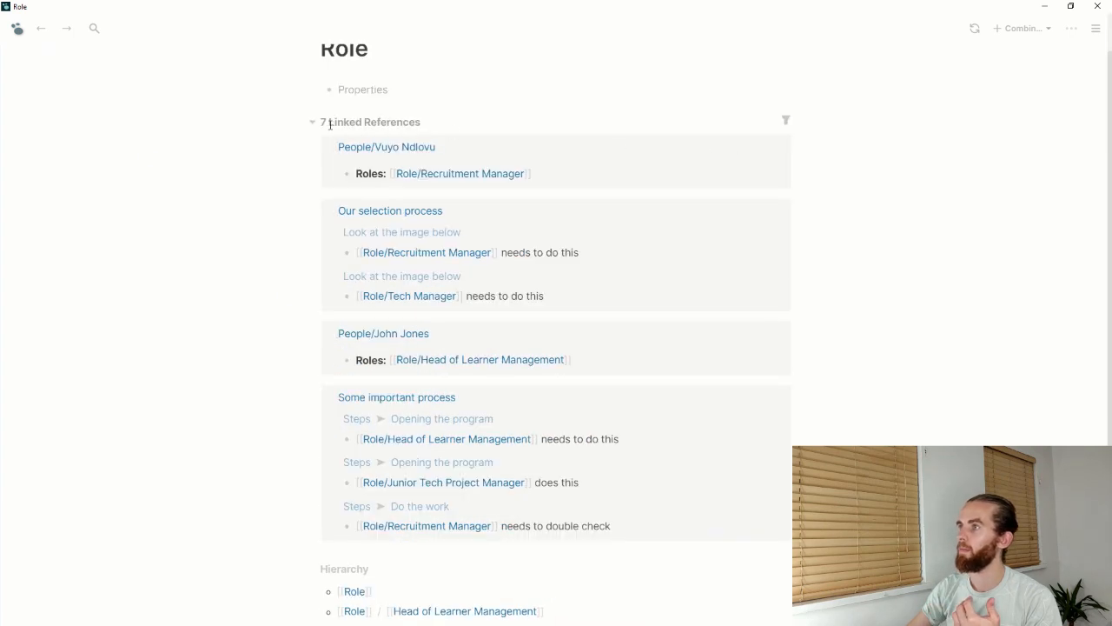
pyautogui.click(312, 122)
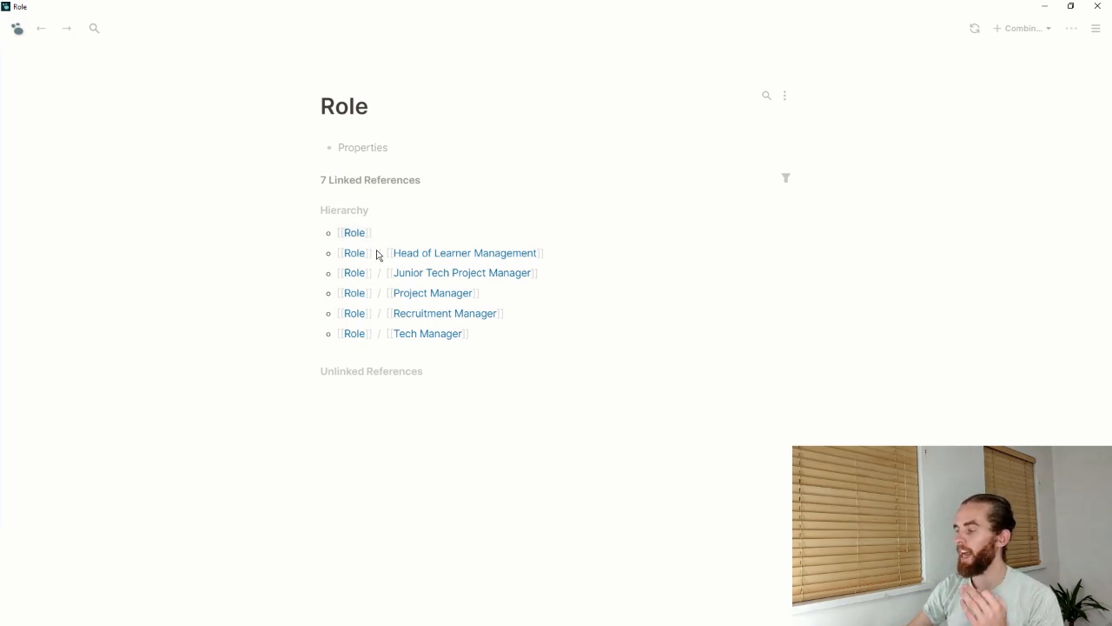
pyautogui.moveTo(417, 267)
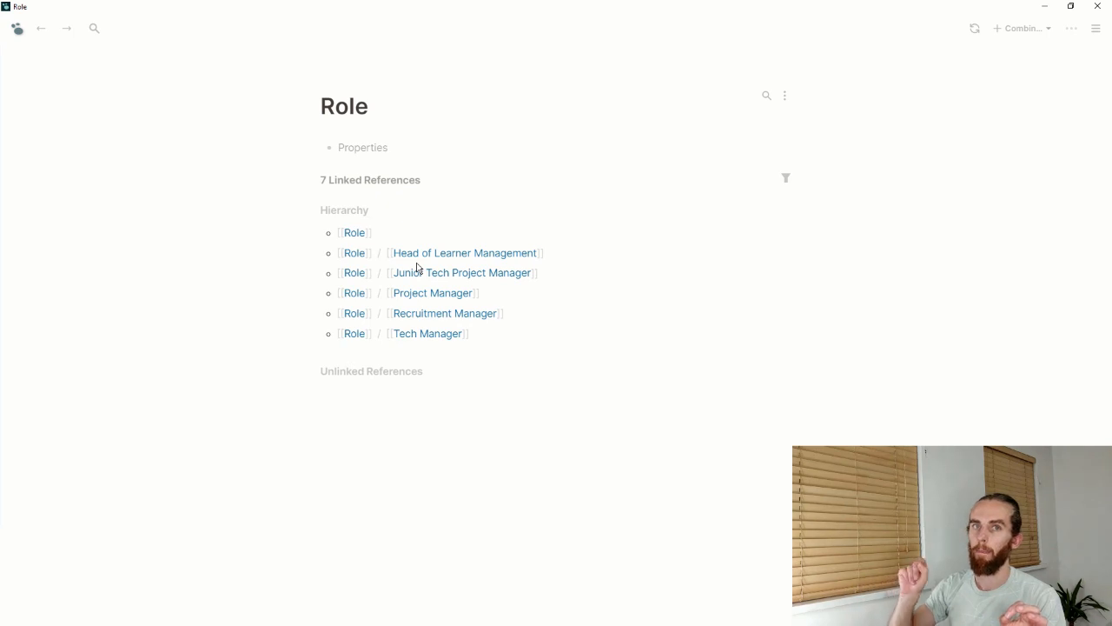
pyautogui.moveTo(361, 340)
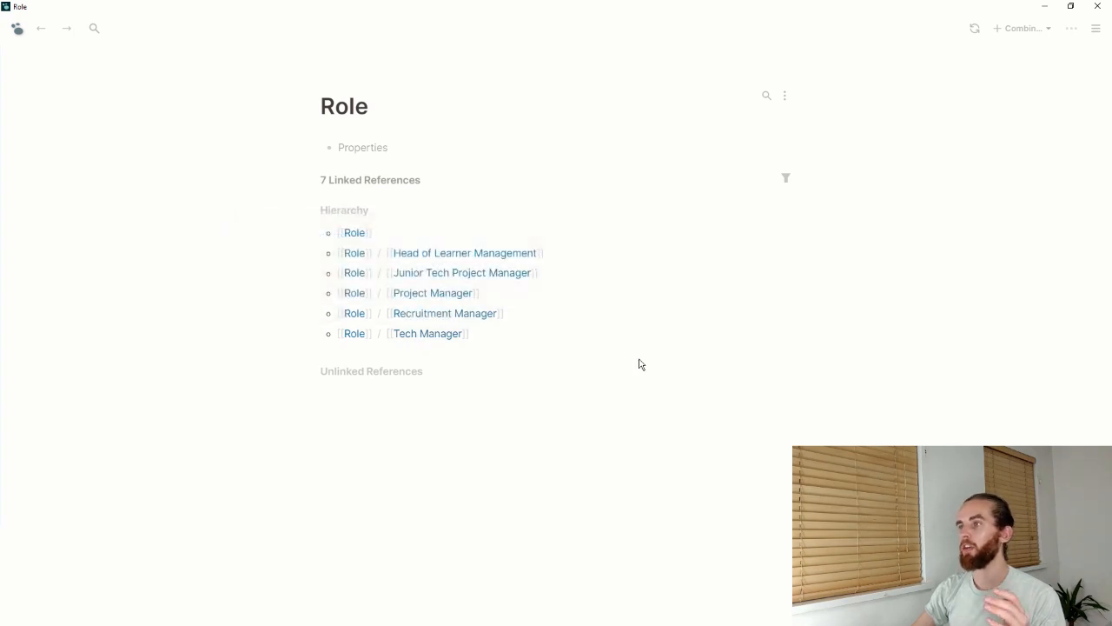
pyautogui.moveTo(642, 310)
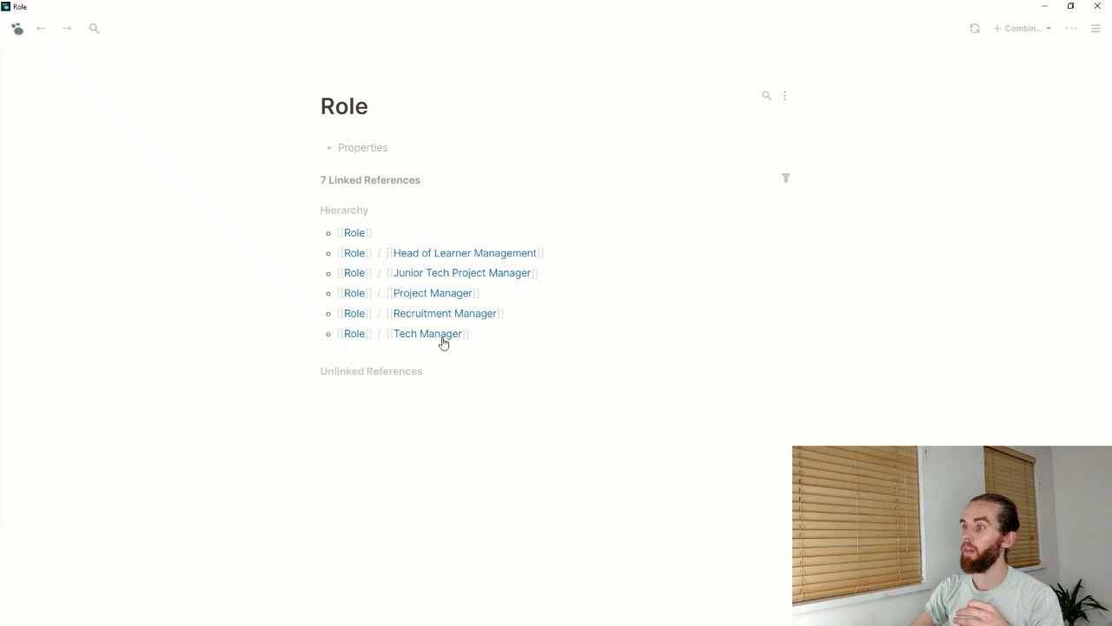
pyautogui.moveTo(354, 334)
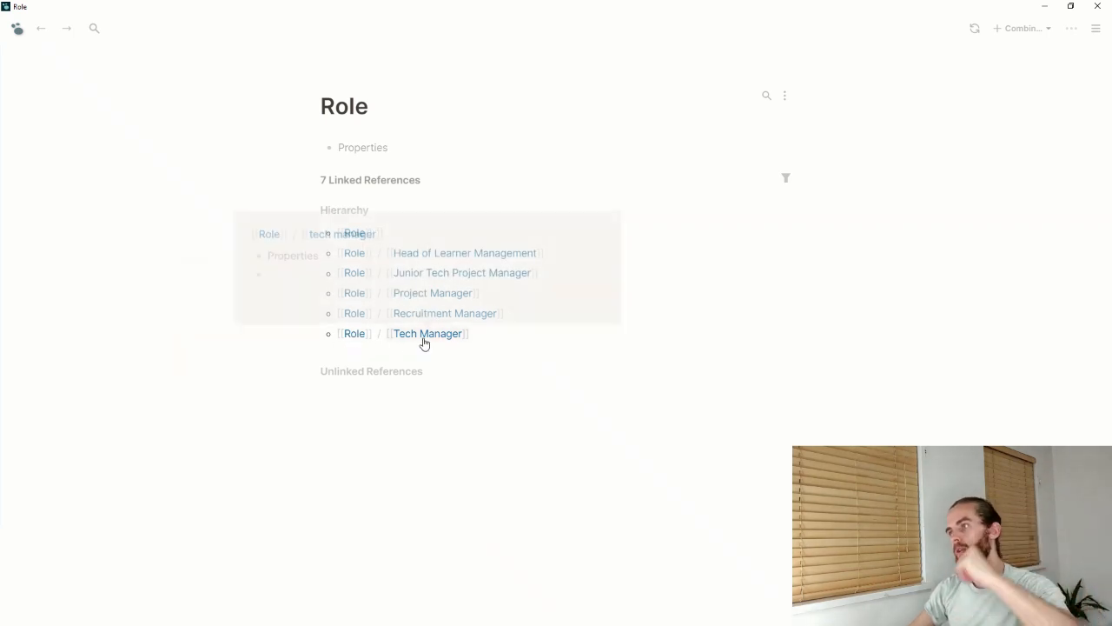
pyautogui.moveTo(452, 380)
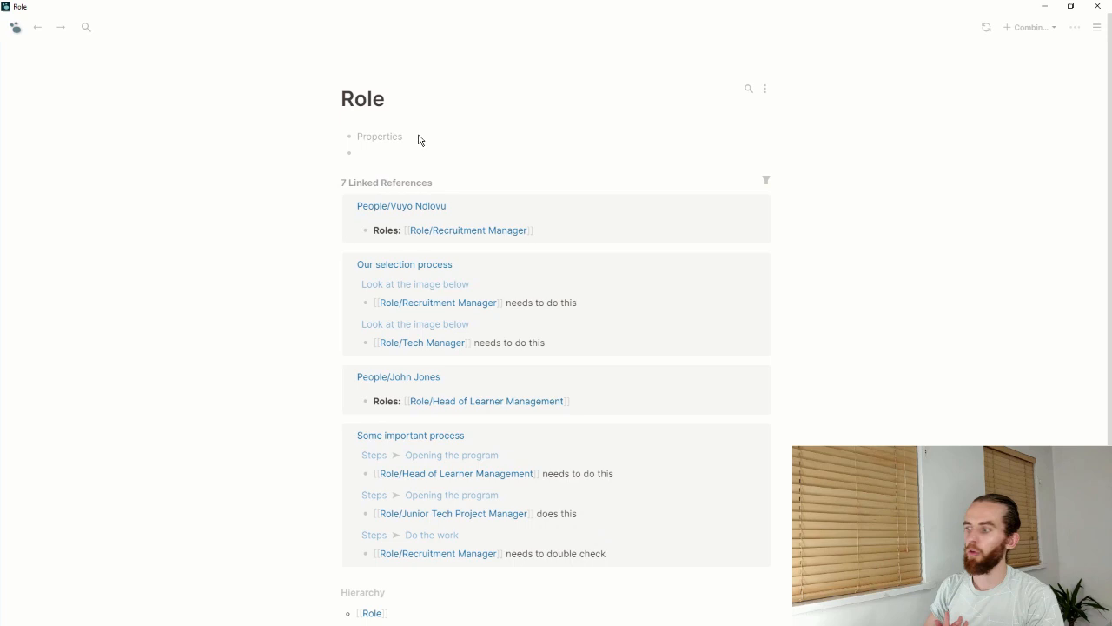
# - Search 'Refere' and open the Reference/Headings page from the results
pyautogui.write('/Junior Project Manager')
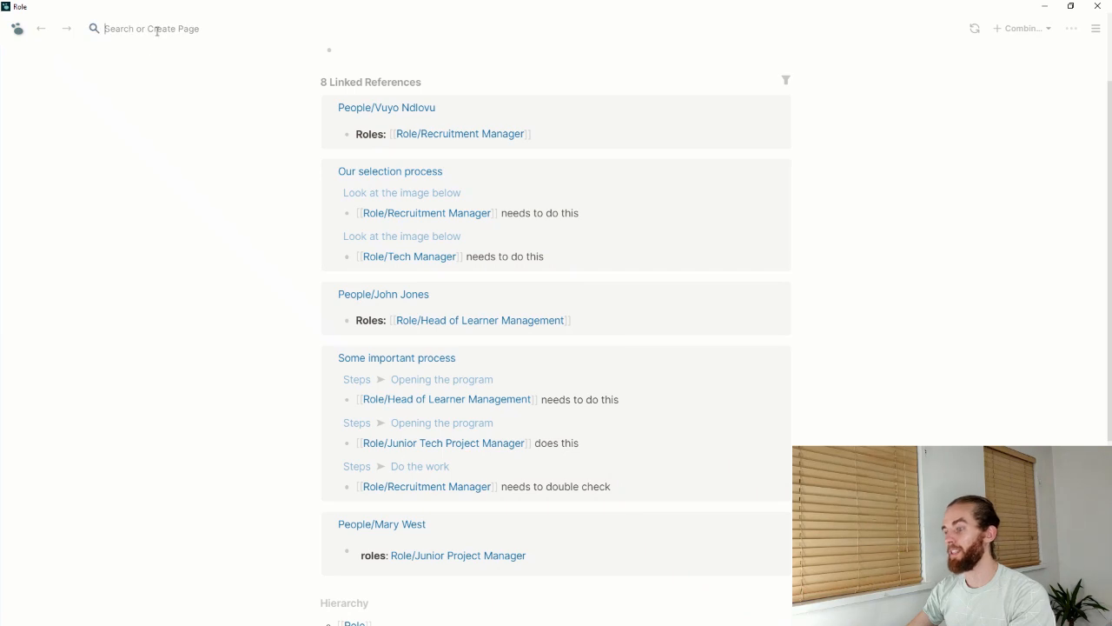
pyautogui.write('mark')
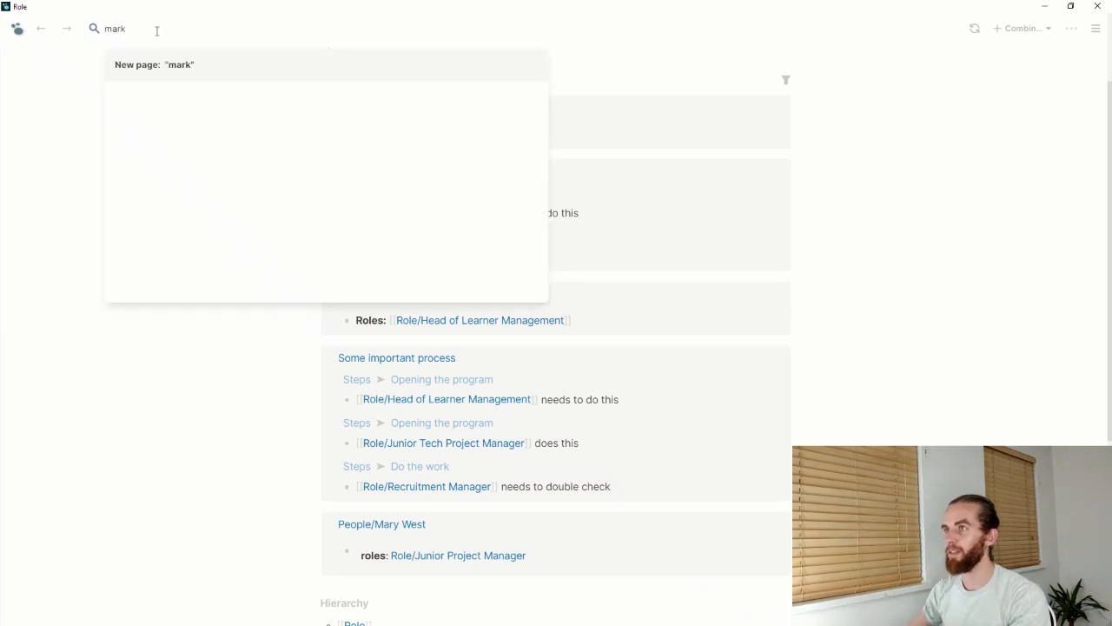
pyautogui.click(117, 29)
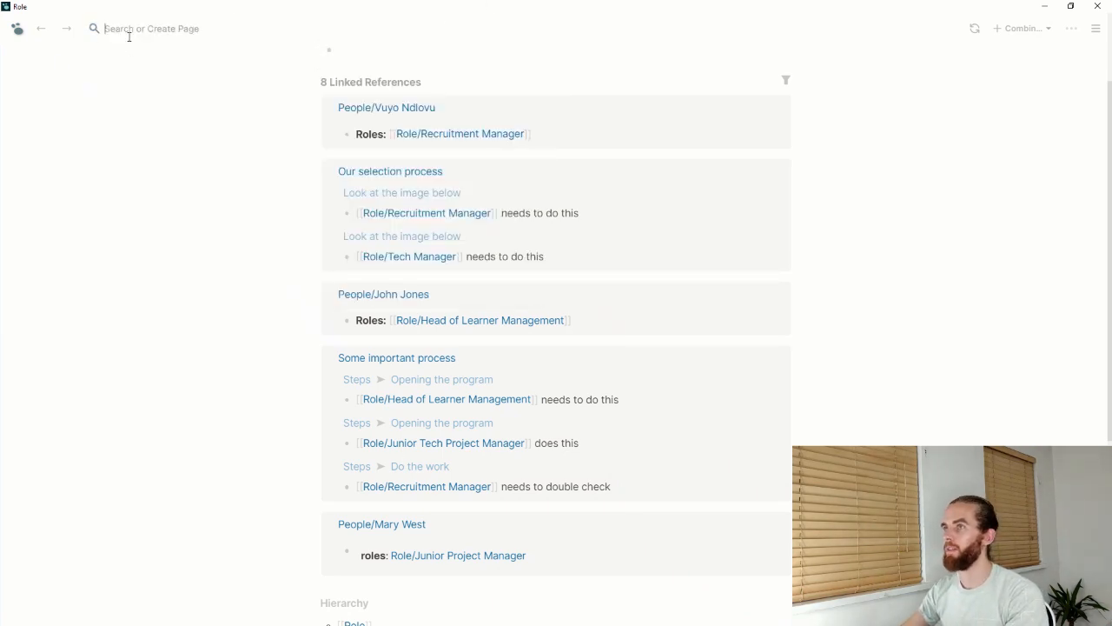
pyautogui.write('Refere')
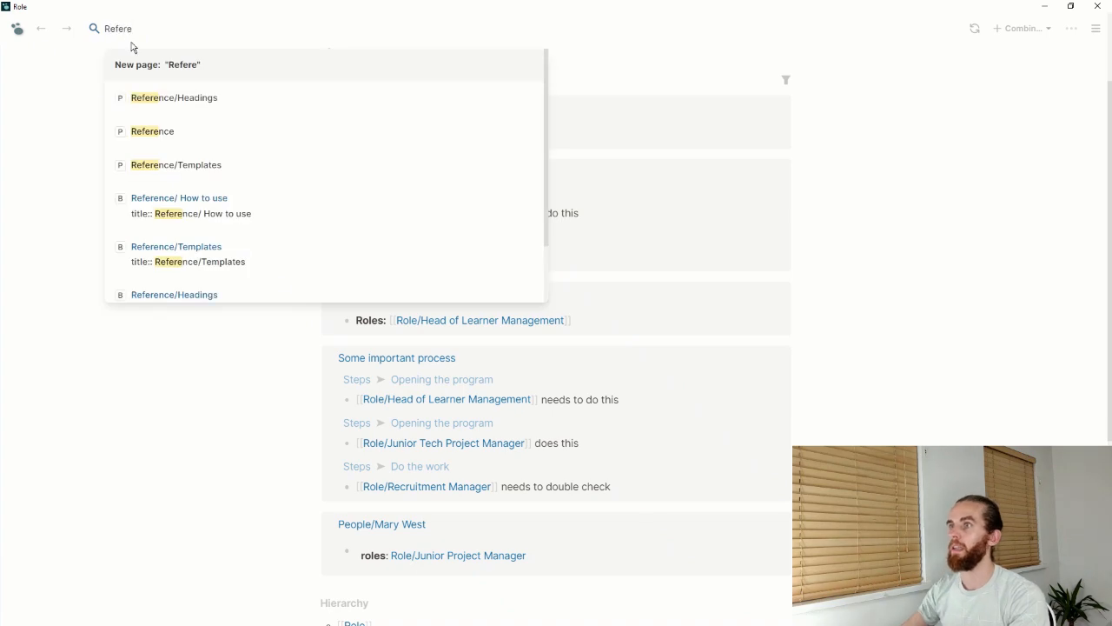
pyautogui.click(174, 97)
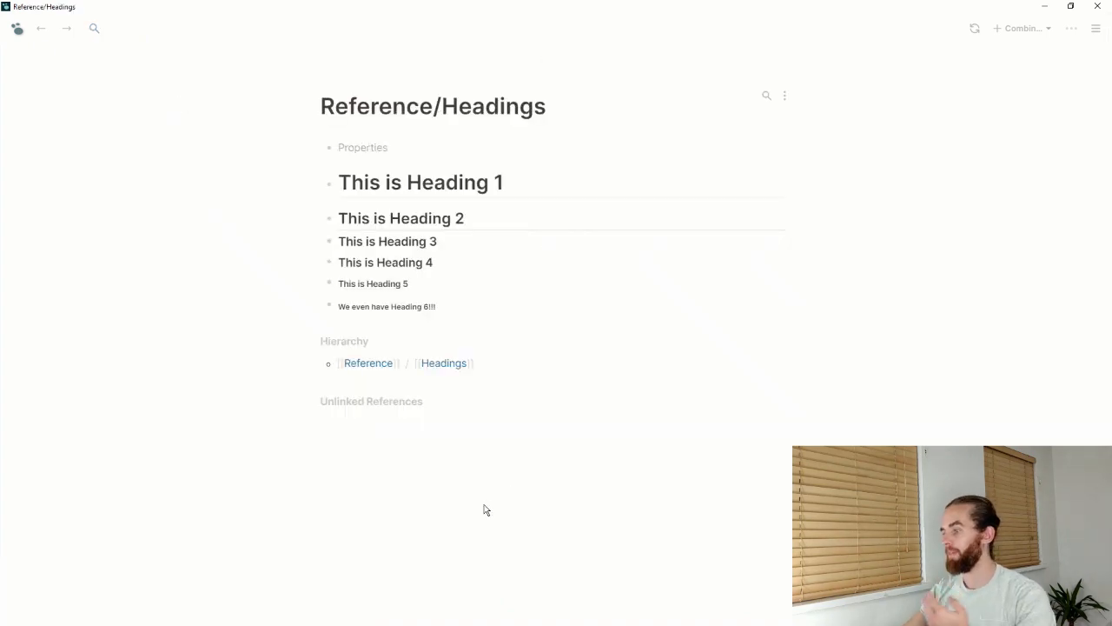
pyautogui.moveTo(540, 189)
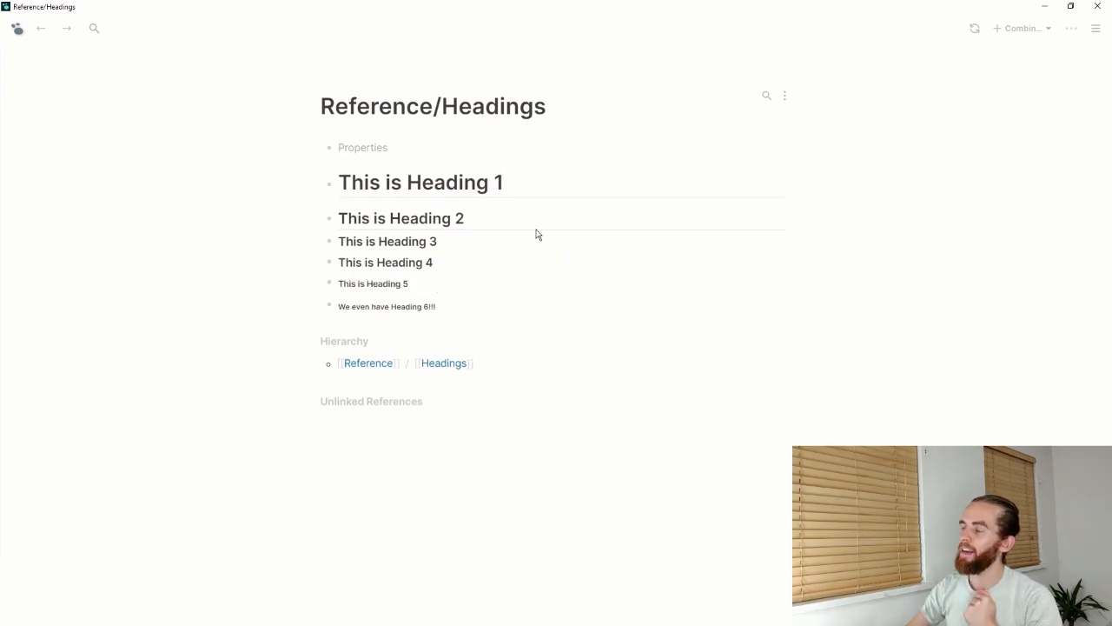
pyautogui.moveTo(546, 194)
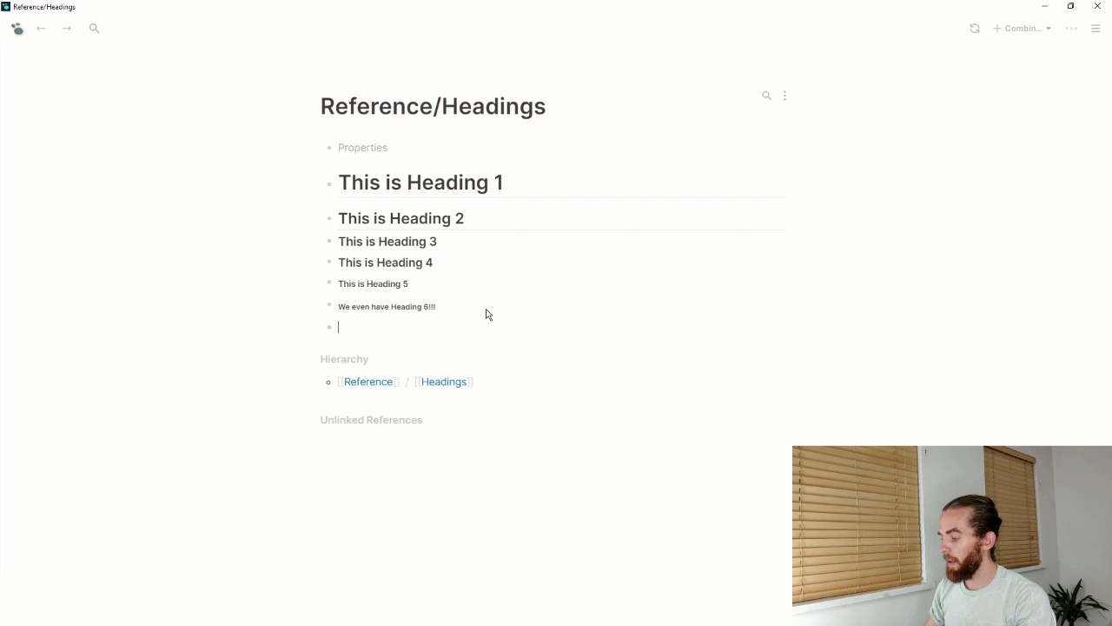
# - Type a '#What a cool heading' block below the last heading, adjusting the hashes
pyautogui.write('#')
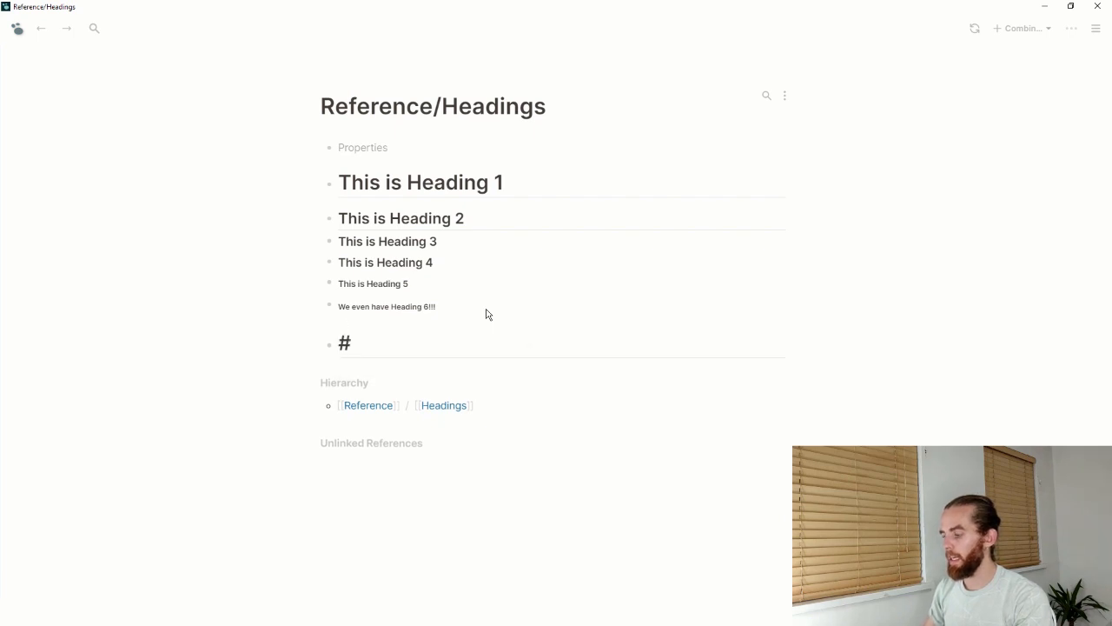
pyautogui.write('What a c')
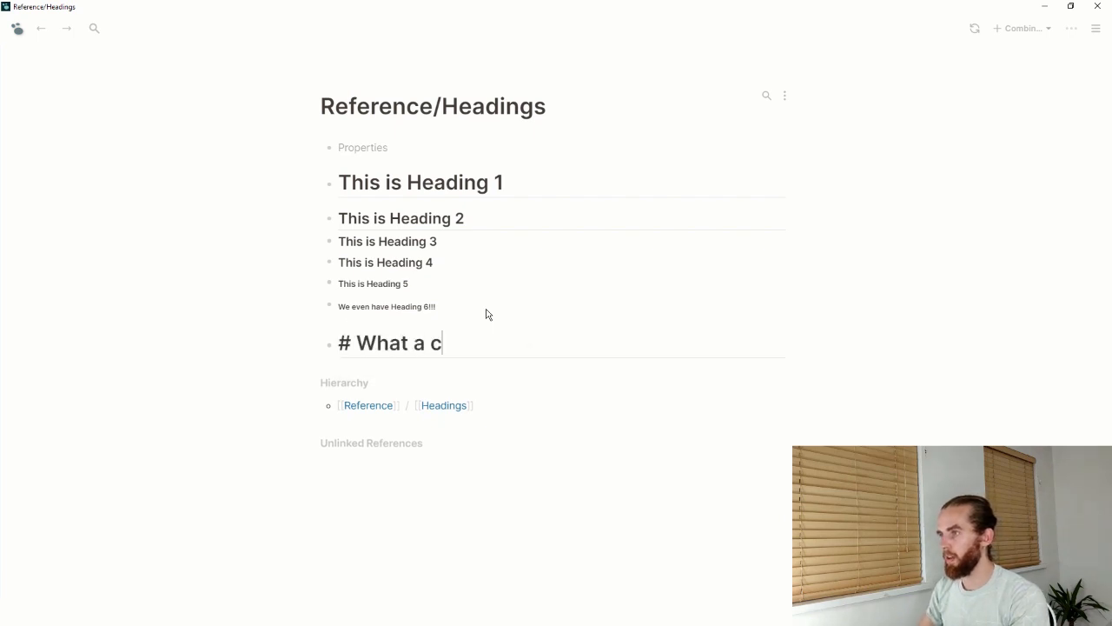
pyautogui.write('ool heading')
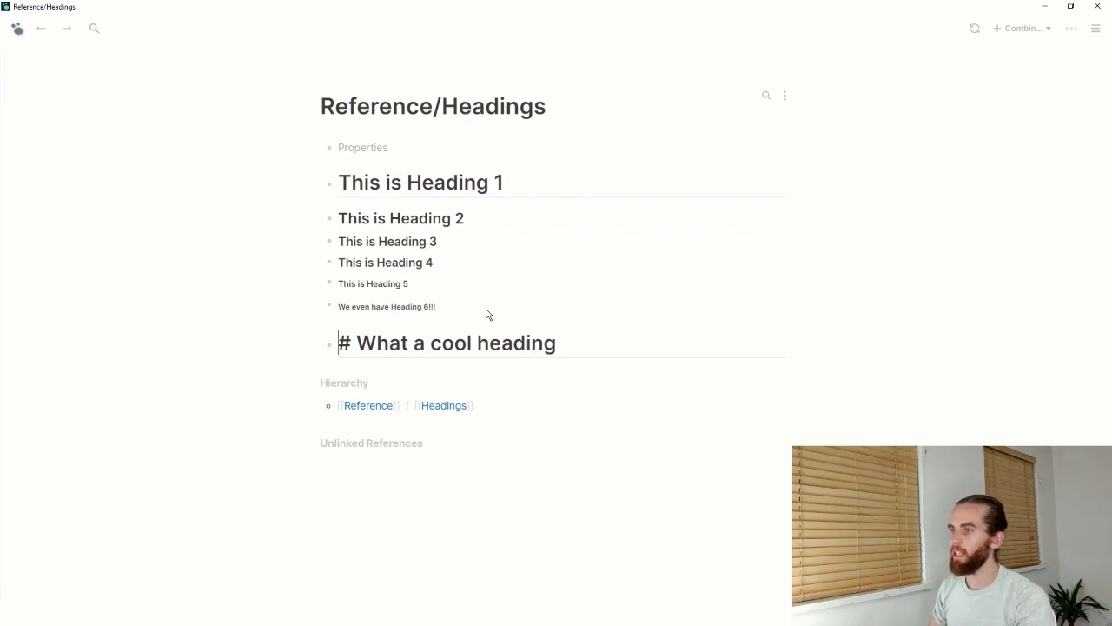
pyautogui.write('#')
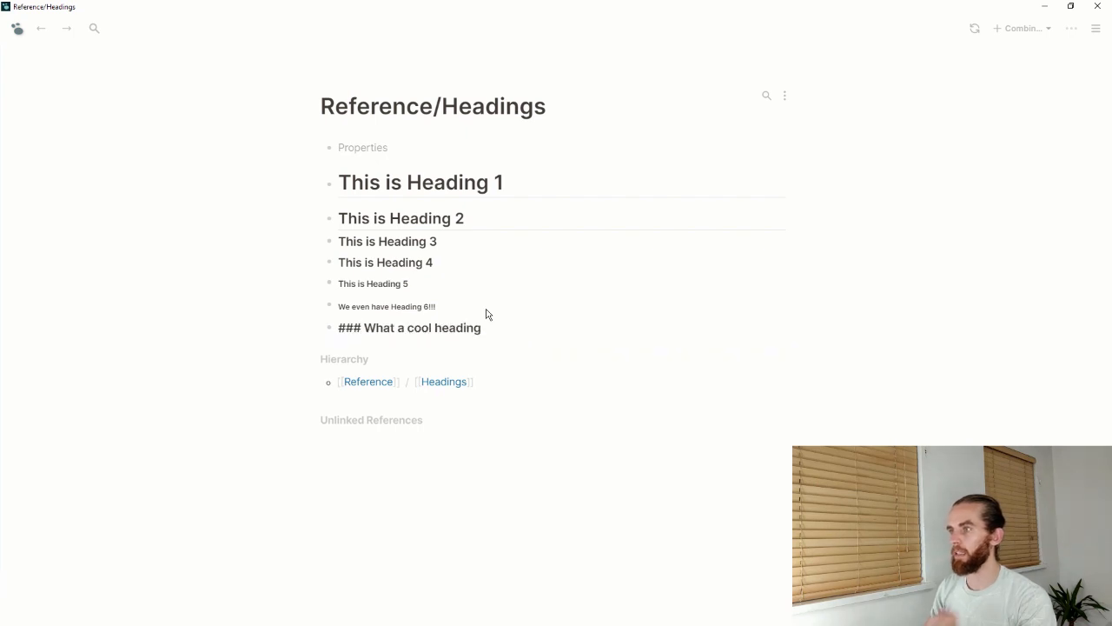
pyautogui.write('#')
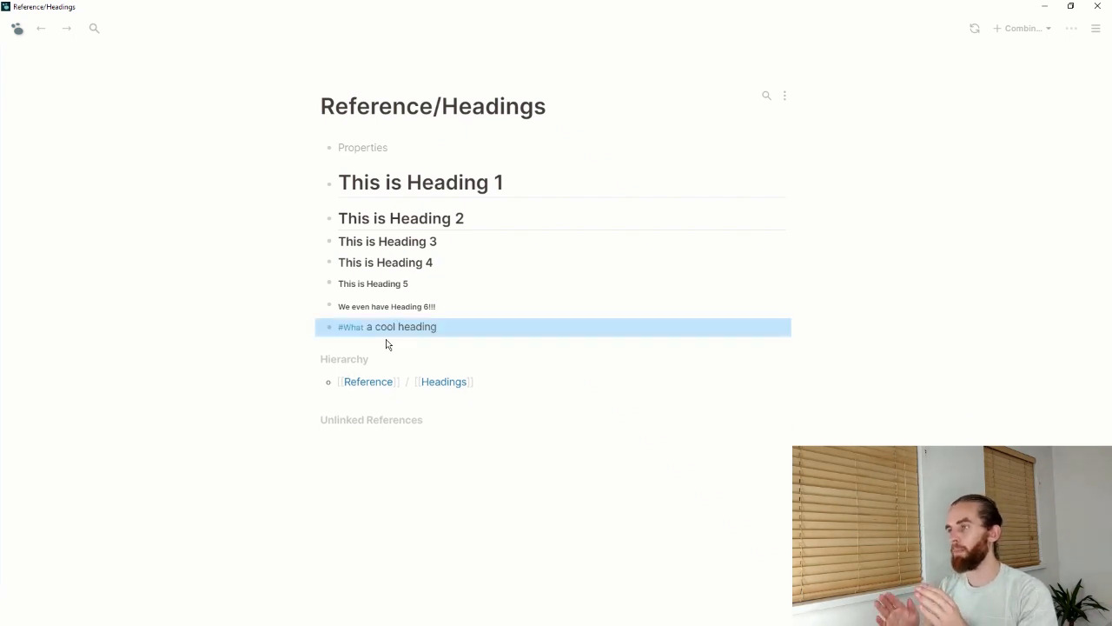
# - End the heading block with a [[What]] link and show the graph switching options
pyautogui.click(439, 327)
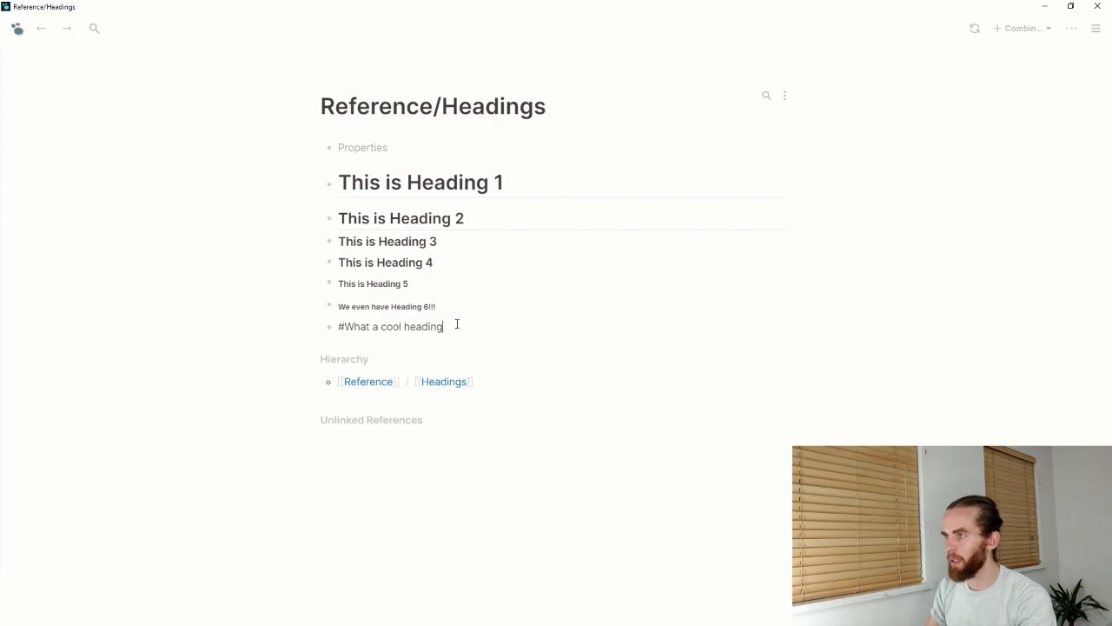
pyautogui.write('[[What')
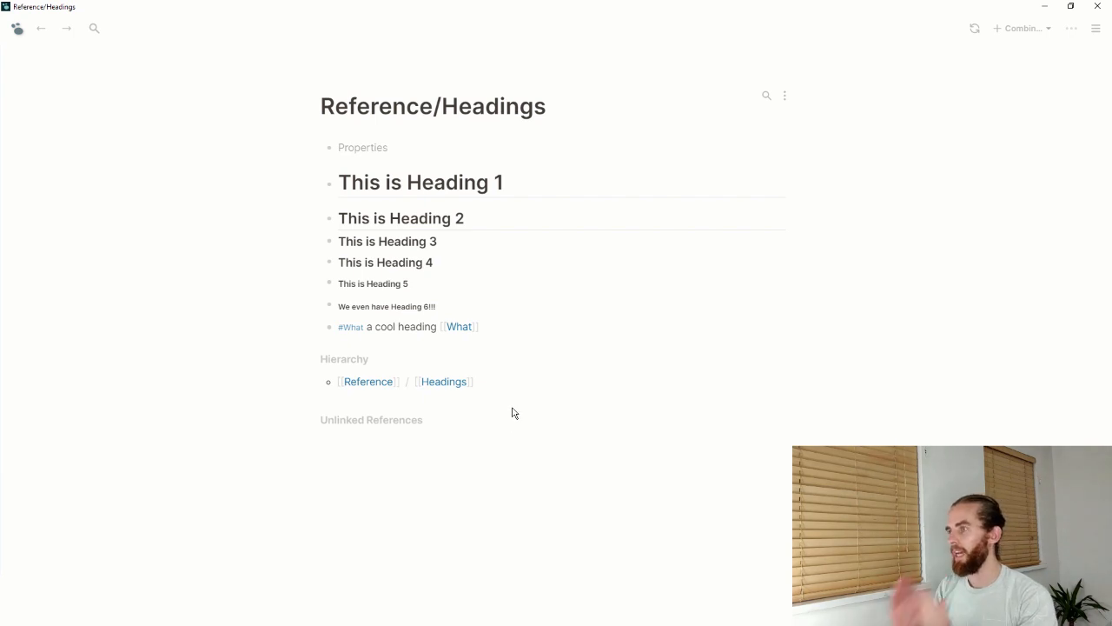
pyautogui.moveTo(515, 329)
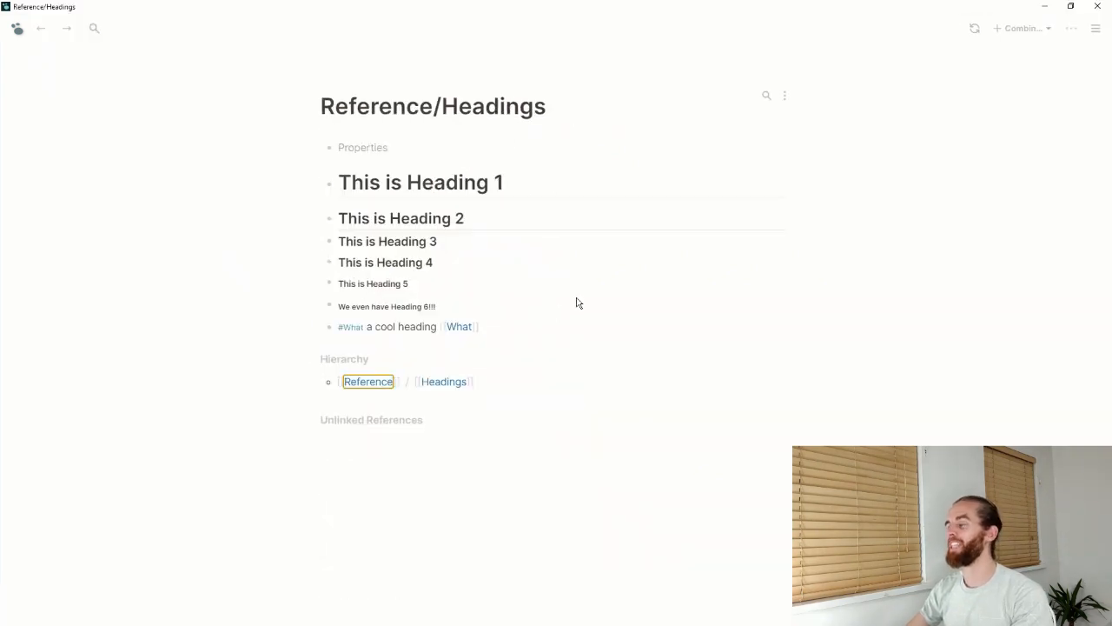
pyautogui.moveTo(766, 90)
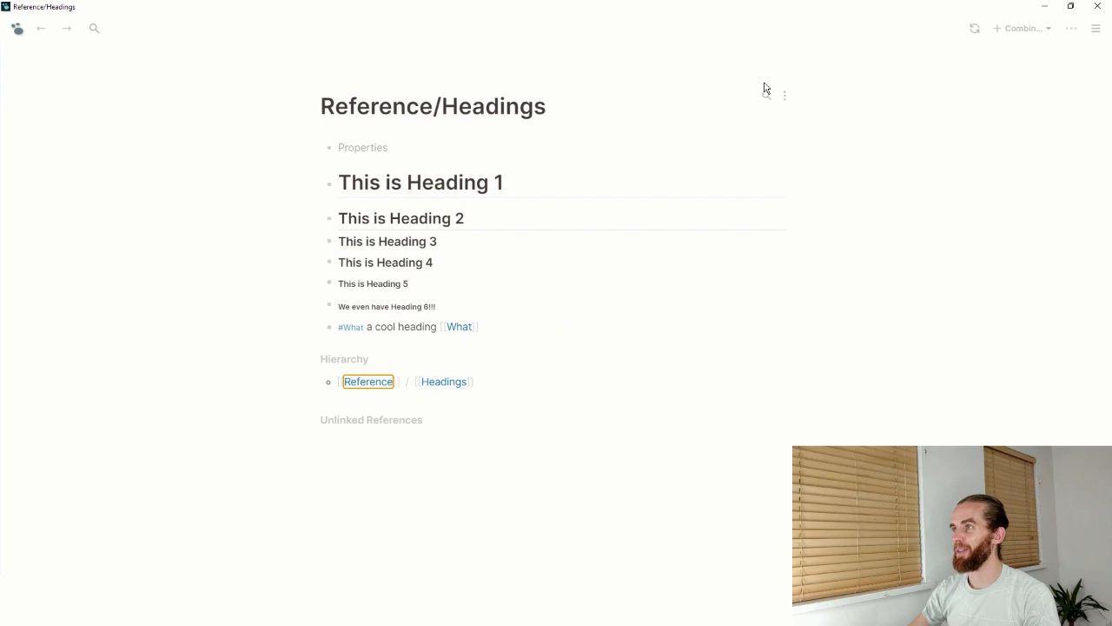
pyautogui.click(1070, 29)
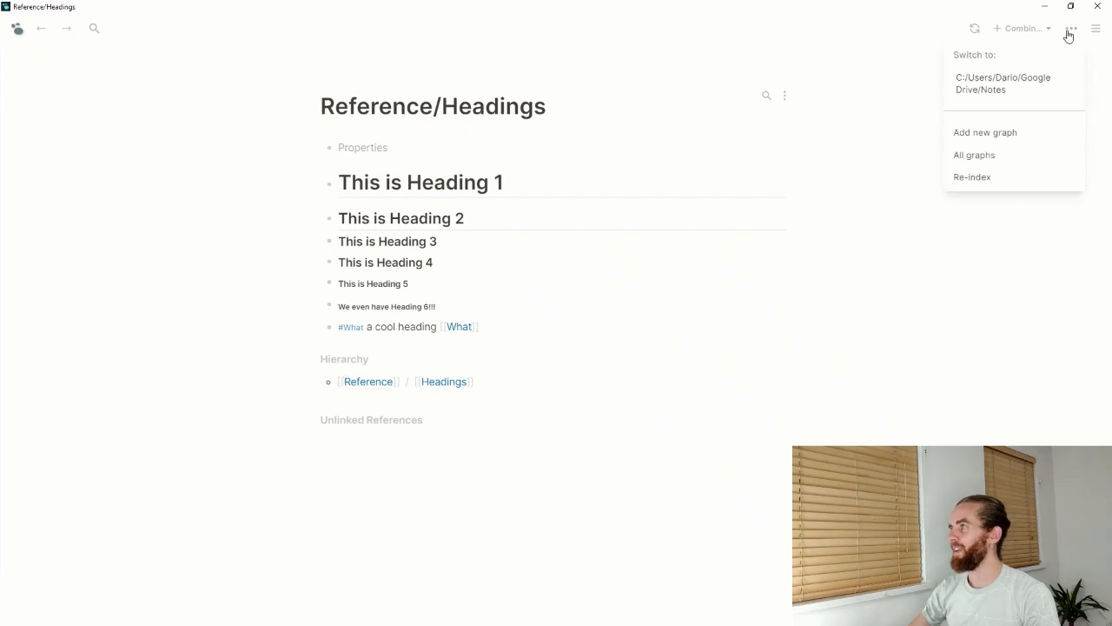
pyautogui.click(974, 154)
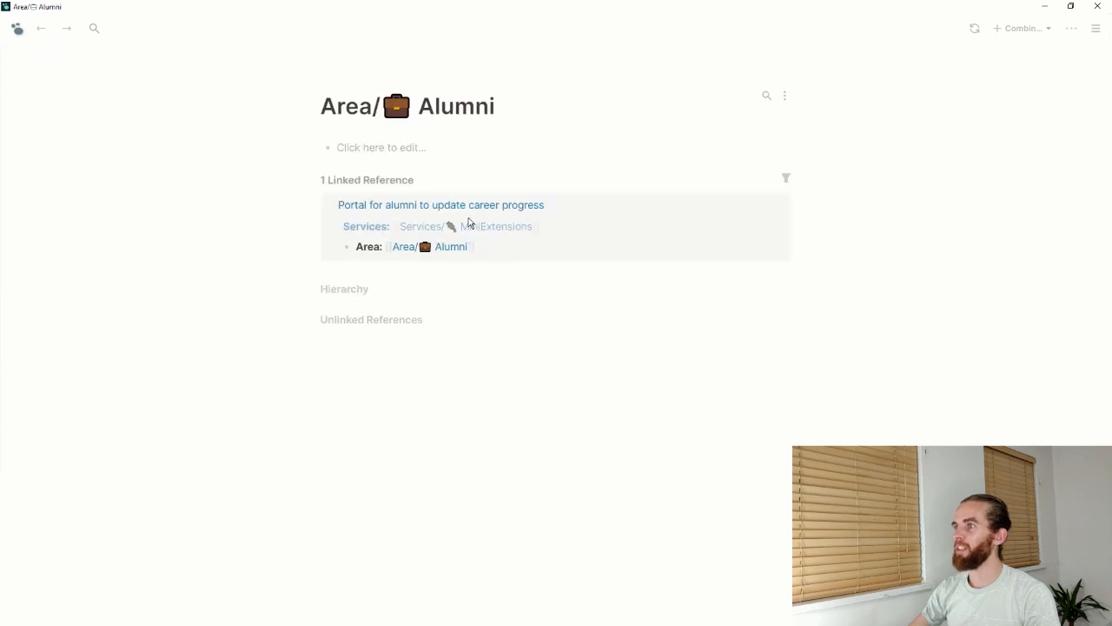
pyautogui.moveTo(429, 120)
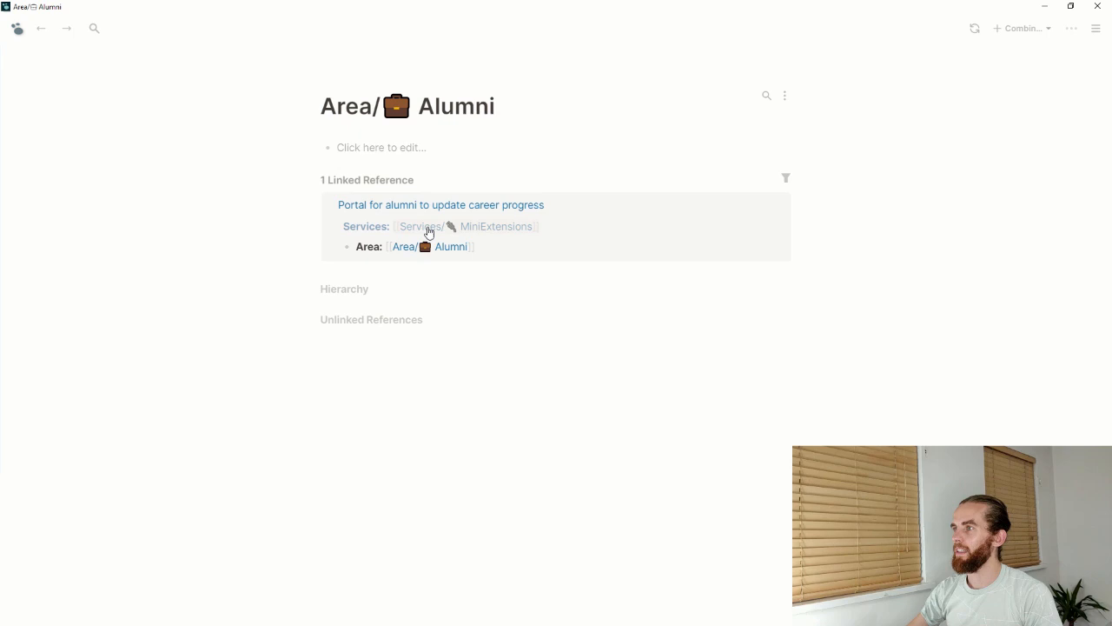
pyautogui.click(429, 225)
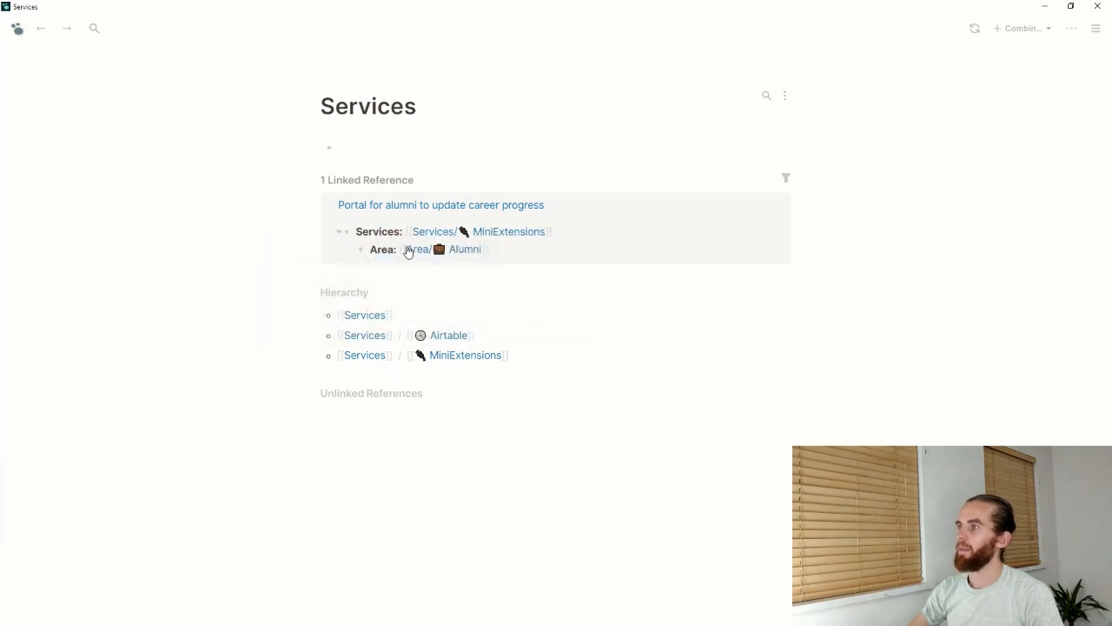
pyautogui.click(417, 250)
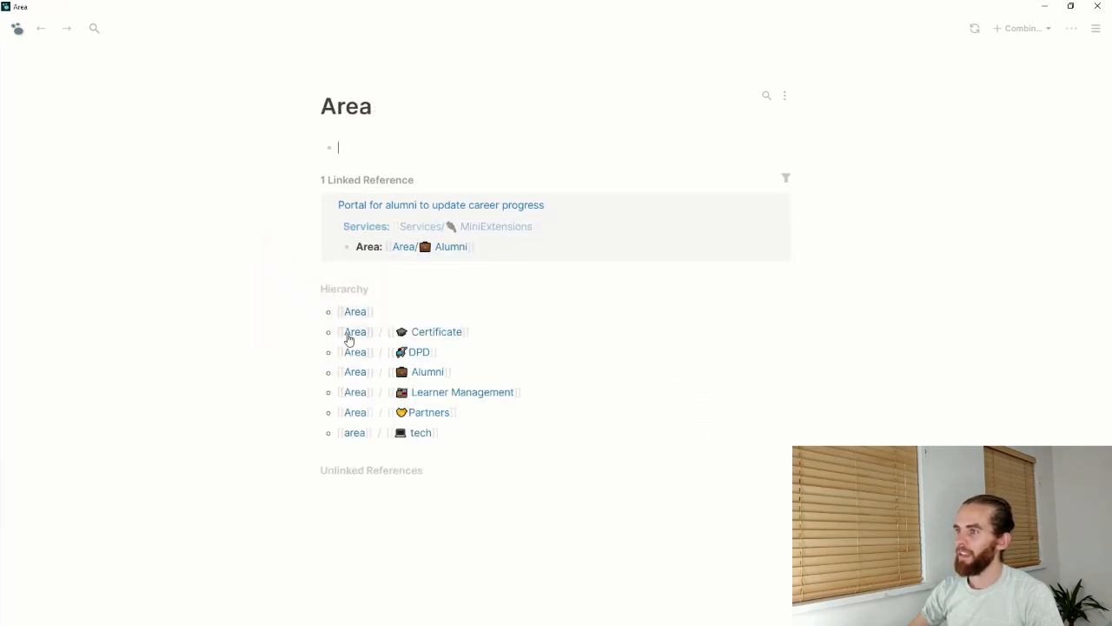
pyautogui.moveTo(402, 449)
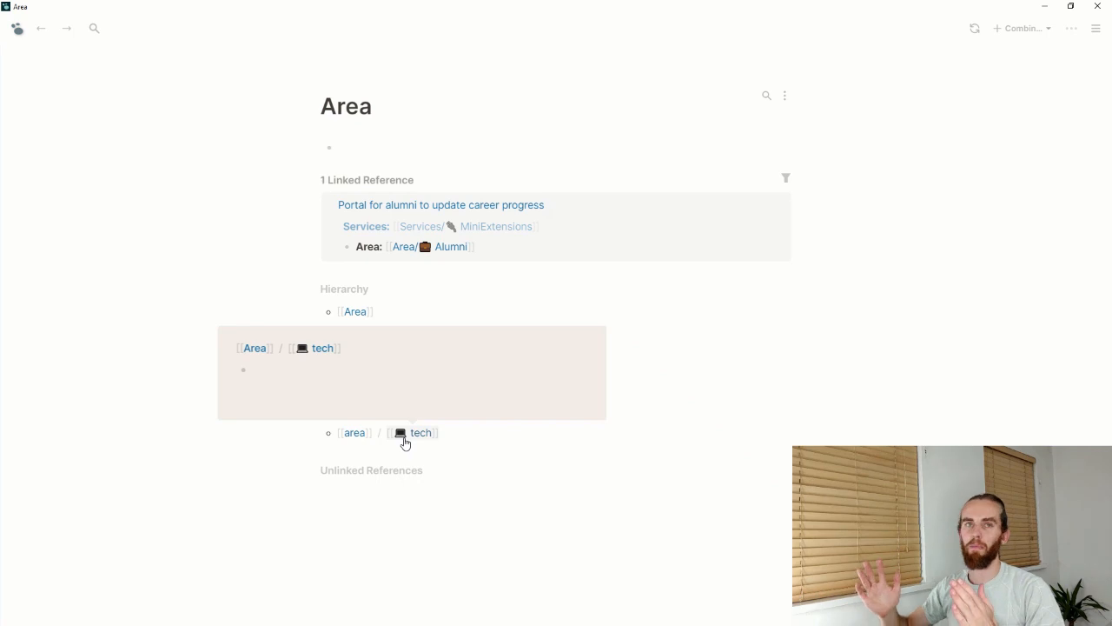
pyautogui.click(347, 147)
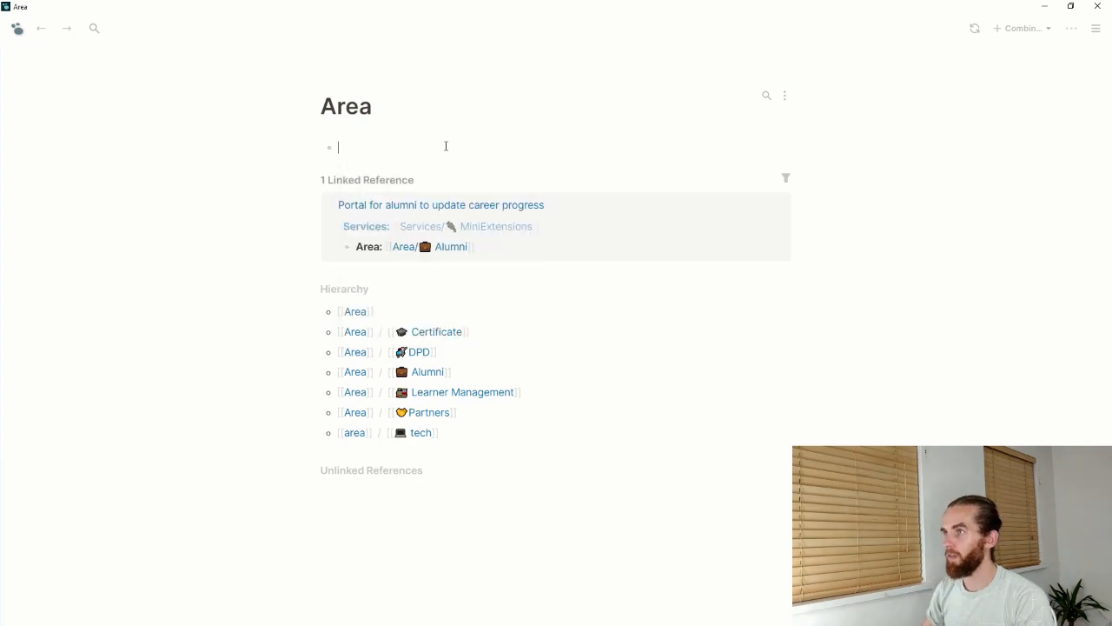
# - Add a 🌱 [[Seedling]] page link, then a 😎 emoji in the block below
pyautogui.write('see')
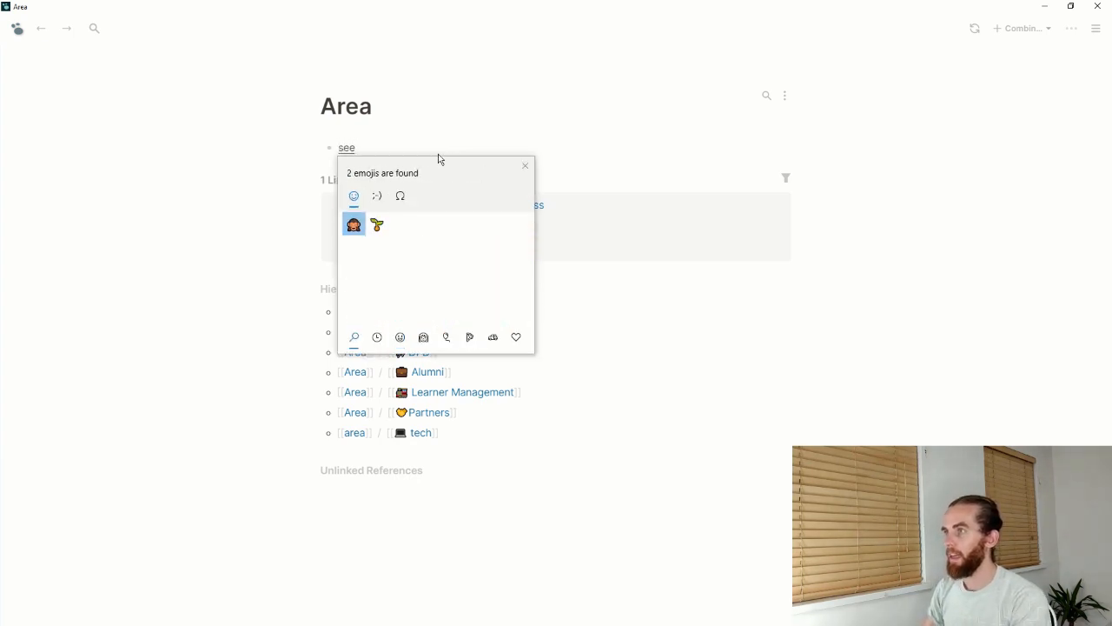
pyautogui.click(377, 225)
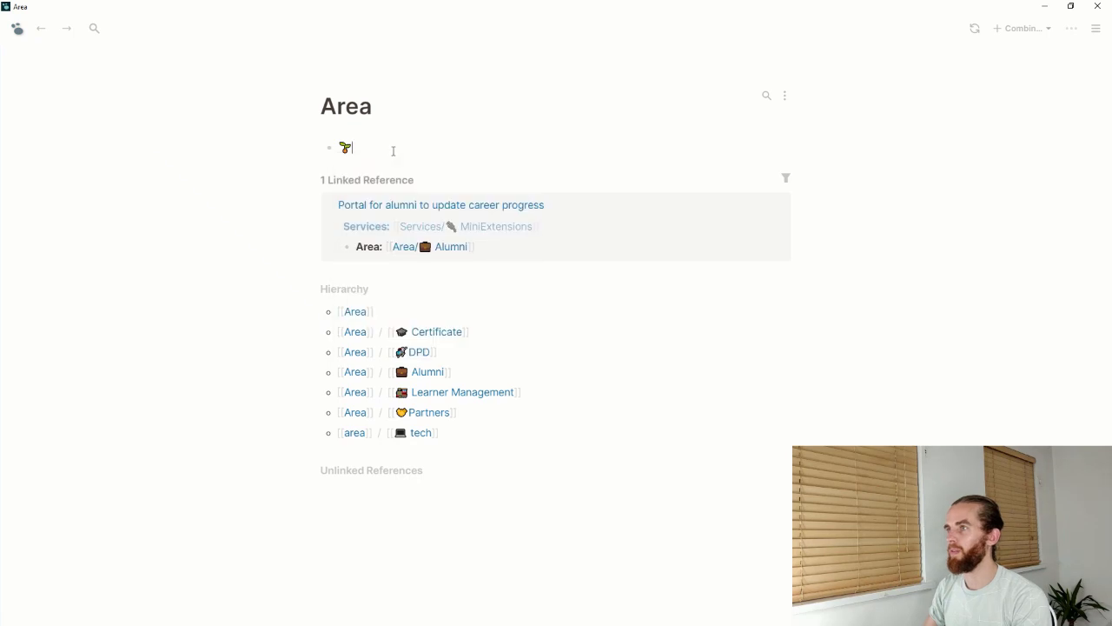
pyautogui.write('[[')
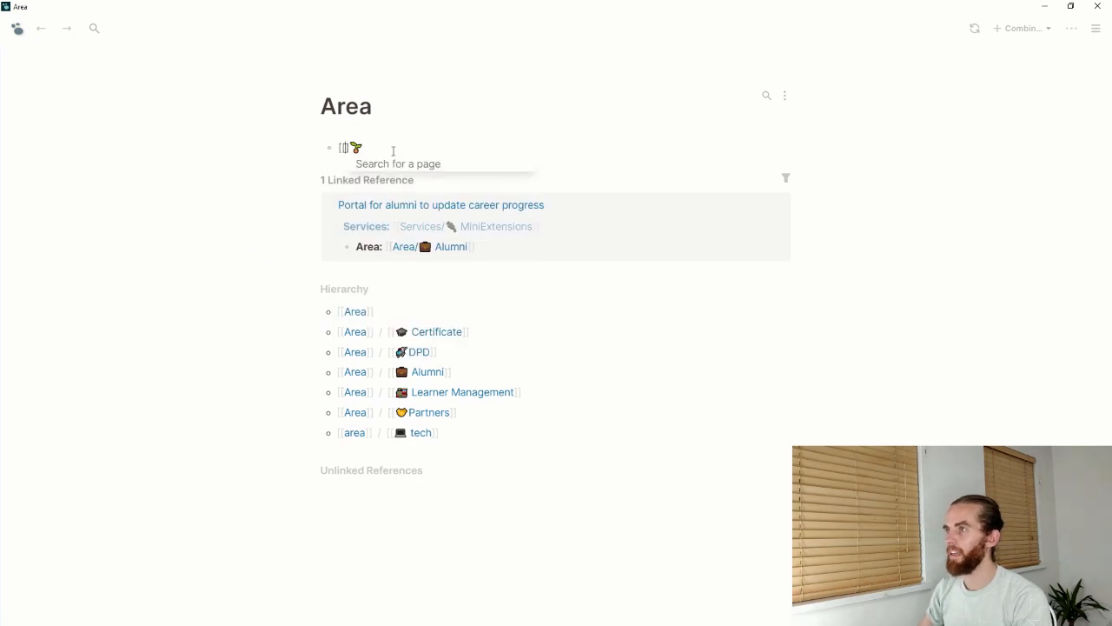
pyautogui.write('Seedling')
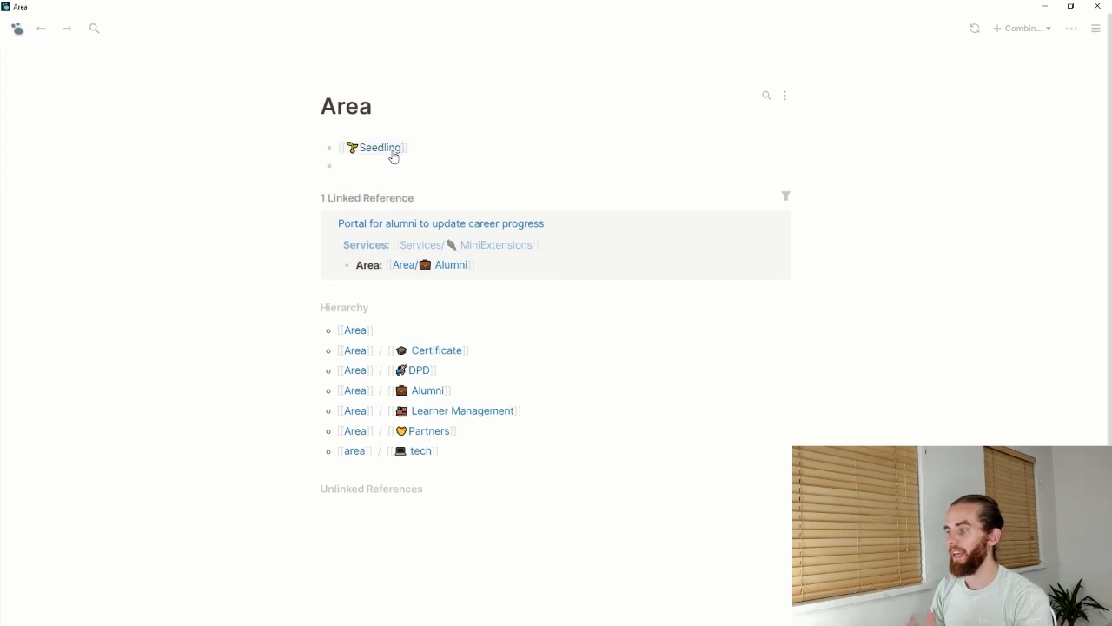
pyautogui.click(365, 166)
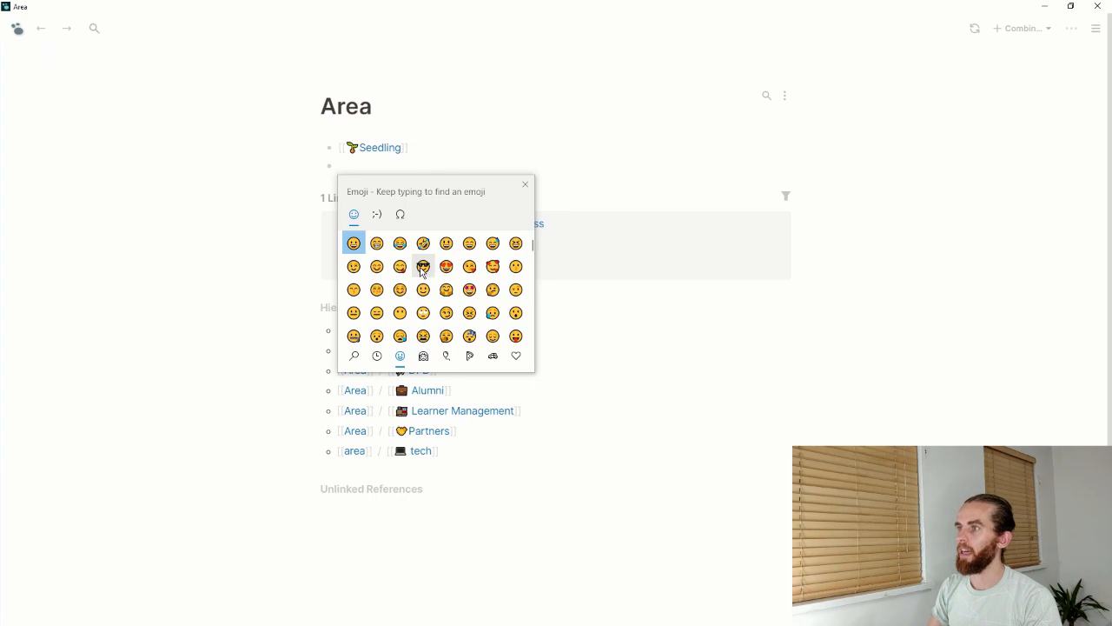
pyautogui.click(422, 267)
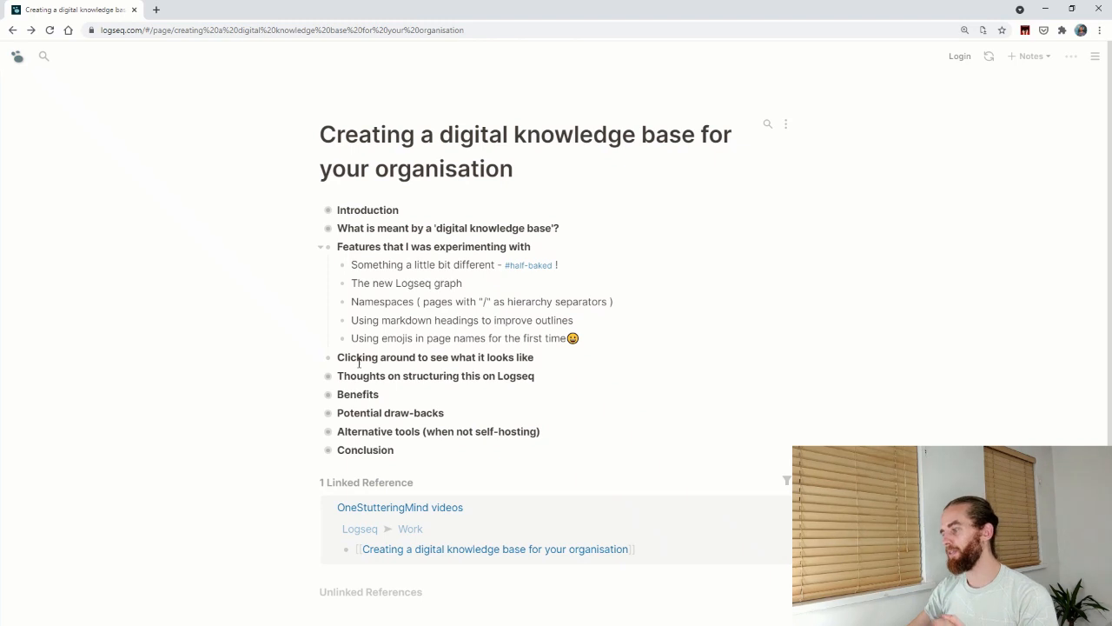
pyautogui.moveTo(415, 474)
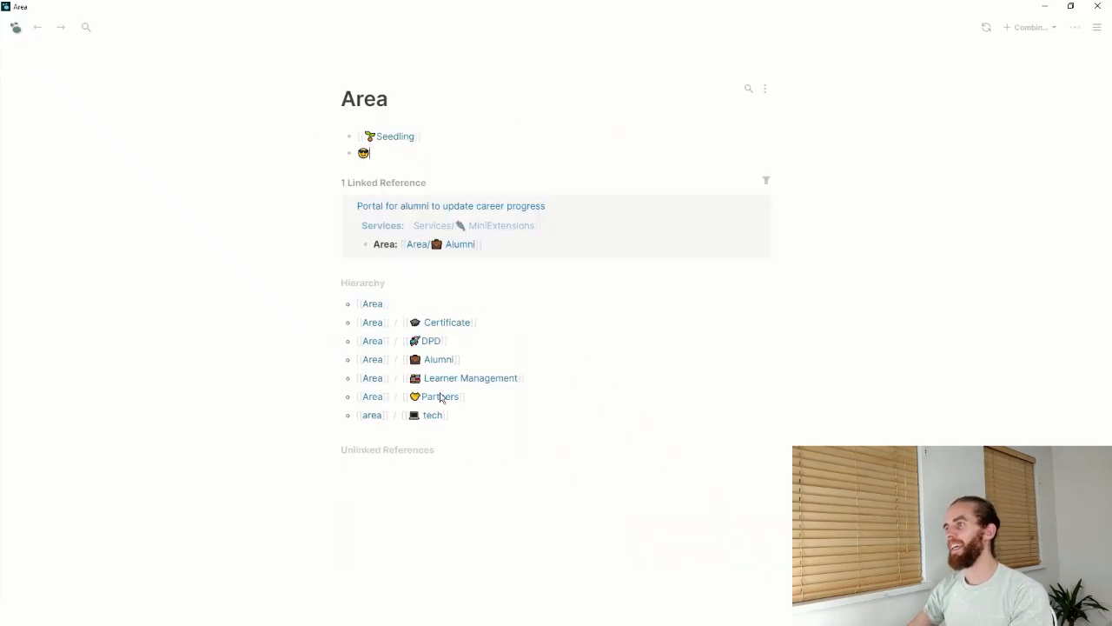
pyautogui.moveTo(772, 221)
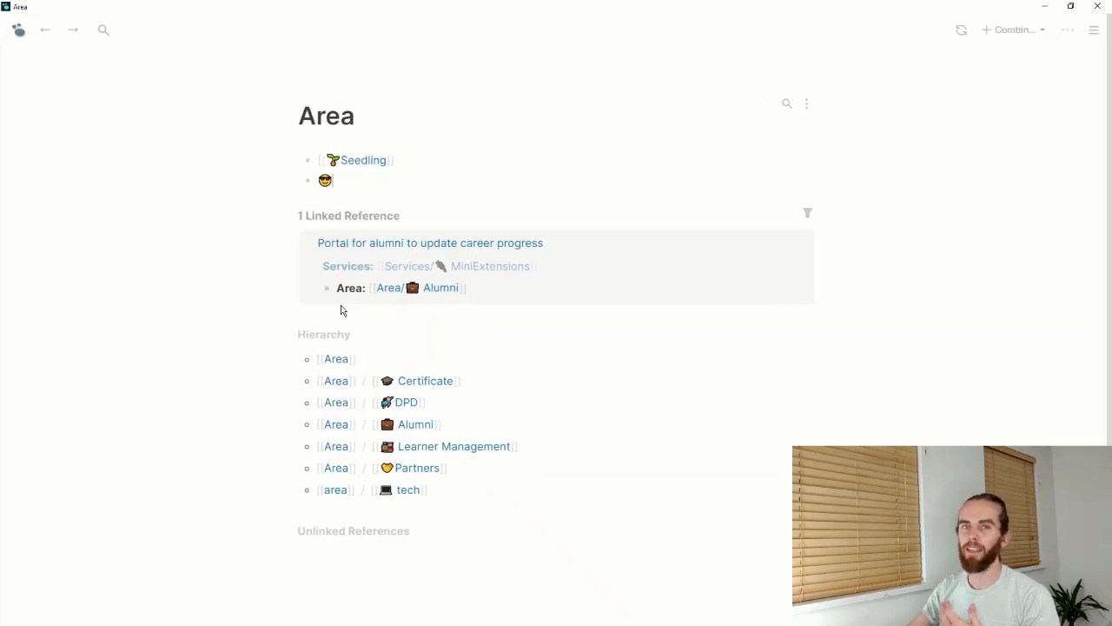
pyautogui.moveTo(1067, 29)
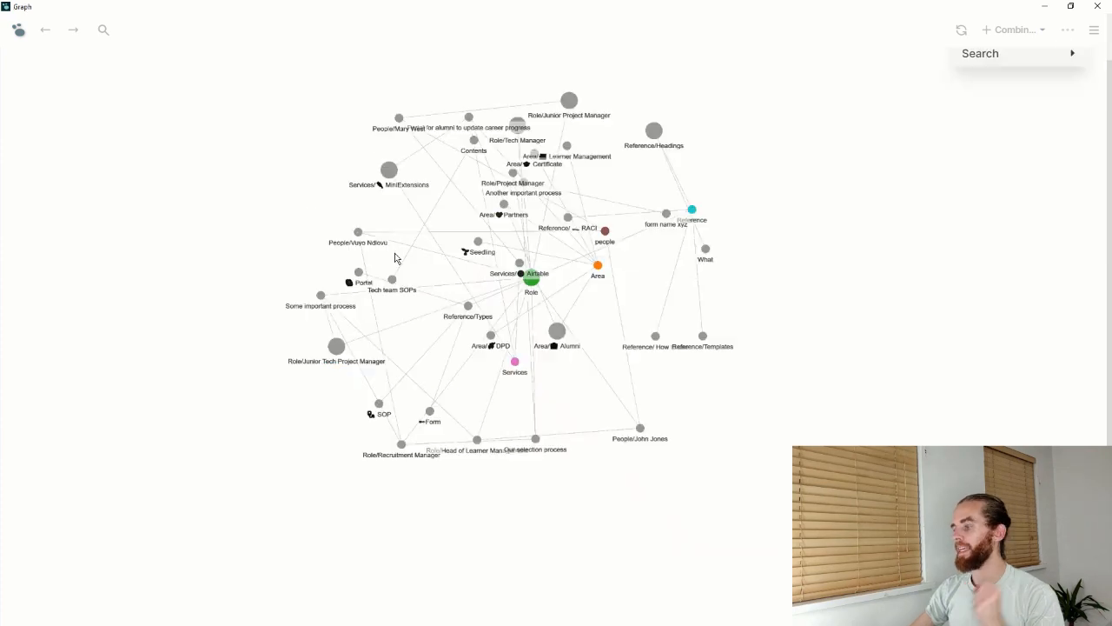
pyautogui.moveTo(366, 213)
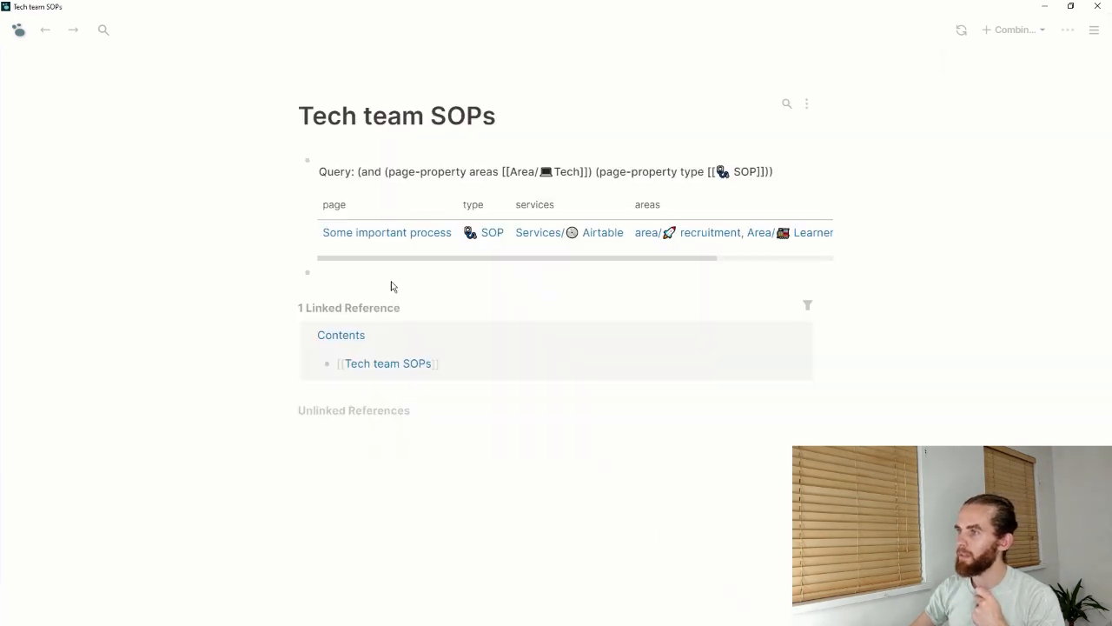
pyautogui.moveTo(394, 252)
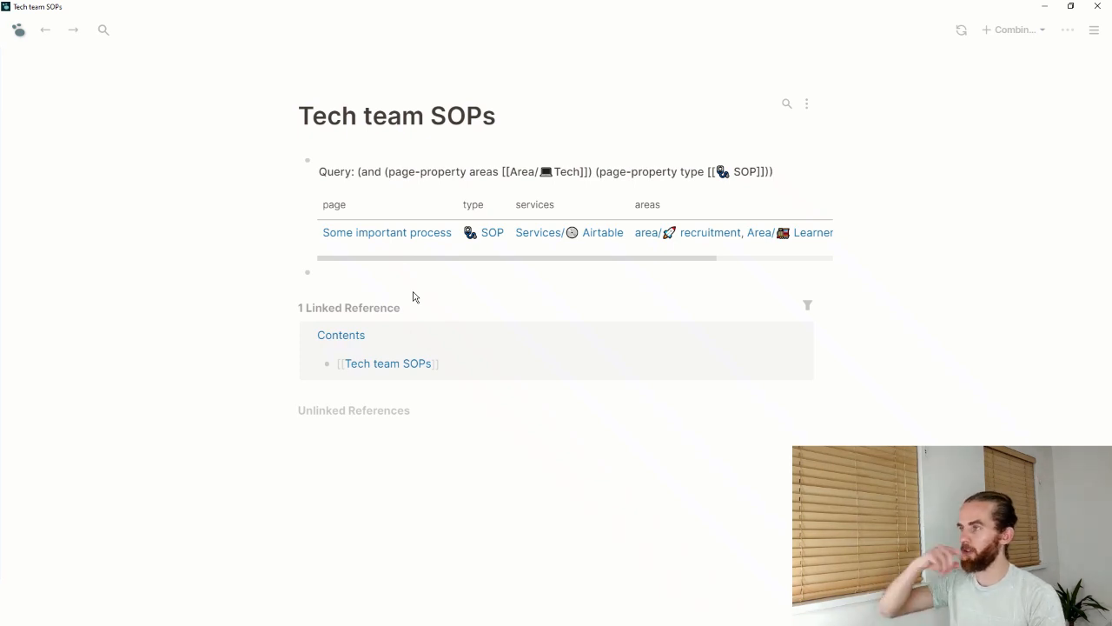
pyautogui.moveTo(478, 284)
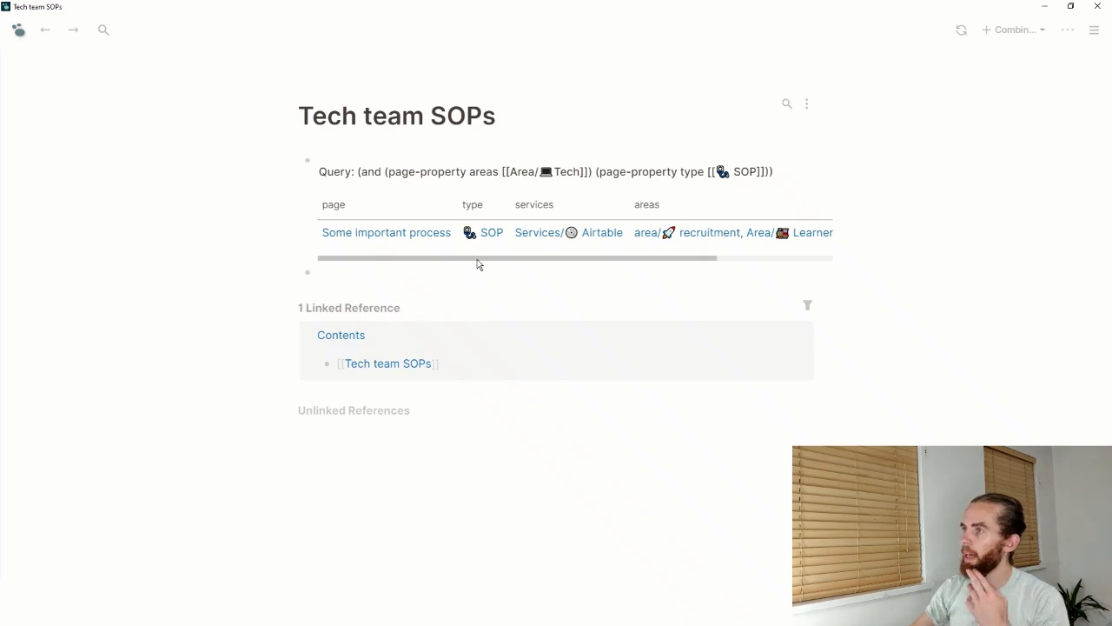
pyautogui.moveTo(421, 257)
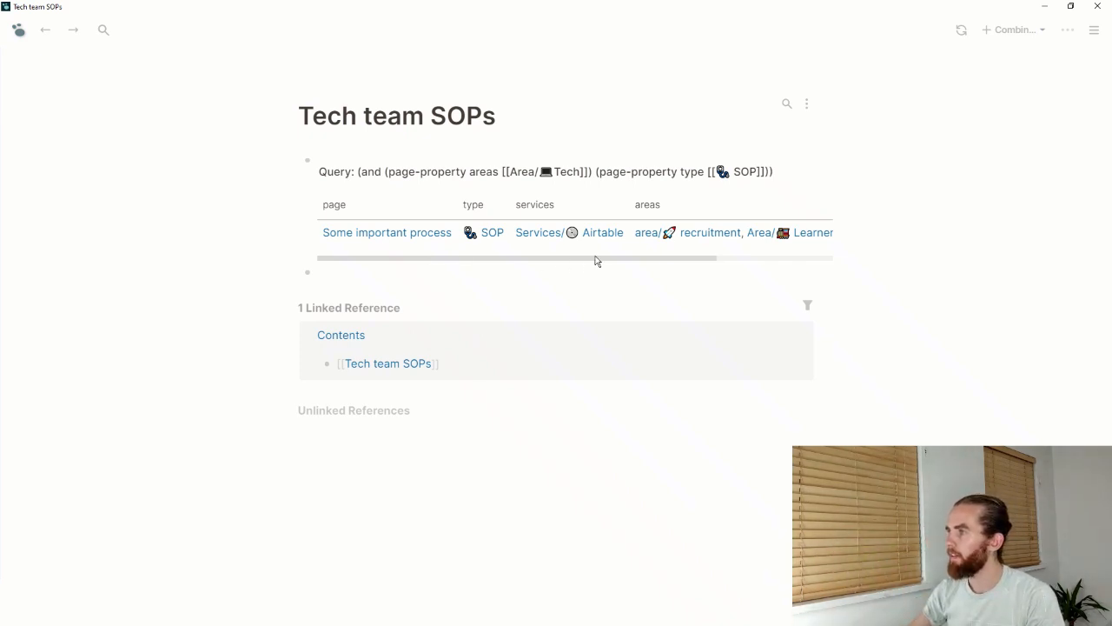
pyautogui.moveTo(391, 239)
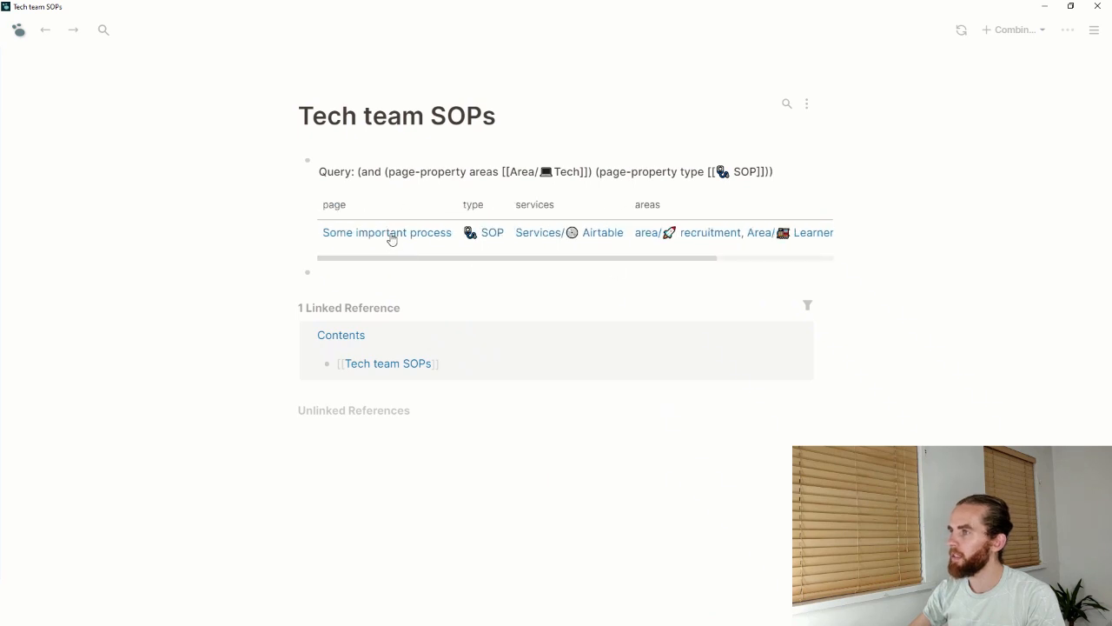
pyautogui.moveTo(386, 232)
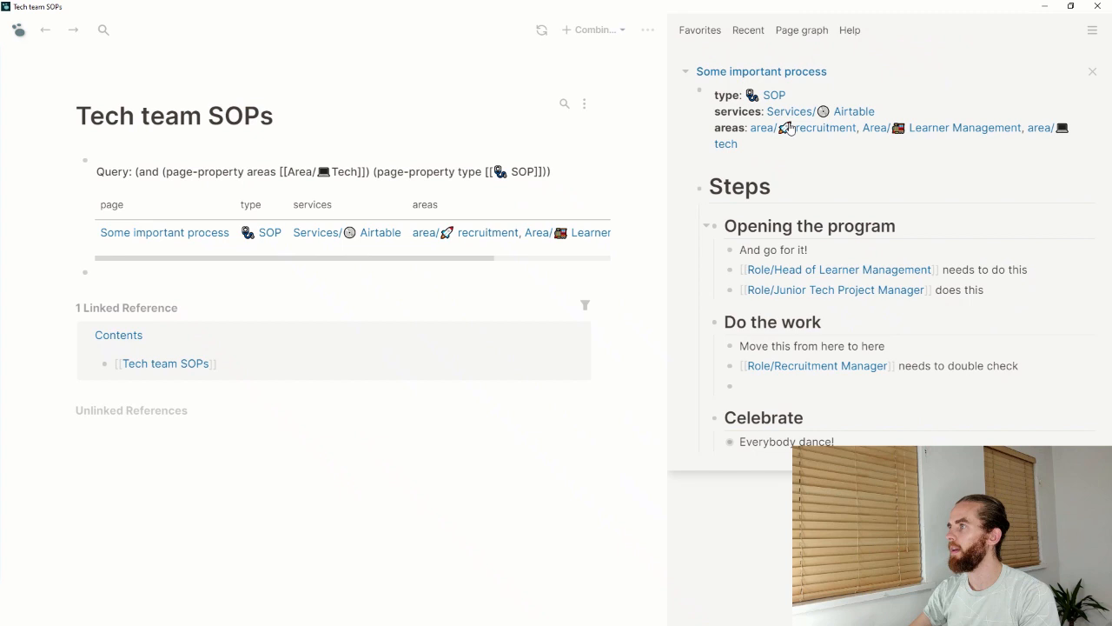
# - Show 'Some important process' in the main view, close the sidebar, then open Role/Head of Learner Management
pyautogui.click(163, 232)
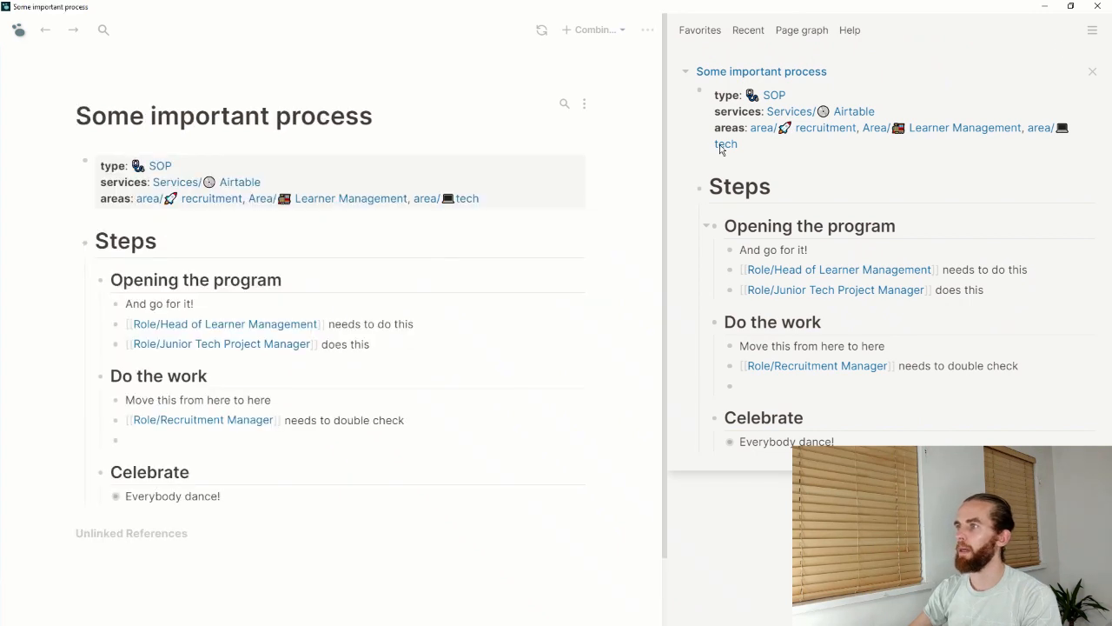
pyautogui.click(1090, 69)
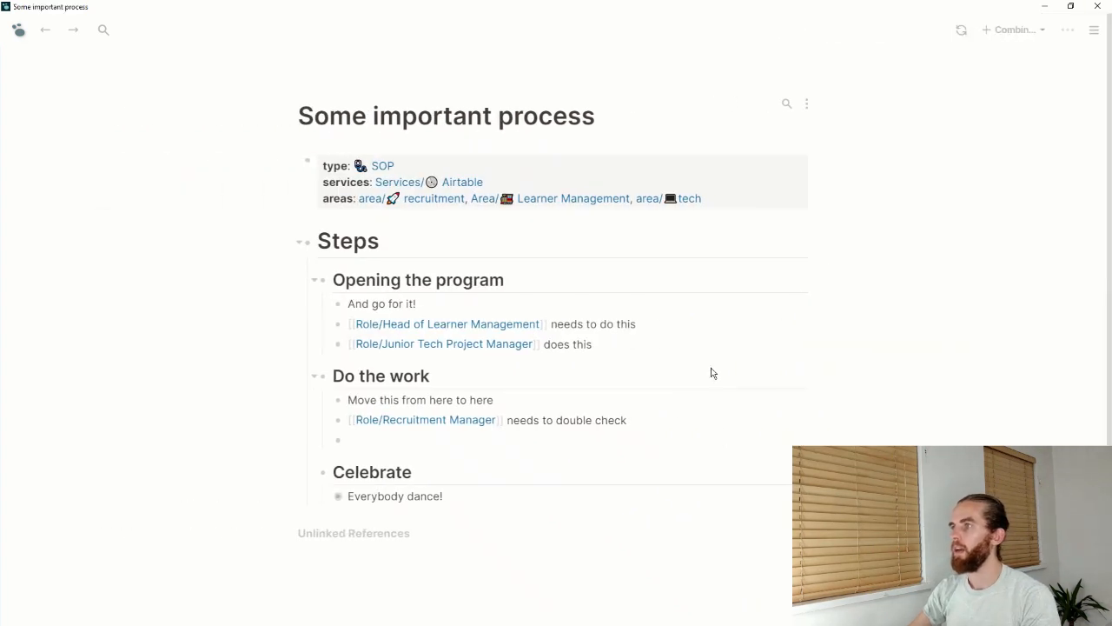
pyautogui.moveTo(480, 156)
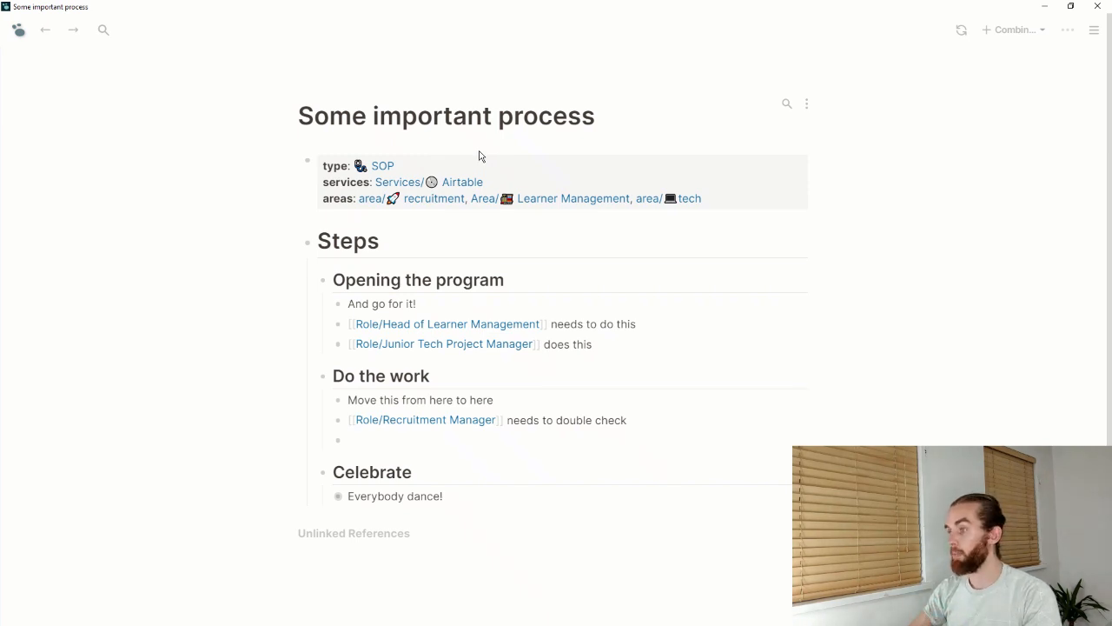
pyautogui.moveTo(419, 185)
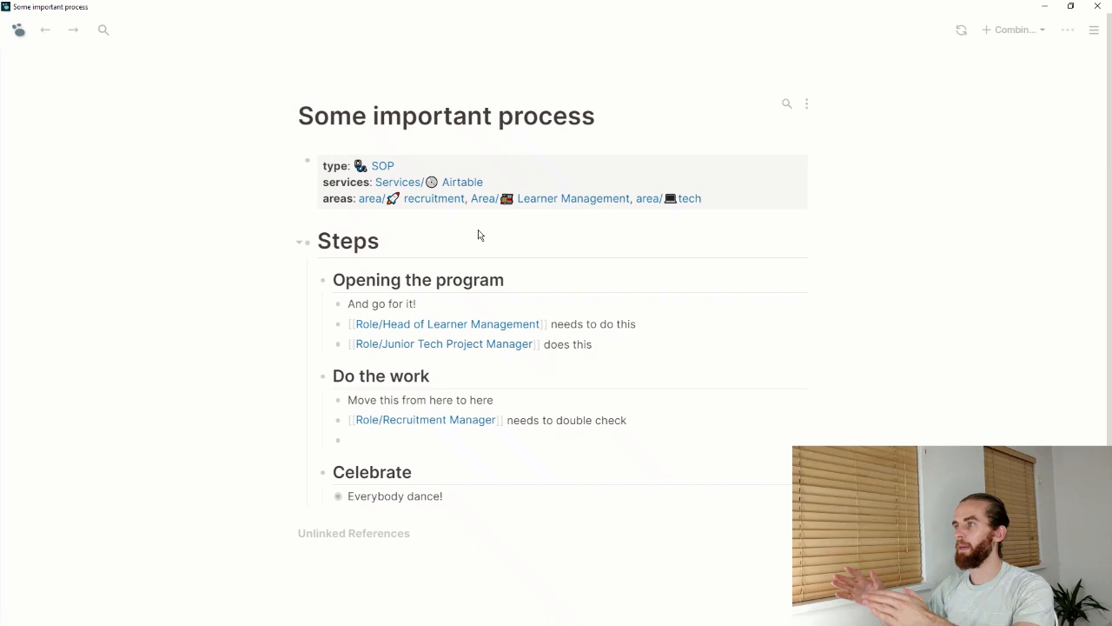
pyautogui.moveTo(494, 229)
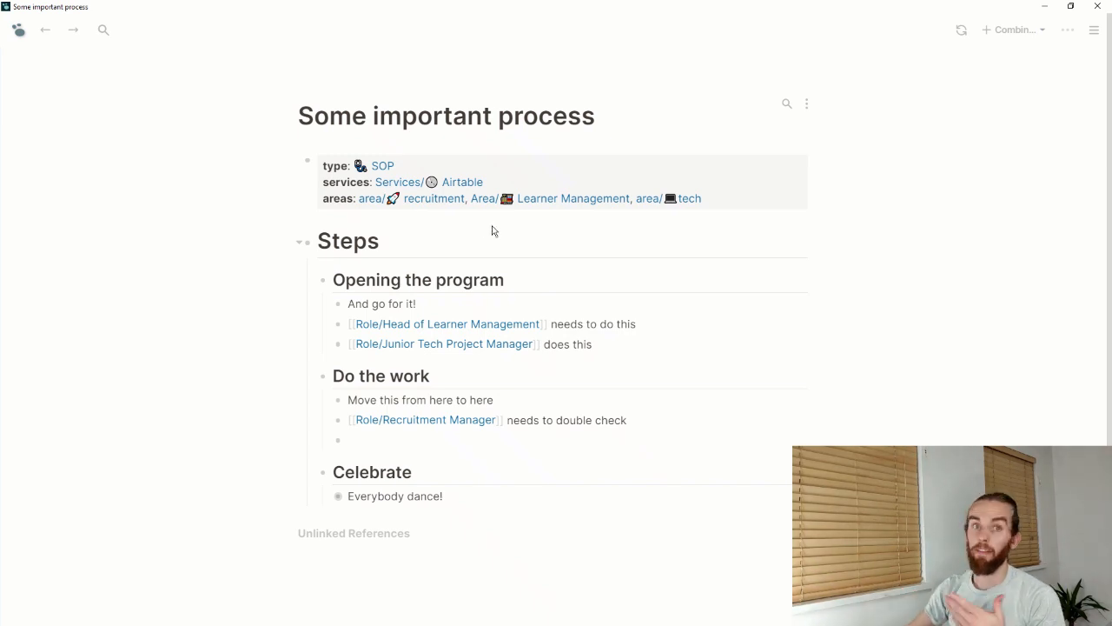
pyautogui.moveTo(484, 231)
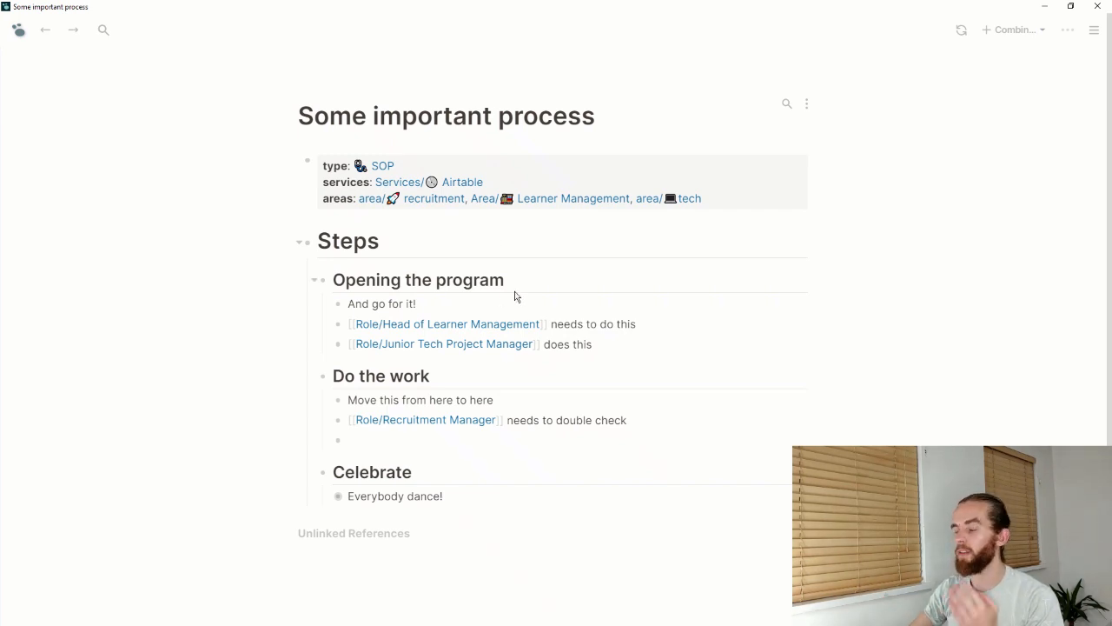
pyautogui.moveTo(505, 302)
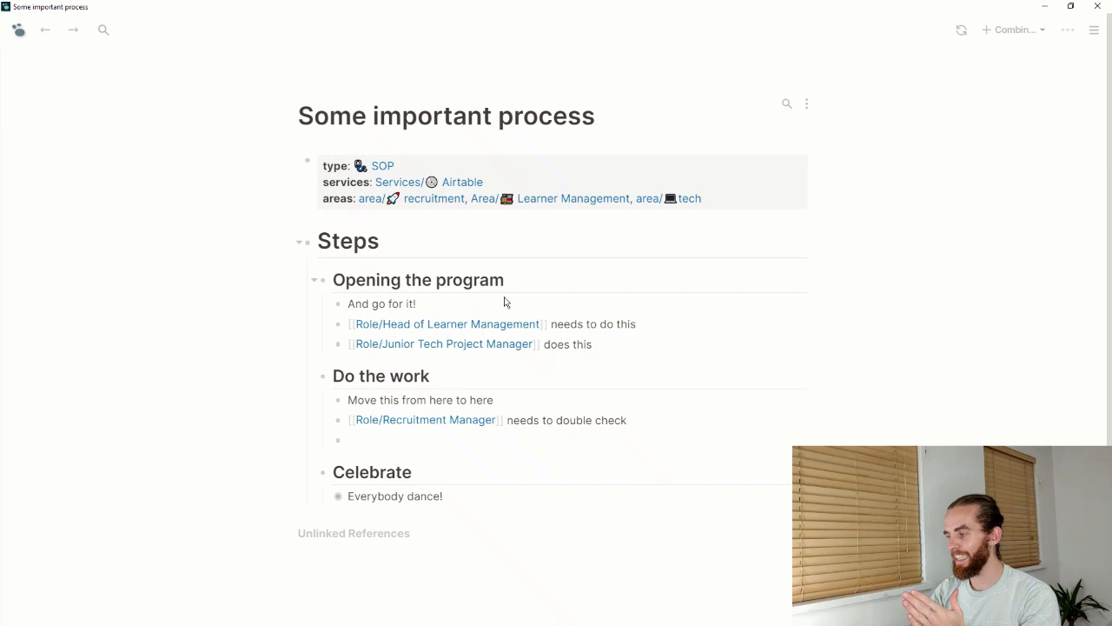
pyautogui.moveTo(498, 304)
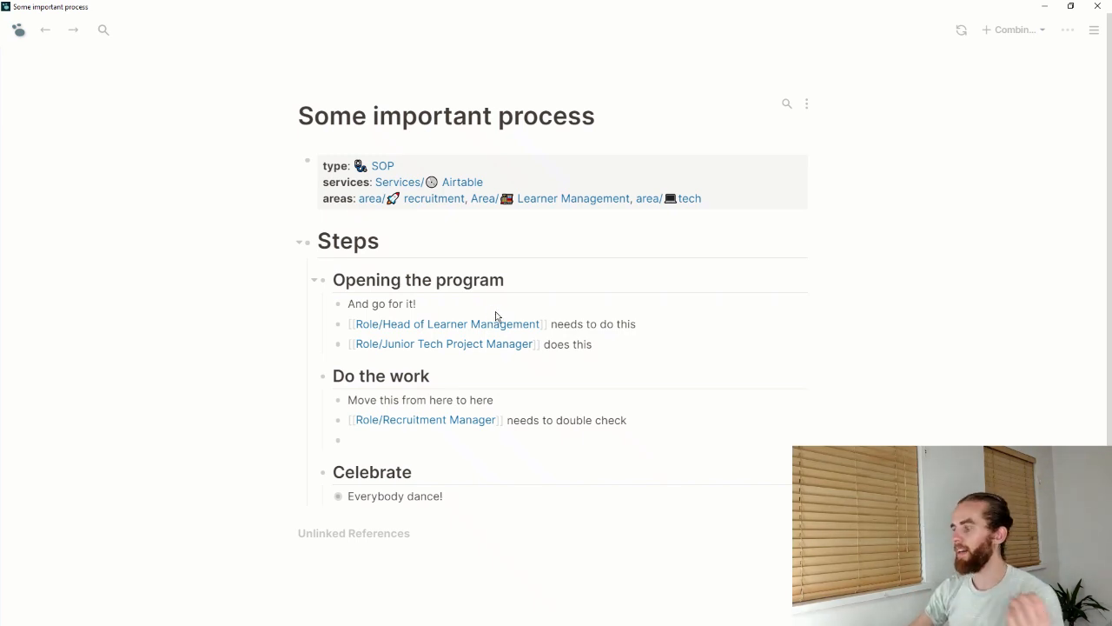
pyautogui.moveTo(495, 322)
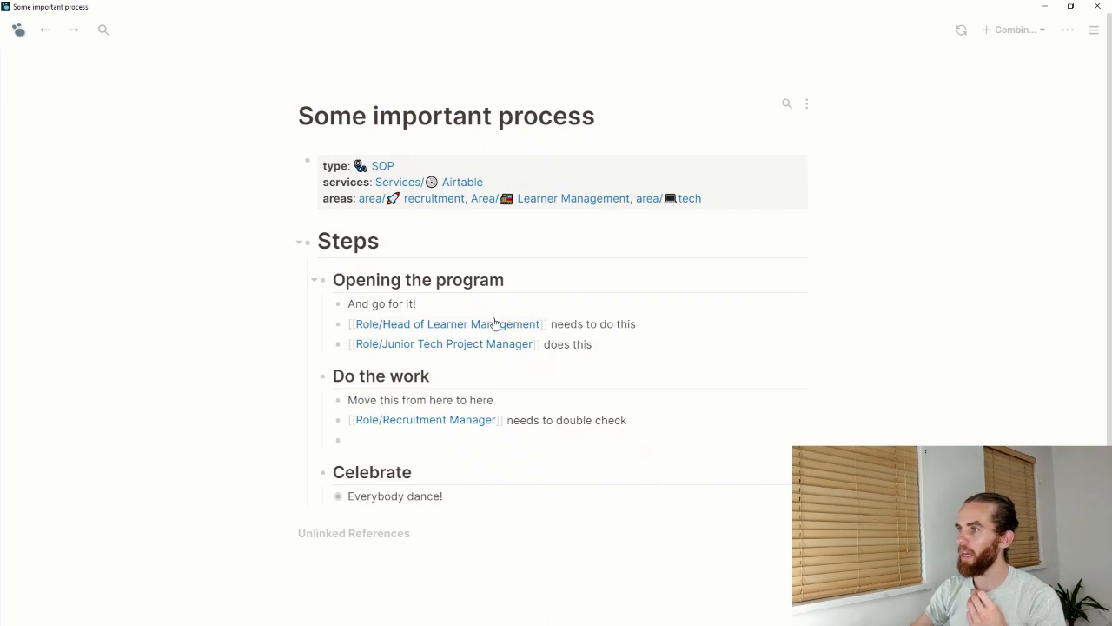
pyautogui.click(448, 324)
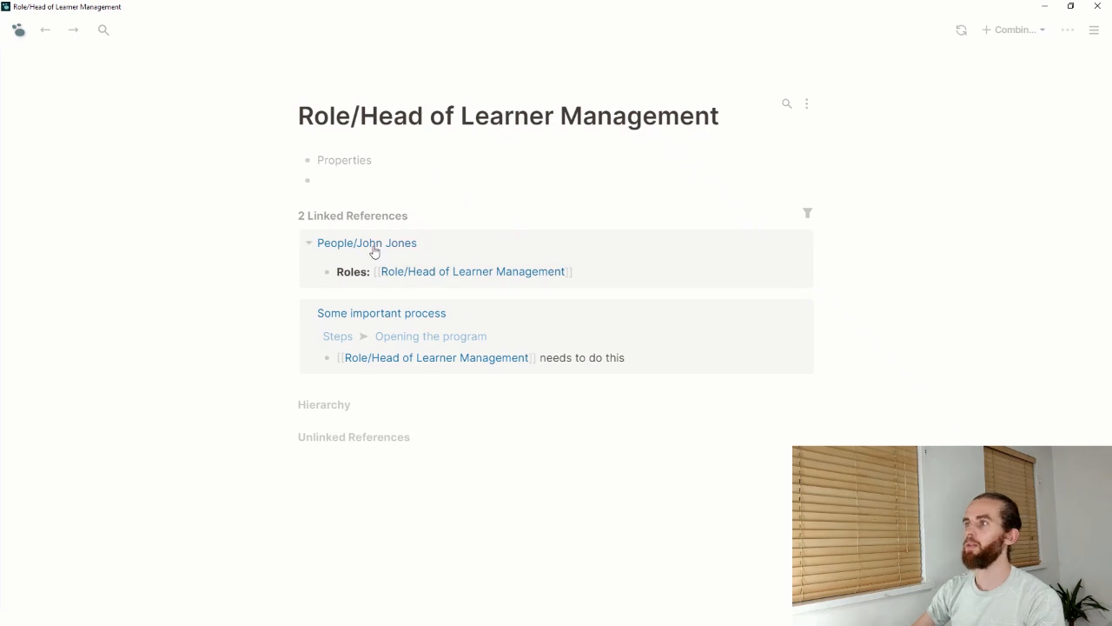
pyautogui.click(367, 242)
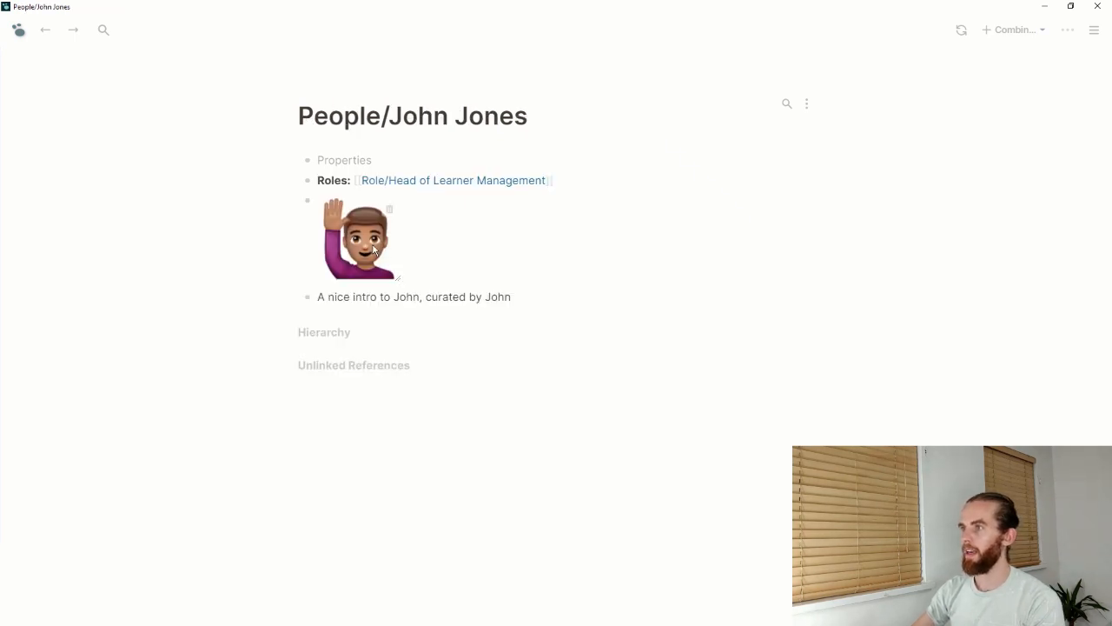
pyautogui.moveTo(599, 264)
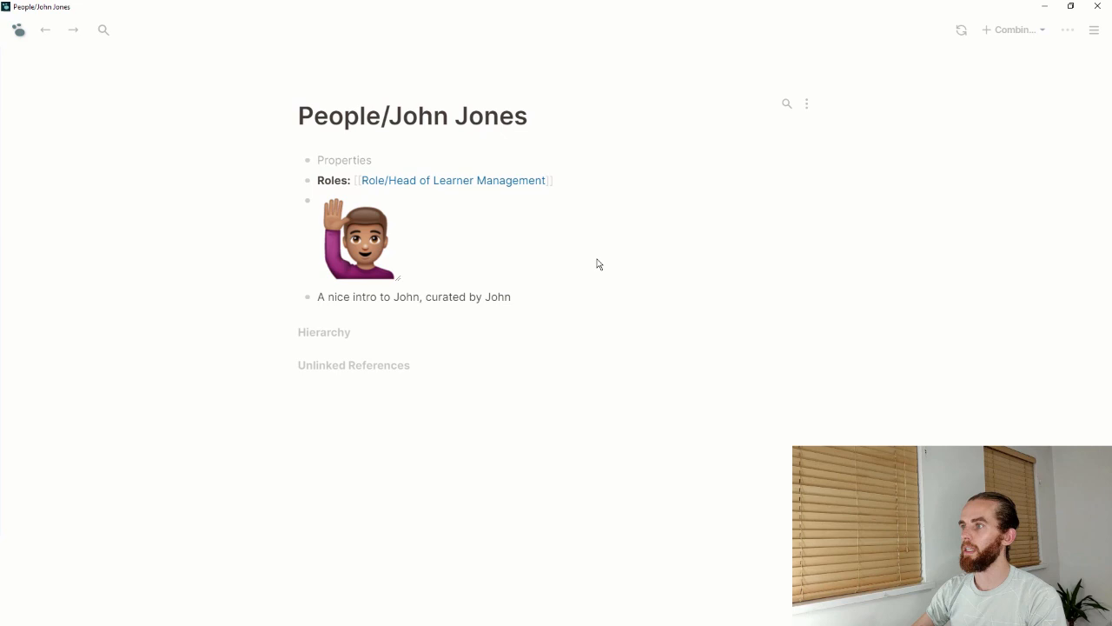
pyautogui.moveTo(442, 181)
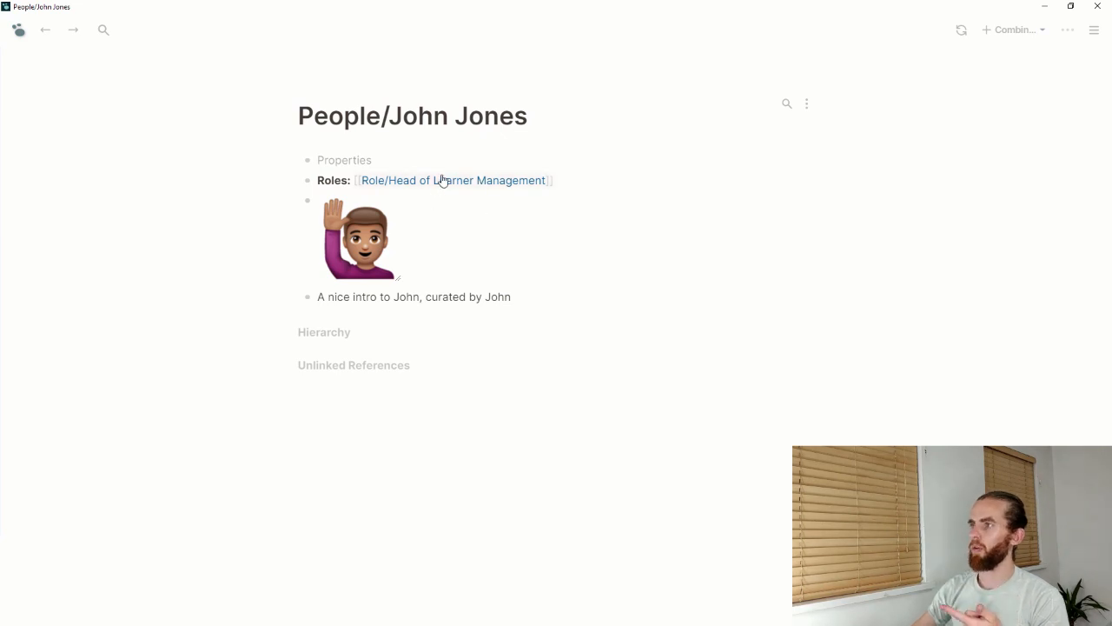
pyautogui.moveTo(474, 253)
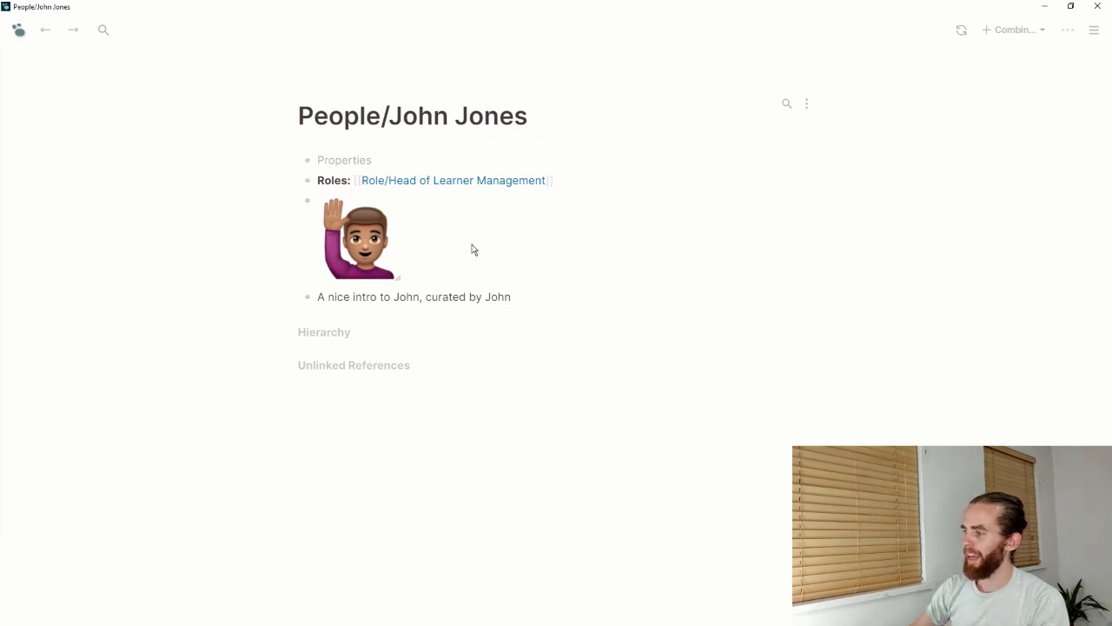
pyautogui.moveTo(450, 310)
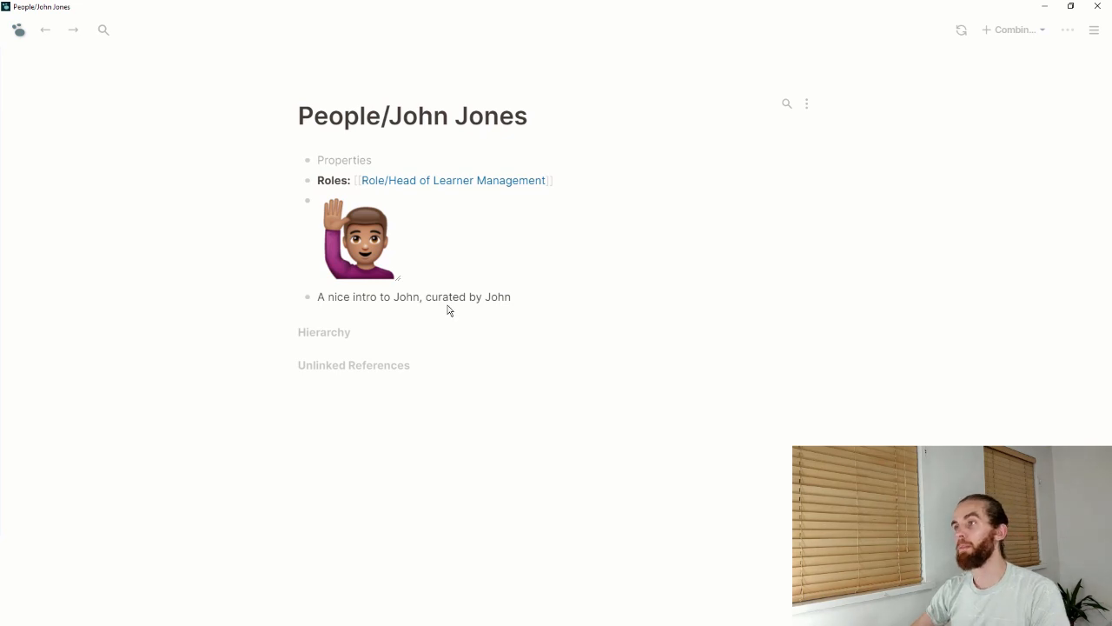
pyautogui.moveTo(389, 246)
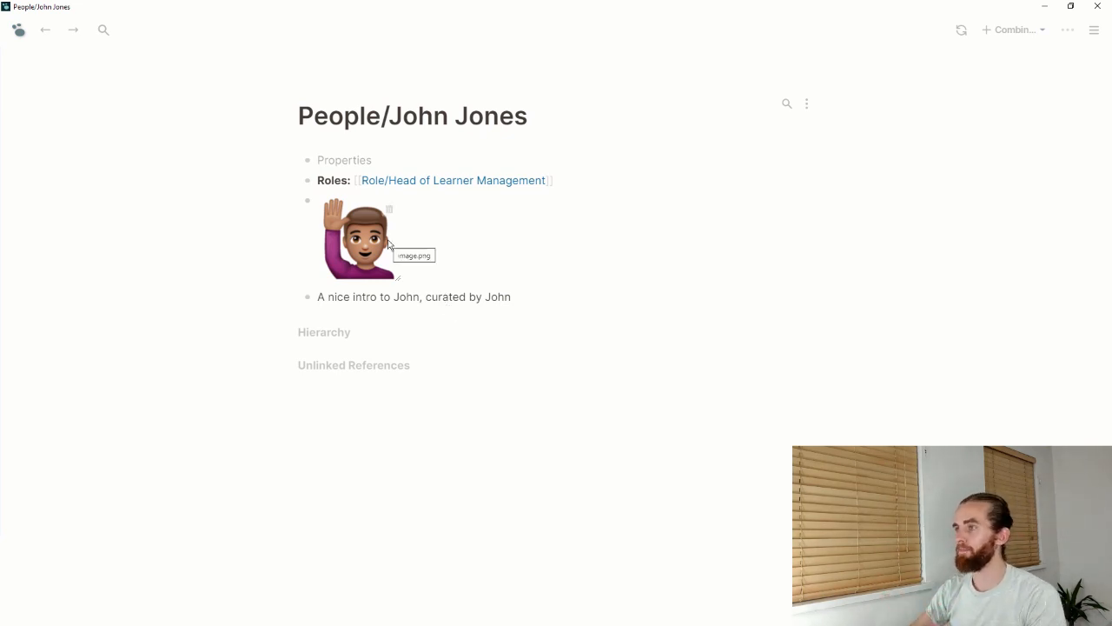
pyautogui.moveTo(548, 200)
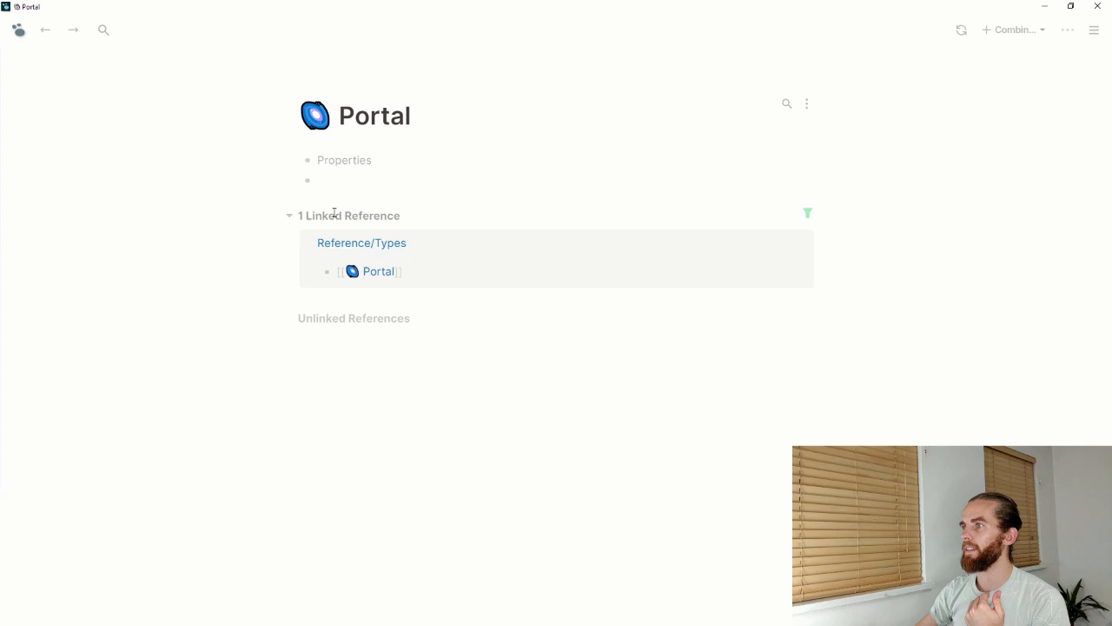
# - Go to Reference/Types, which lists SOP, Portal and Form, and open the Form page
pyautogui.click(807, 212)
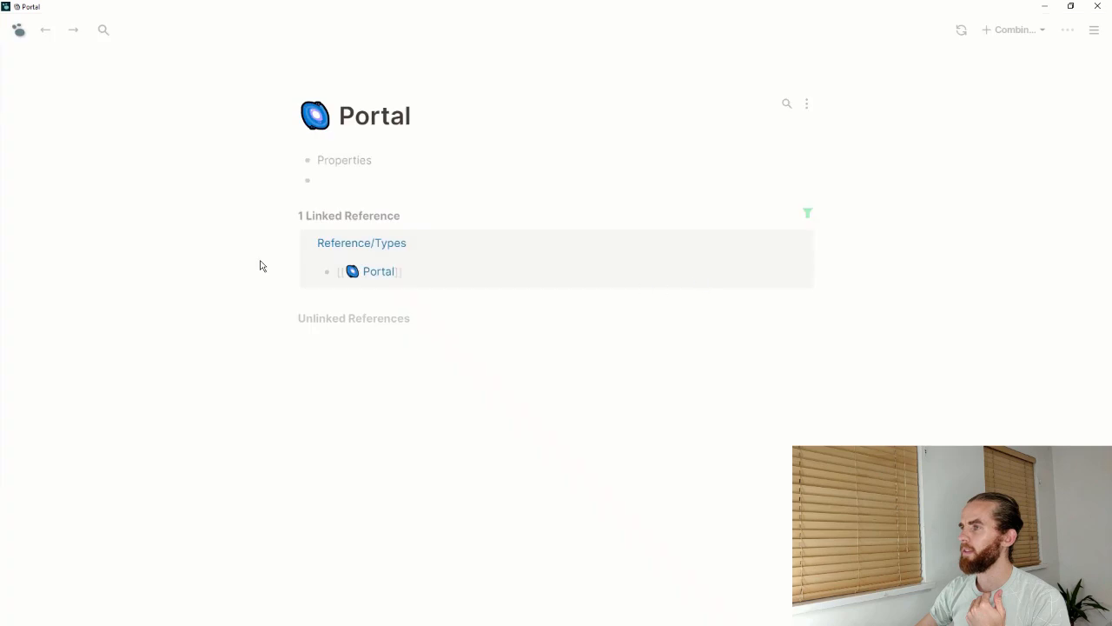
pyautogui.click(361, 242)
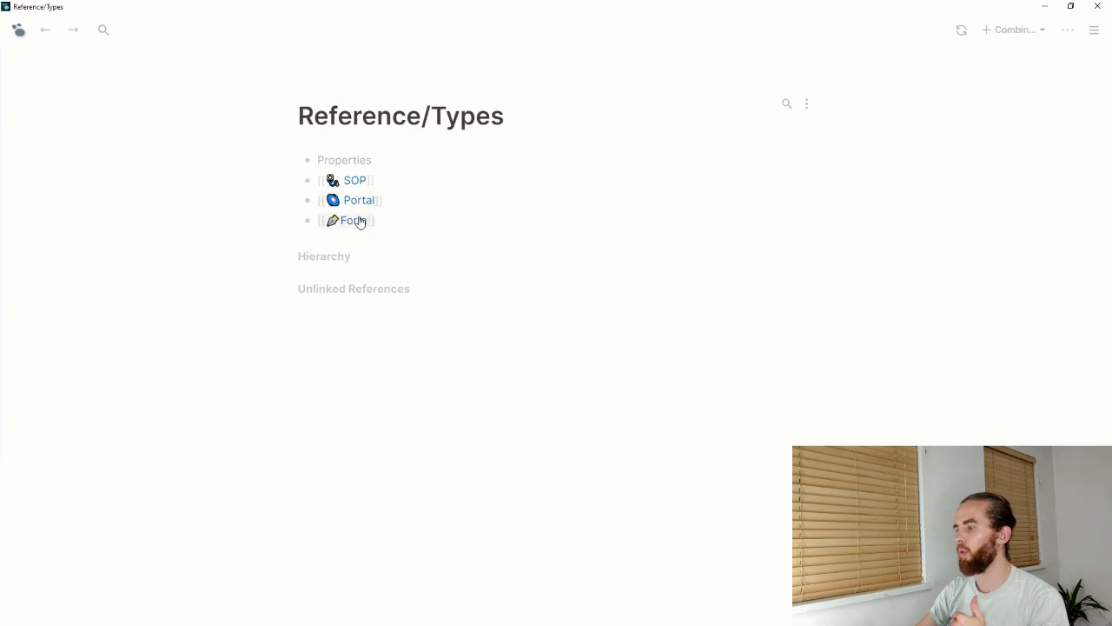
pyautogui.click(353, 220)
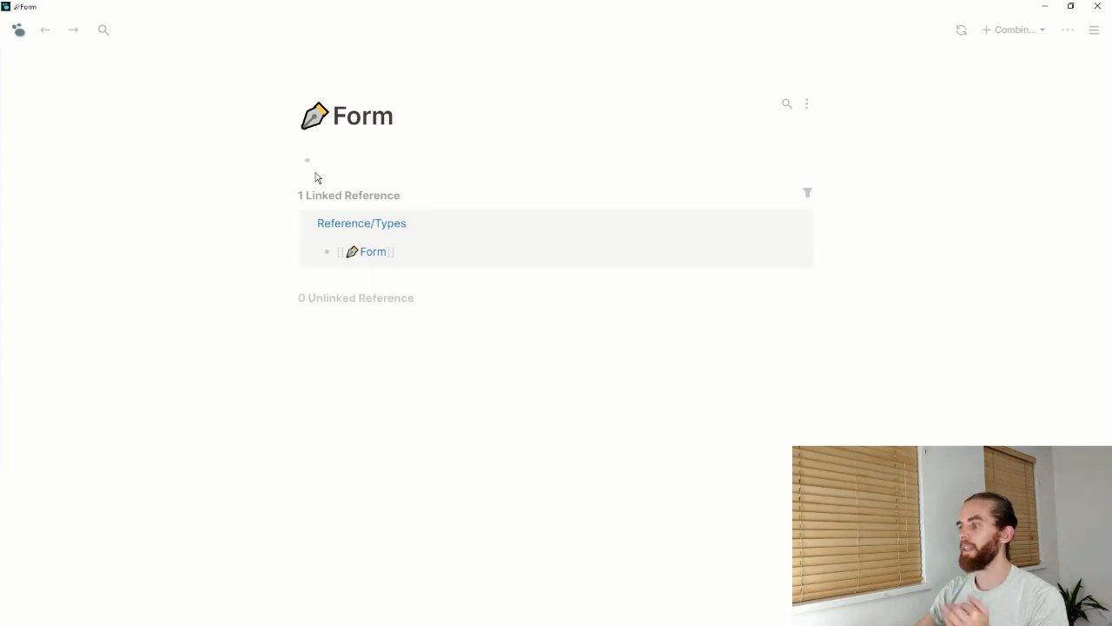
pyautogui.click(330, 160)
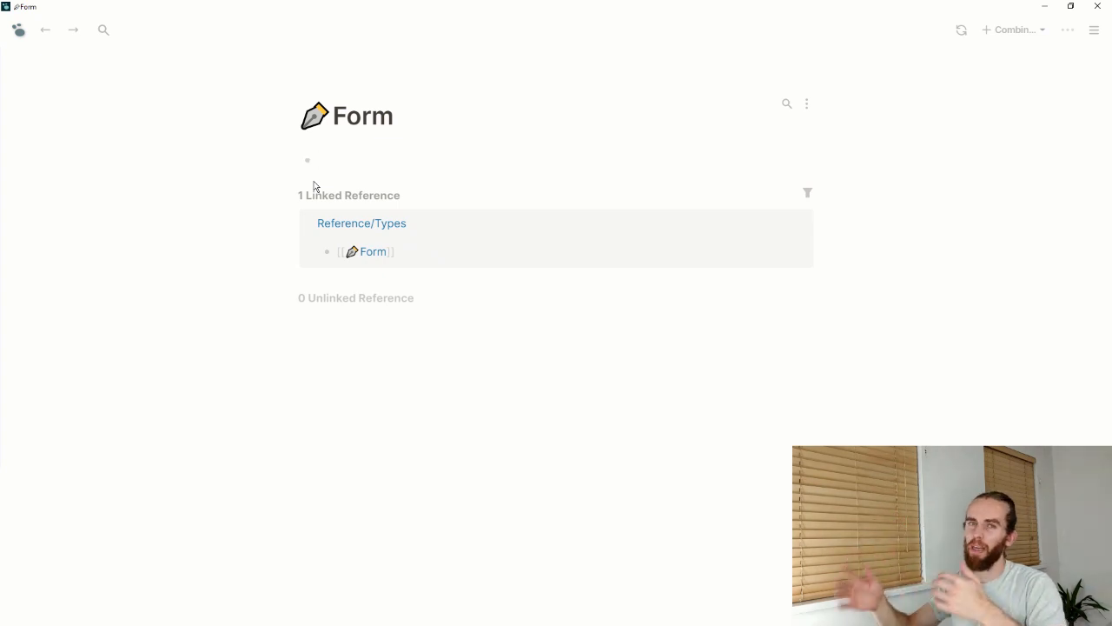
pyautogui.moveTo(45, 30)
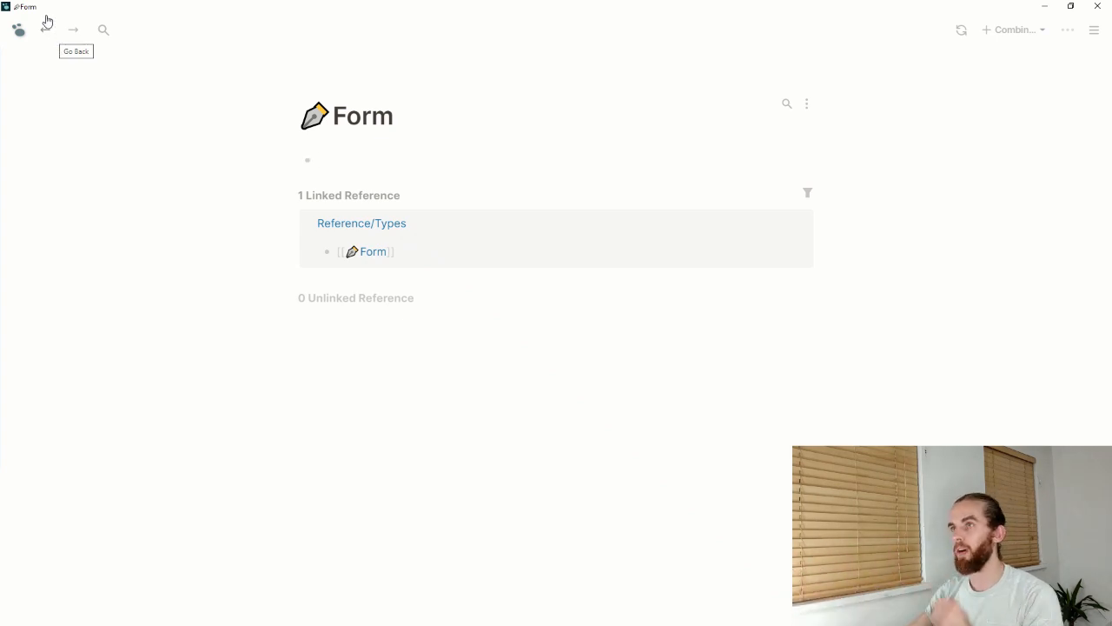
pyautogui.click(1093, 30)
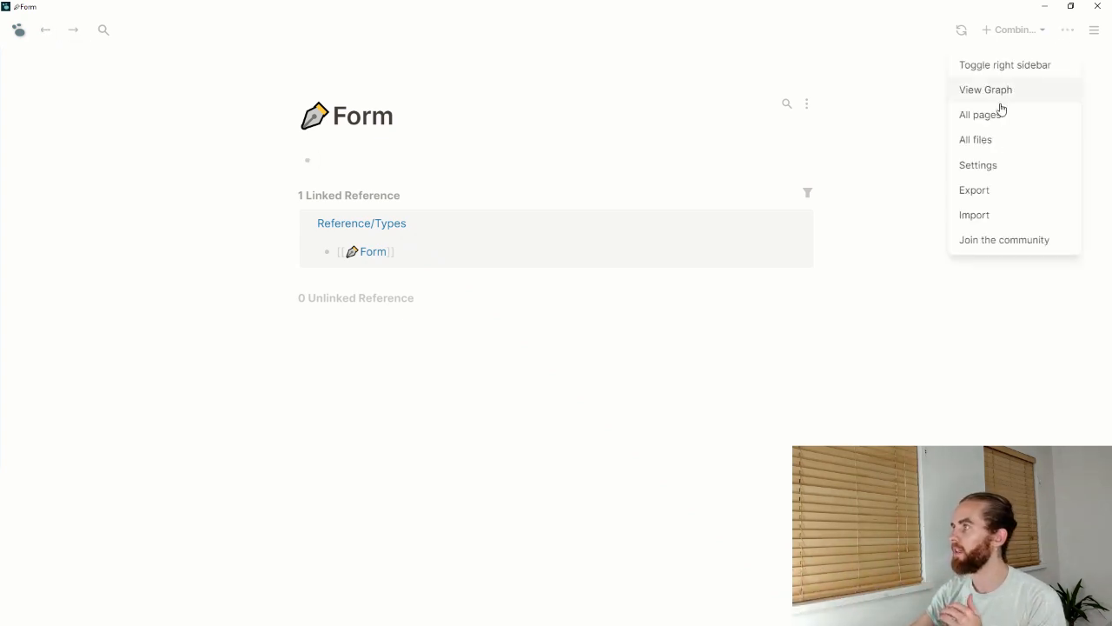
# - Pick an entry from the app options menu to reach the published outline page
pyautogui.click(985, 89)
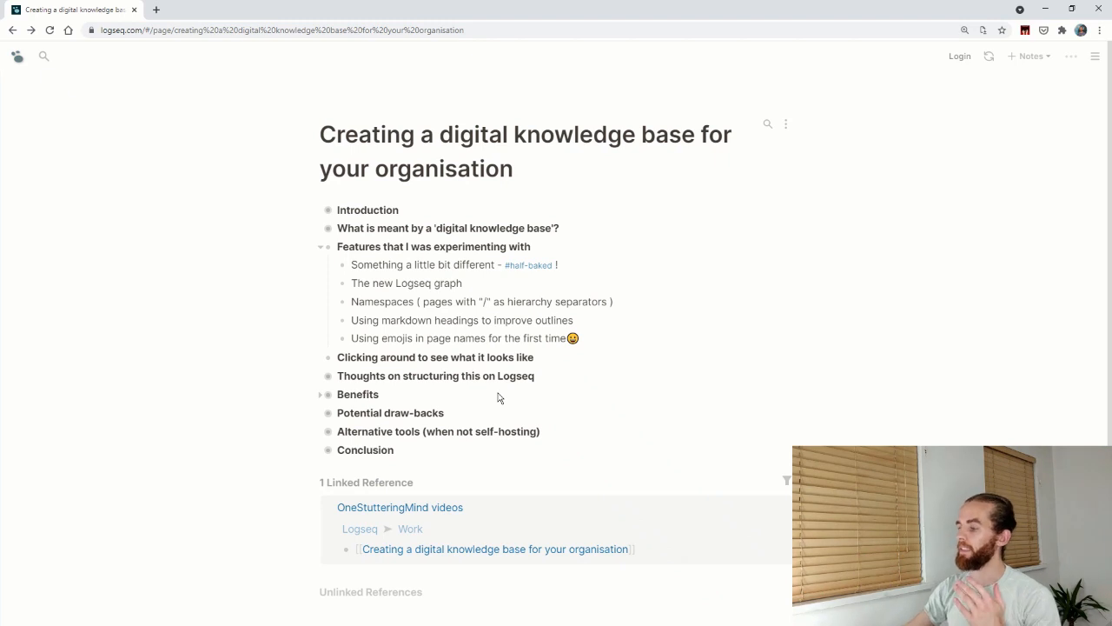
# - Expand 'Thoughts on structuring this on Logseq' to show its wiki, shared drives and governance points
pyautogui.click(328, 377)
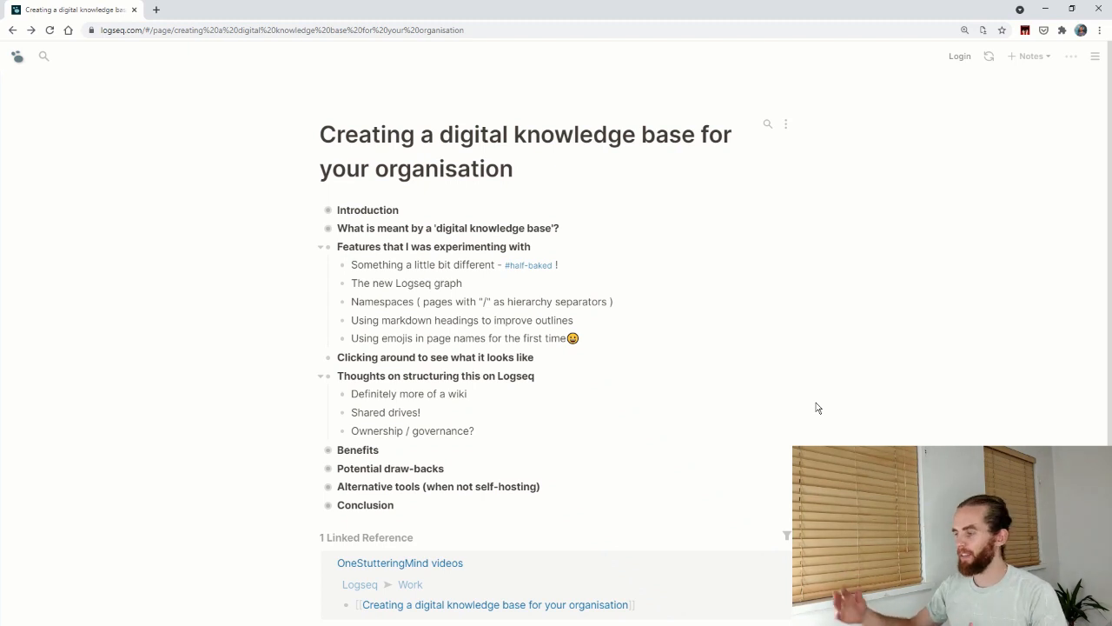
pyautogui.moveTo(552, 369)
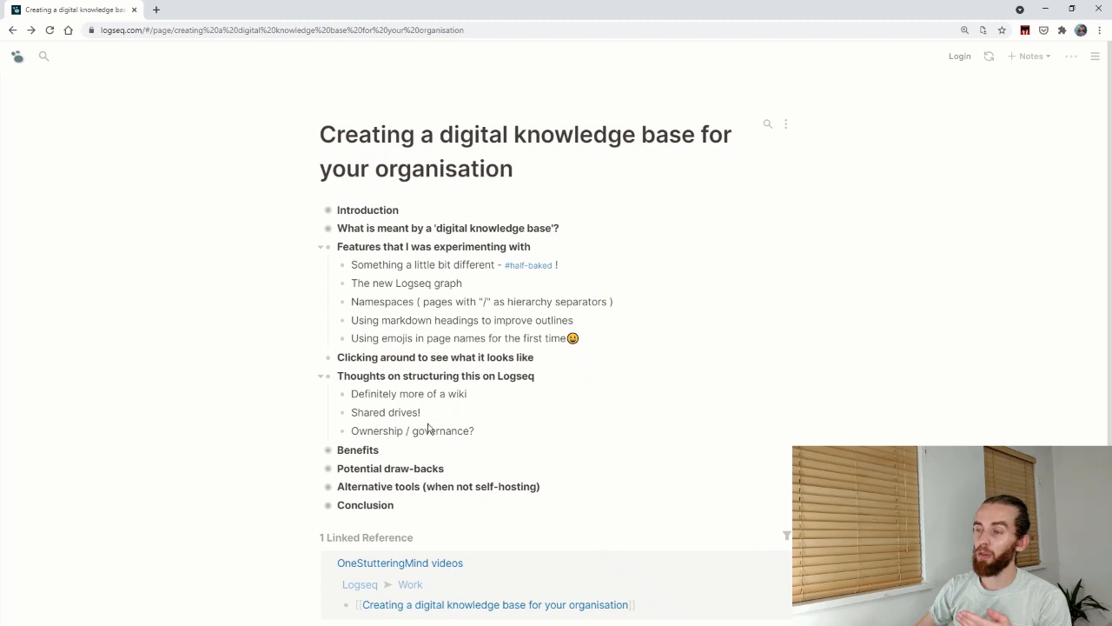
pyautogui.moveTo(428, 423)
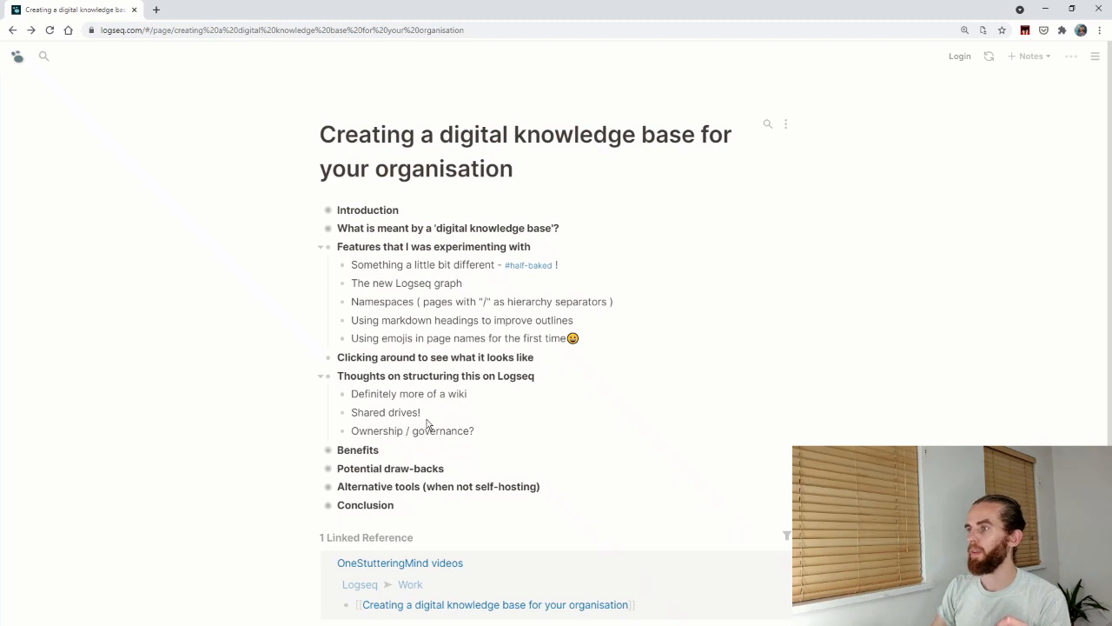
pyautogui.moveTo(478, 437)
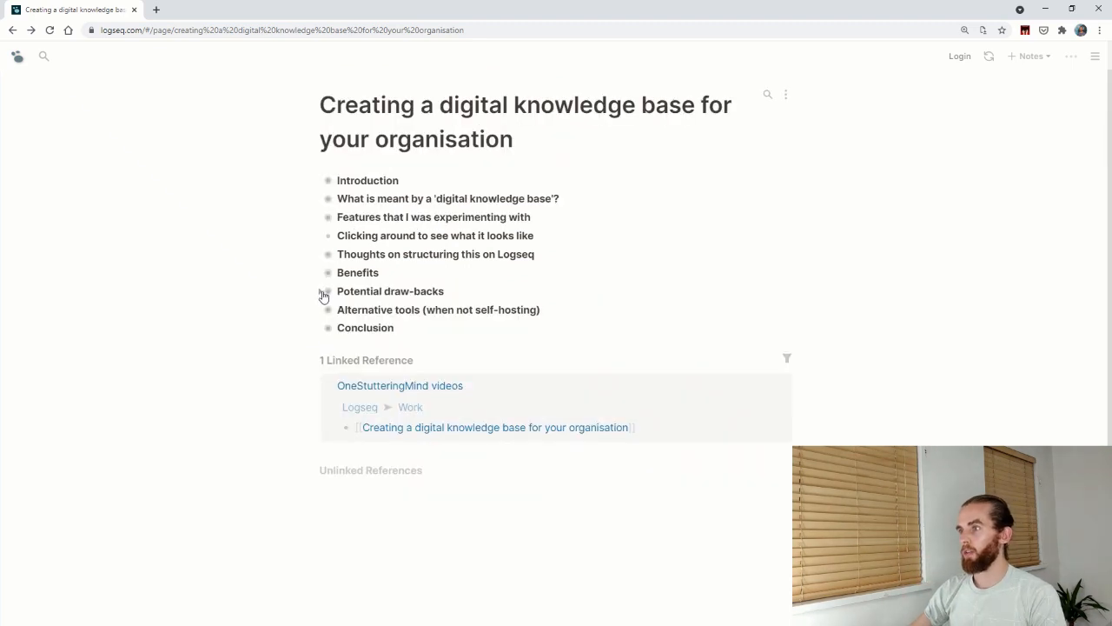
# - Expand 'Alternative tools' and 'Conclusion', opening then re-collapsing 'Potential draw-backs' along the way
pyautogui.click(326, 291)
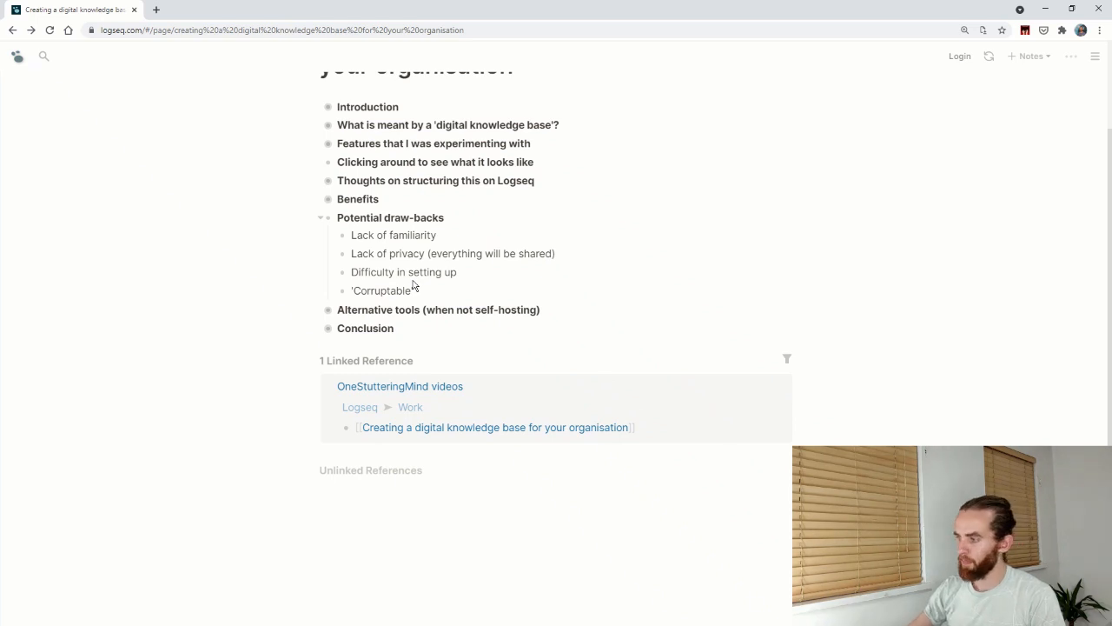
pyautogui.click(327, 309)
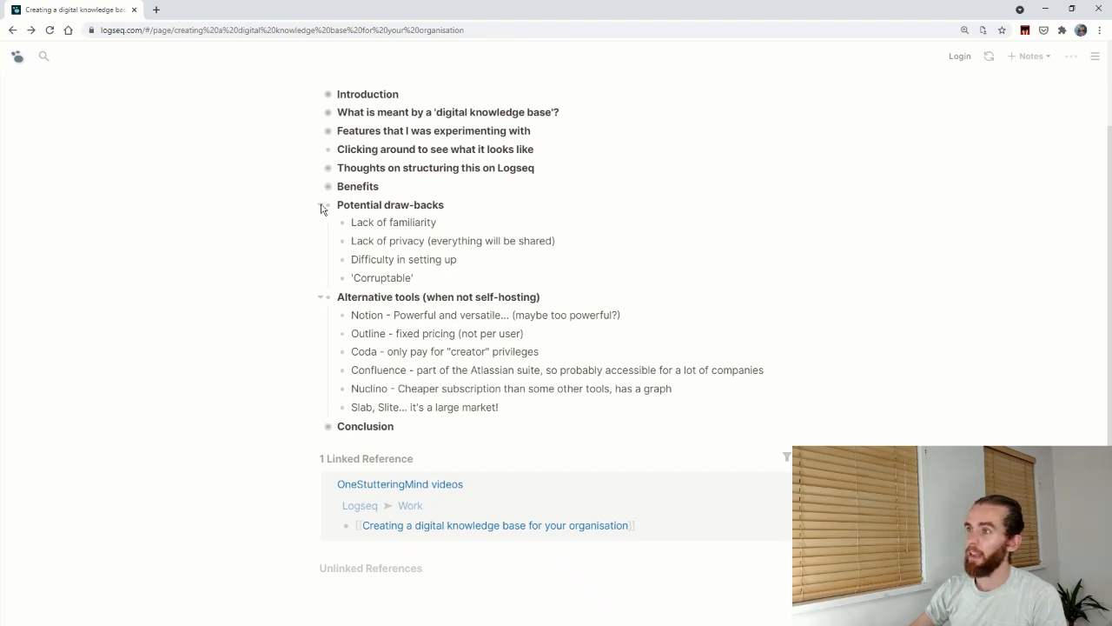
pyautogui.click(322, 205)
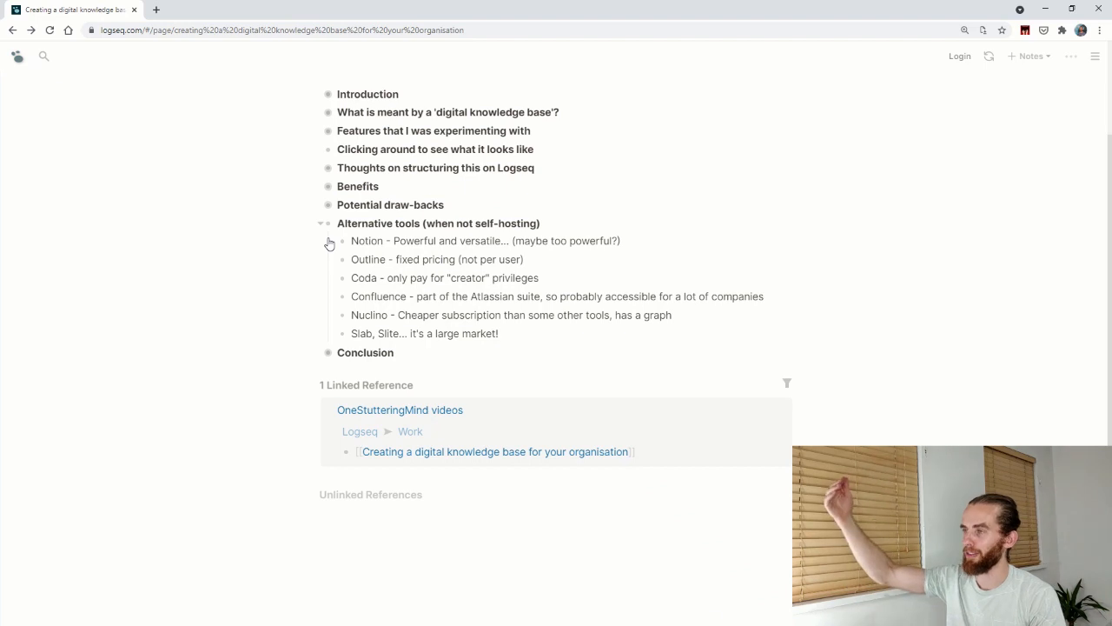
pyautogui.moveTo(334, 262)
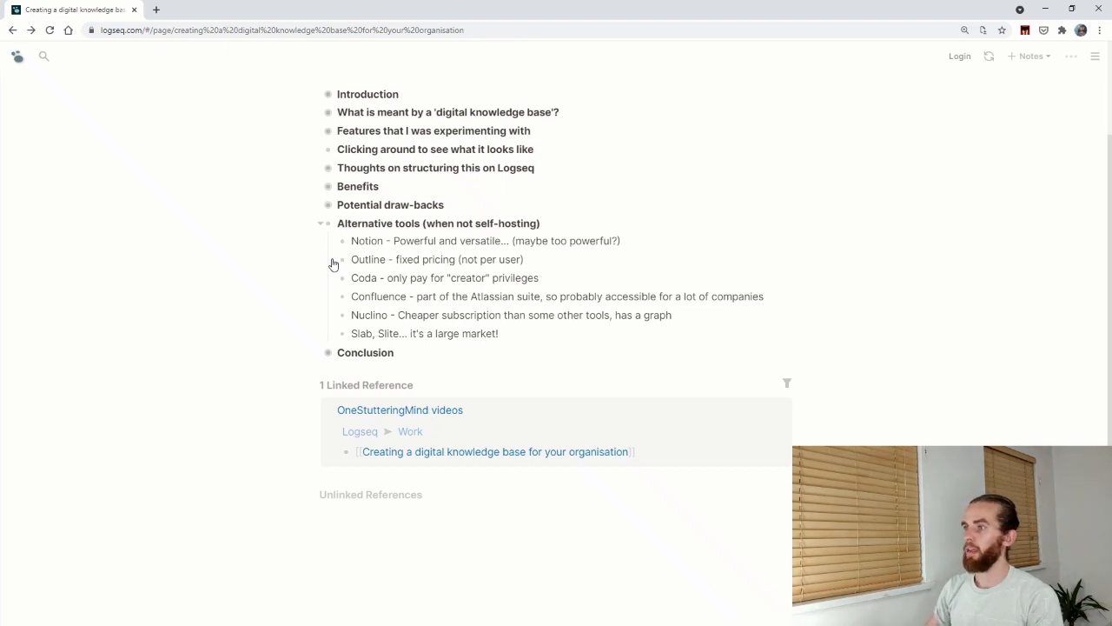
pyautogui.click(326, 352)
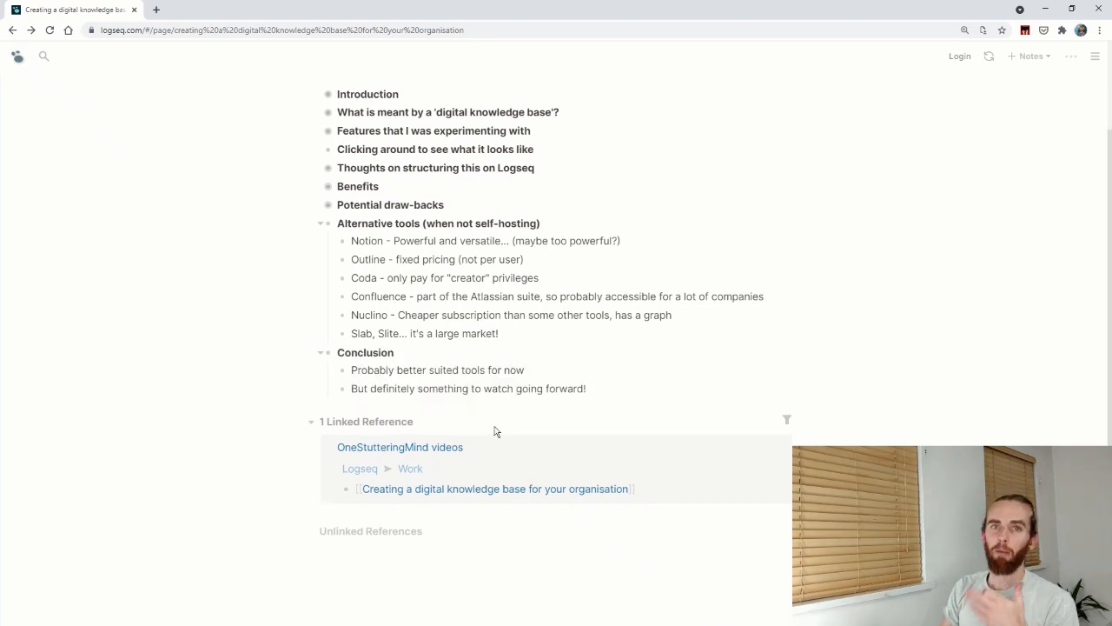